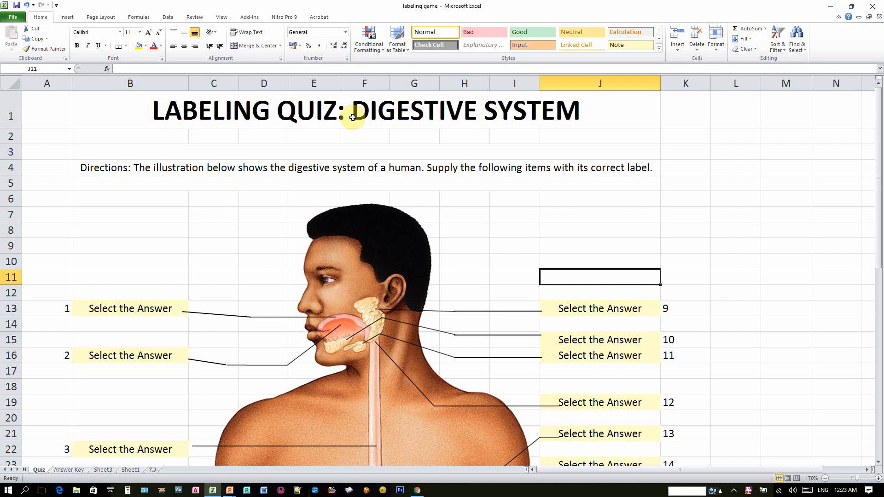
mouse_move(122, 182)
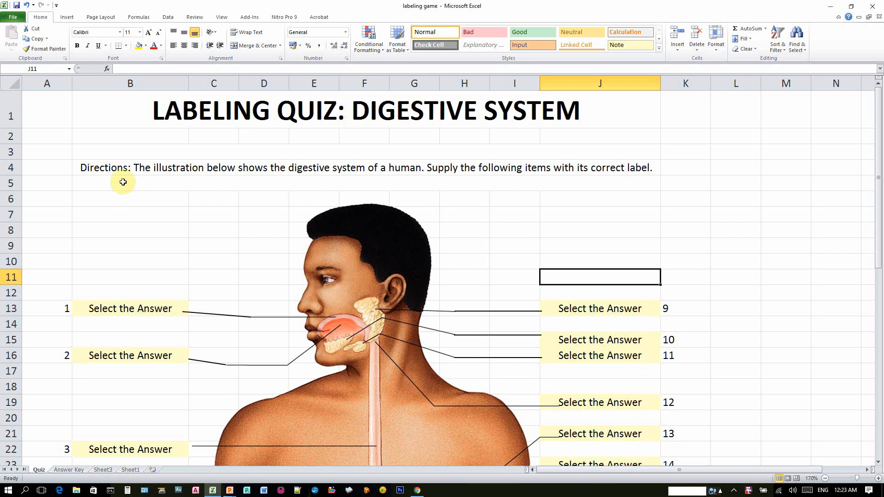
mouse_move(173, 173)
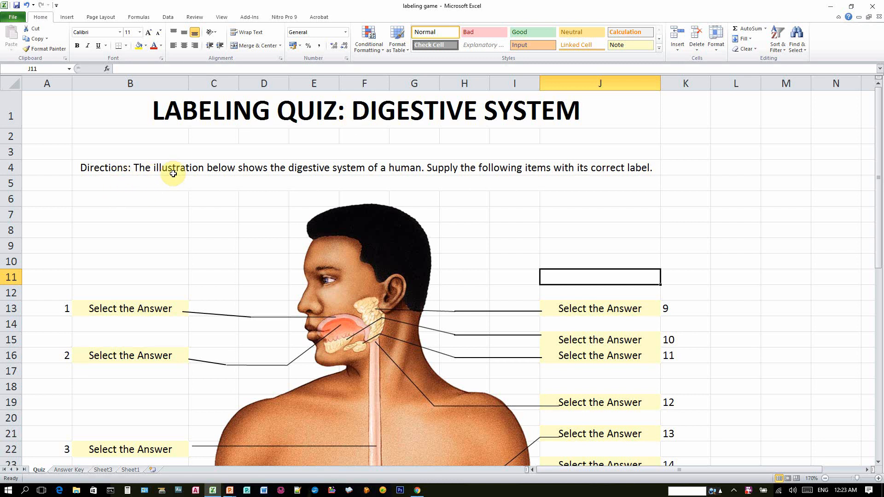
mouse_move(328, 171)
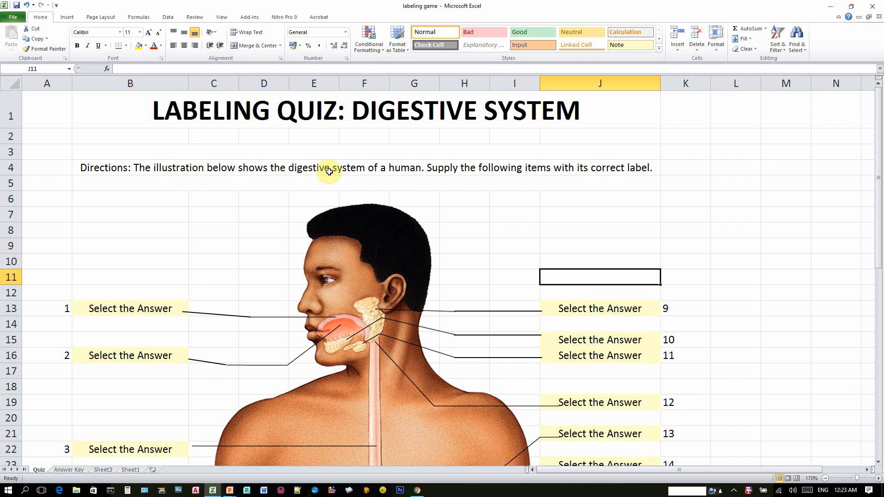
mouse_move(409, 173)
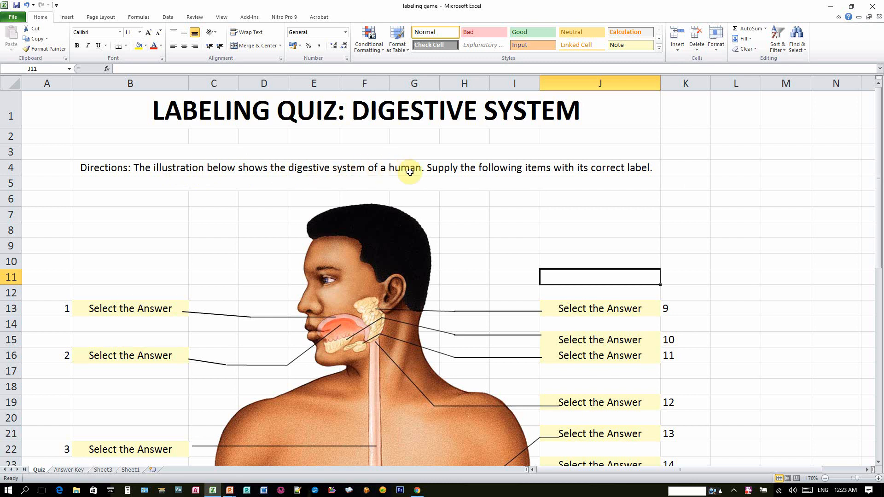
mouse_move(502, 164)
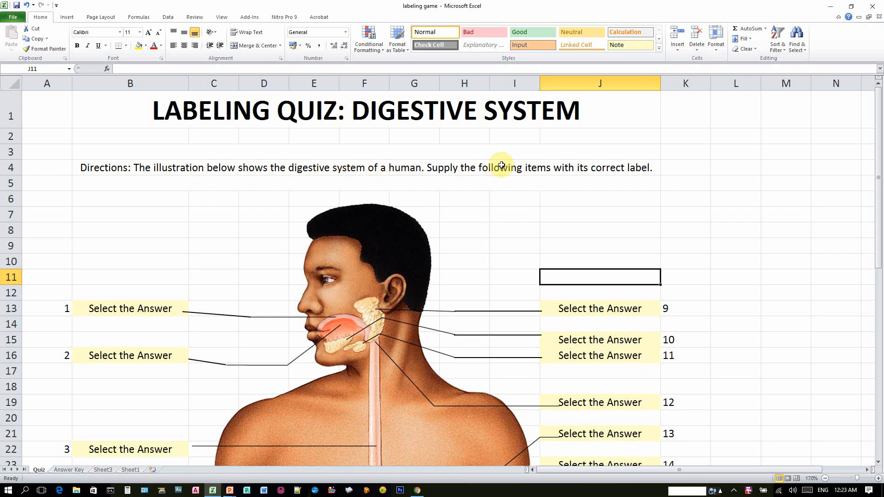
Step: Answer quiz item 1 as Mouth Cavity from its dropdown list
scroll("down", 3)
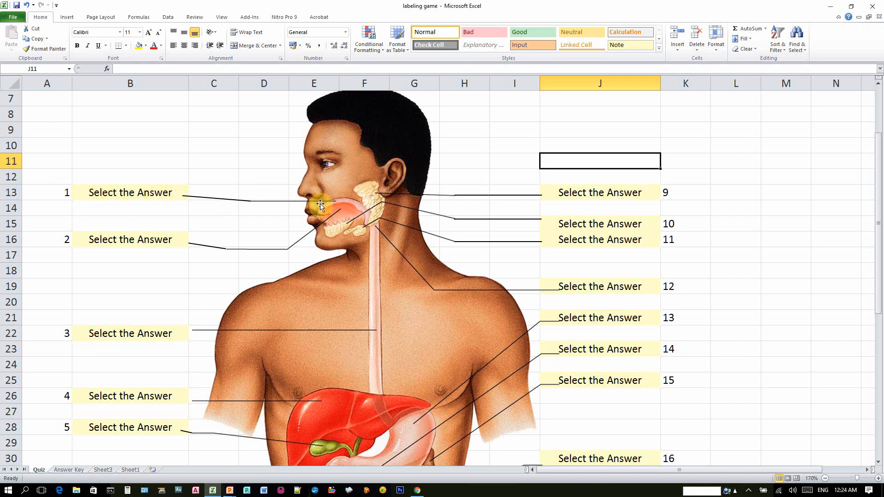
mouse_move(325, 200)
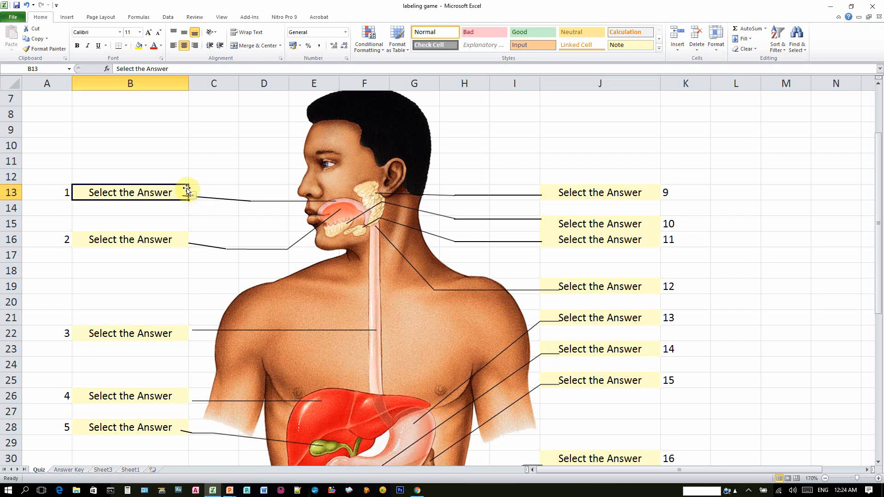
left_click(190, 193)
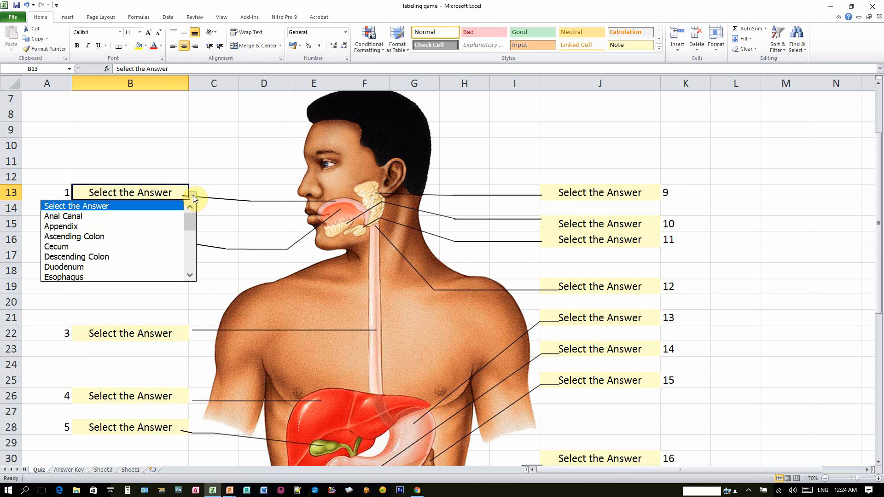
mouse_move(192, 224)
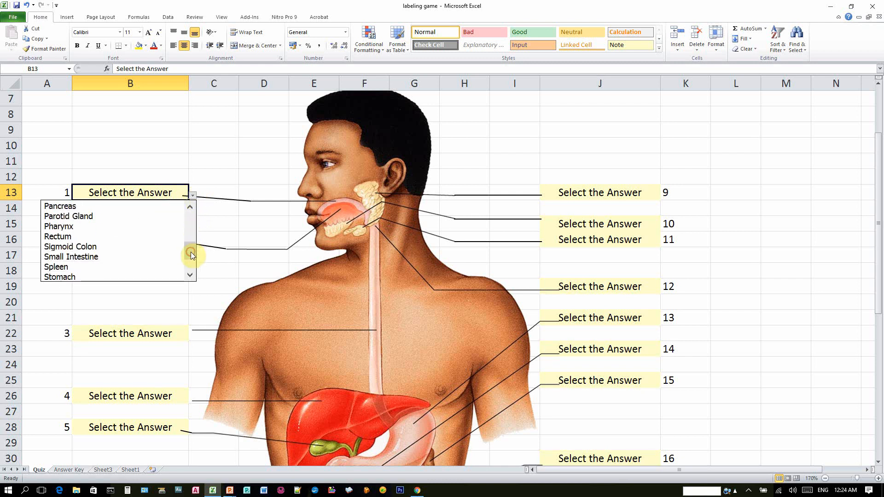
scroll("down", 3)
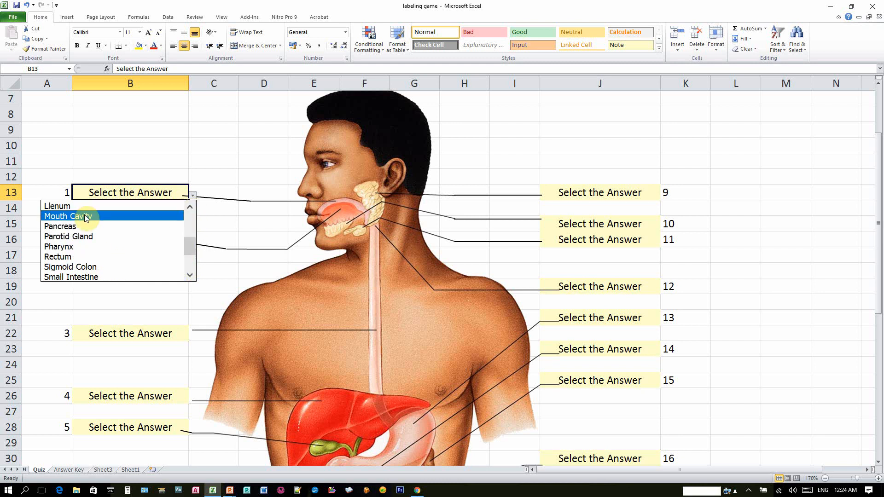
left_click(68, 215)
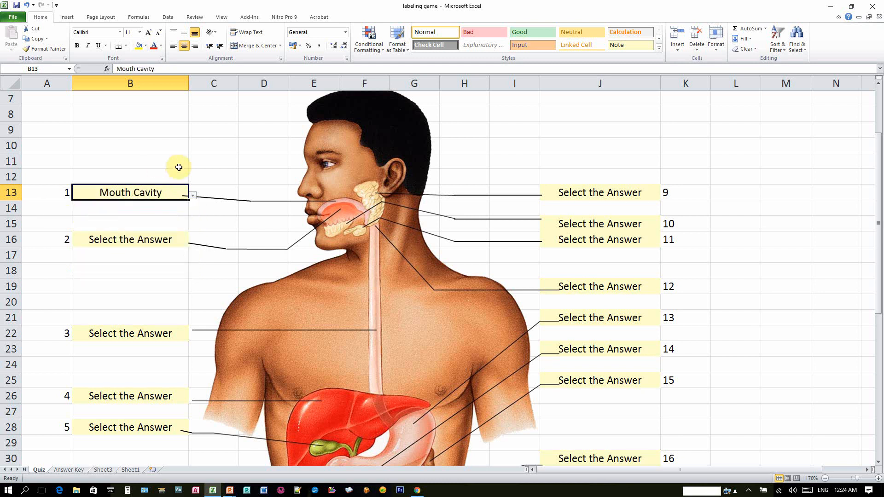
Step: Answer quiz item 2 as Tongue from its dropdown list
left_click(131, 239)
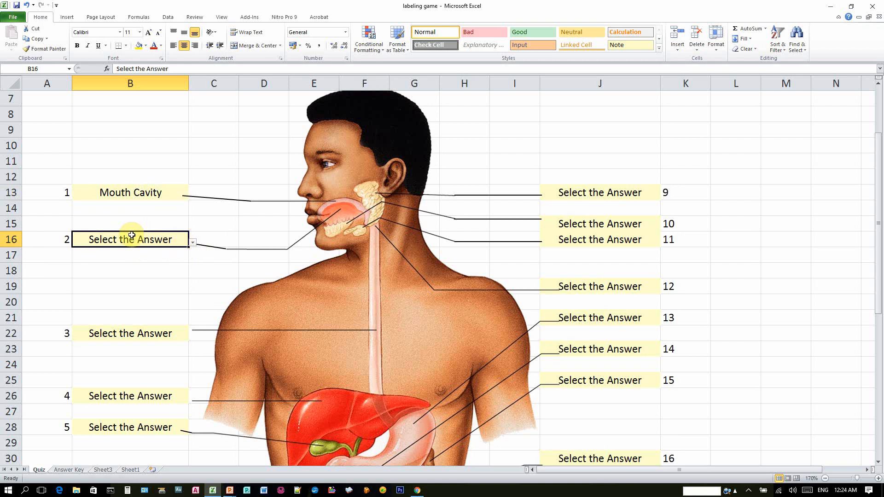
mouse_move(290, 246)
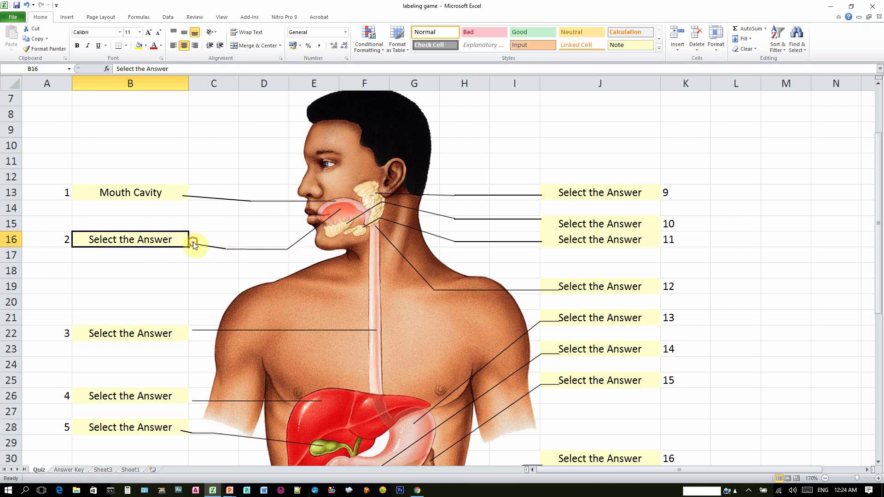
left_click(189, 240)
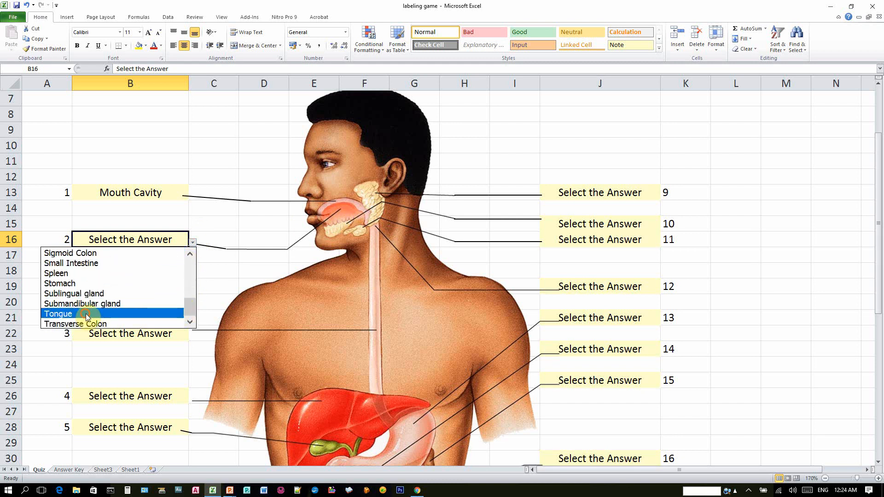
left_click(58, 313)
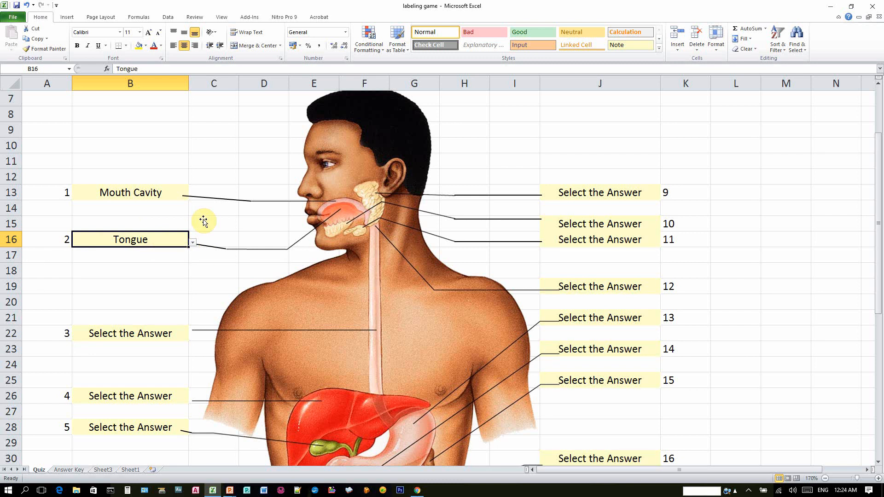
mouse_move(206, 233)
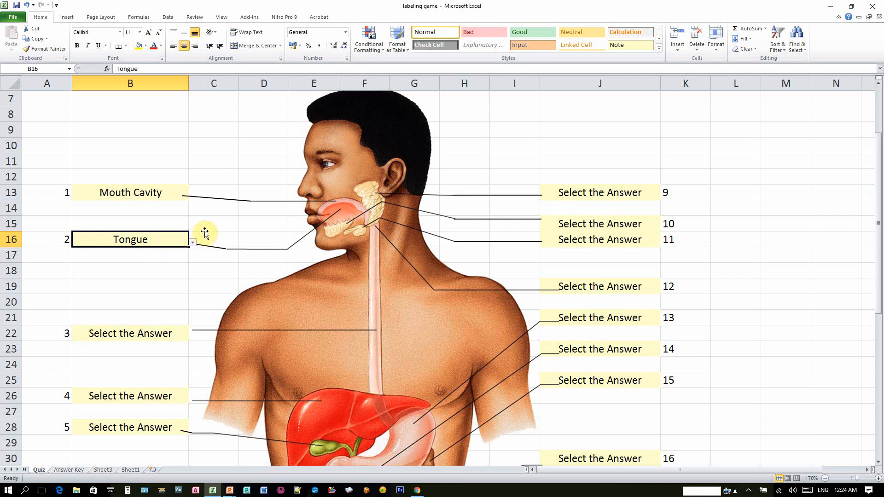
mouse_move(166, 236)
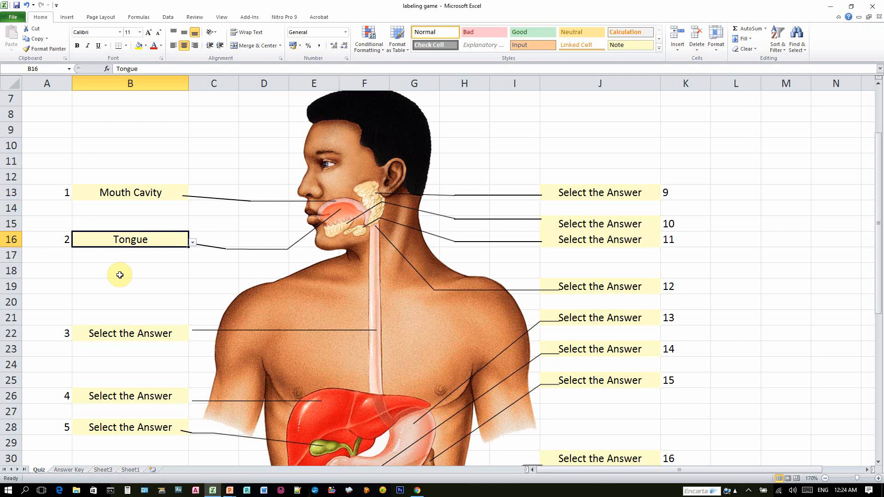
mouse_move(140, 287)
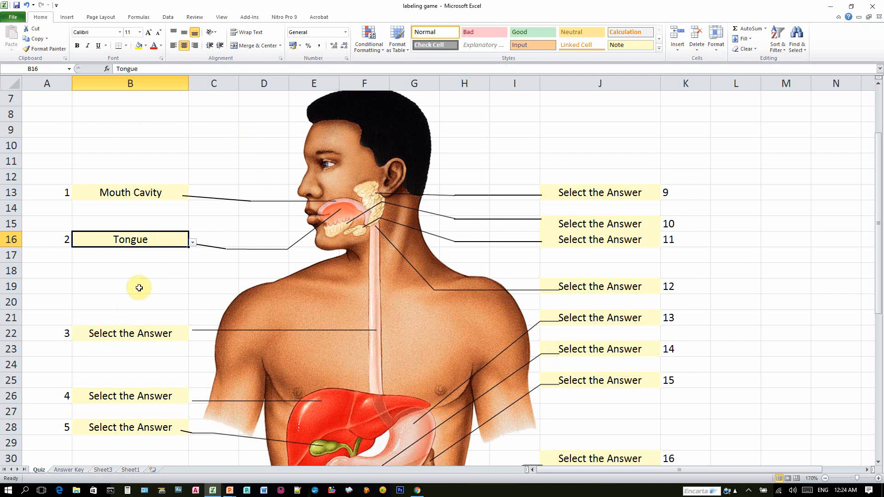
left_click(139, 287)
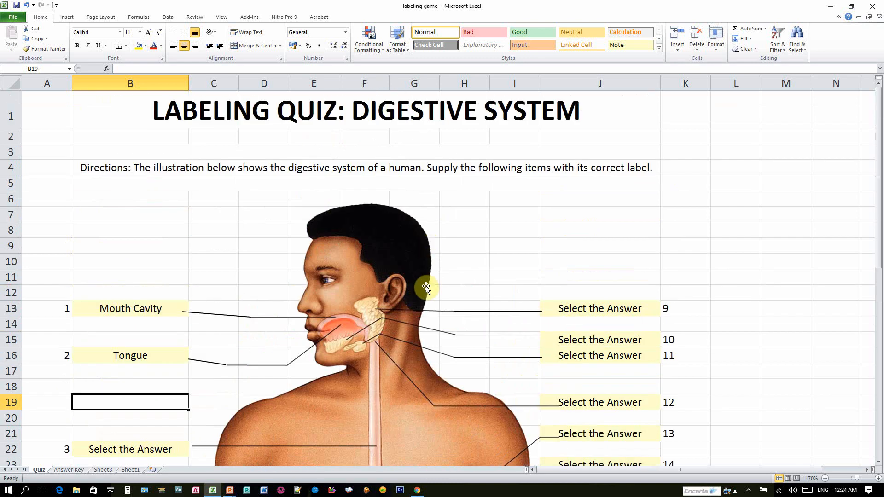
left_click(424, 287)
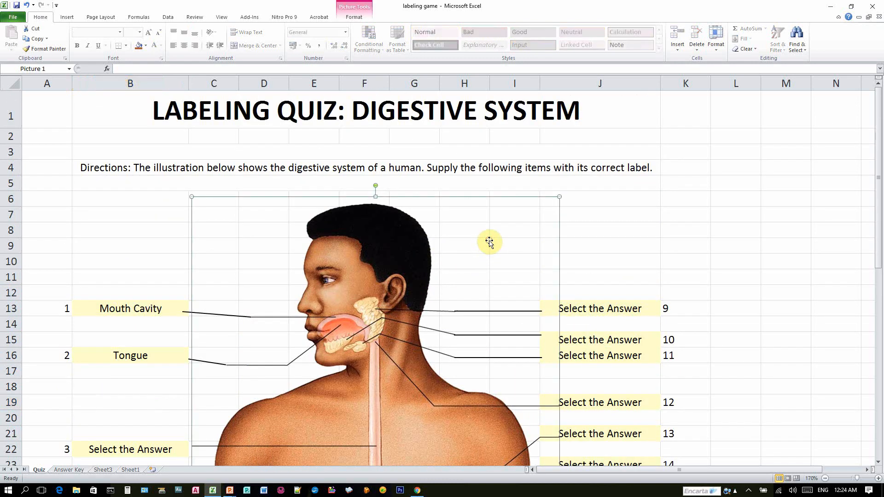
left_click(125, 215)
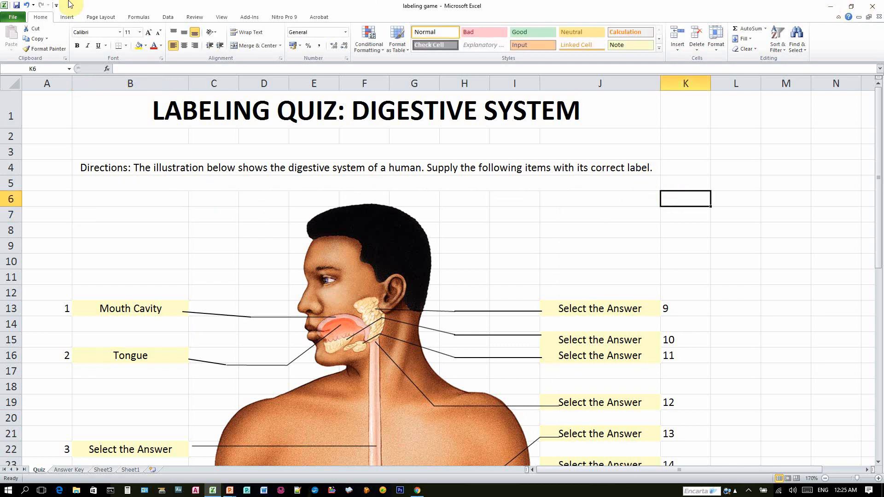
Step: Create a new blank workbook (Book1) from File > New
left_click(15, 16)
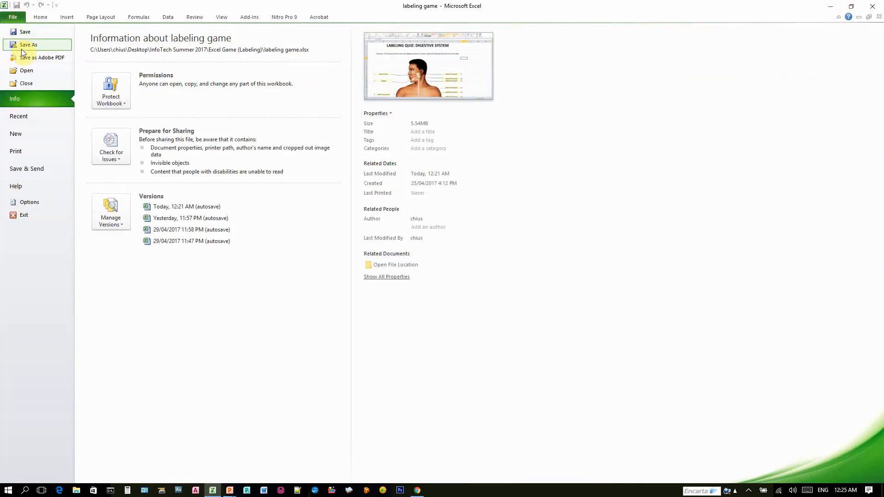
left_click(16, 134)
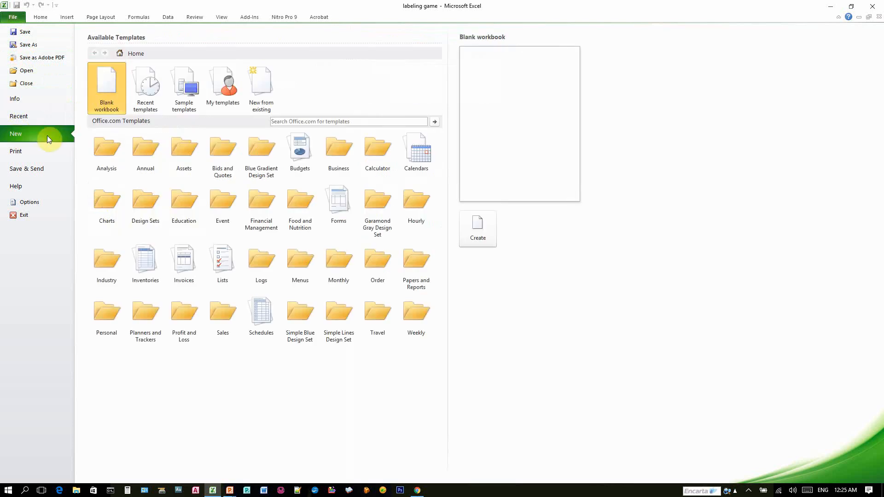
left_click(477, 229)
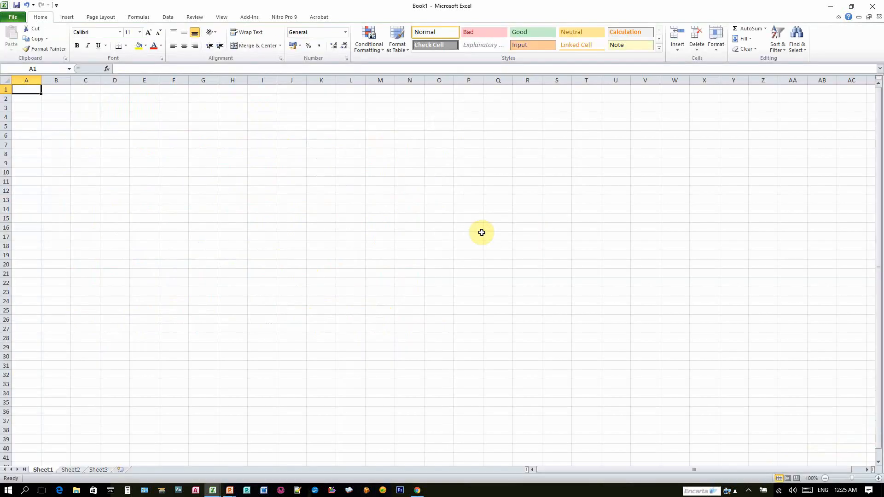
mouse_move(220, 365)
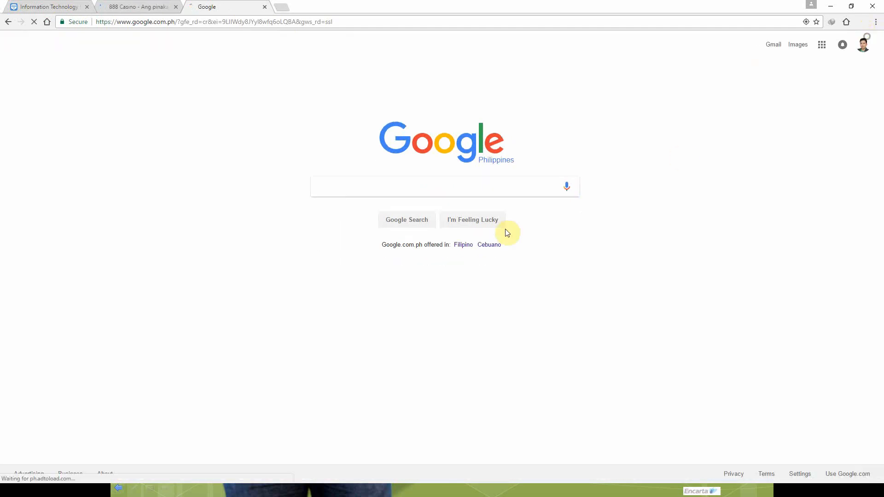
Step: Search Google for 'digestive system with labels' and switch to image results
type("d")
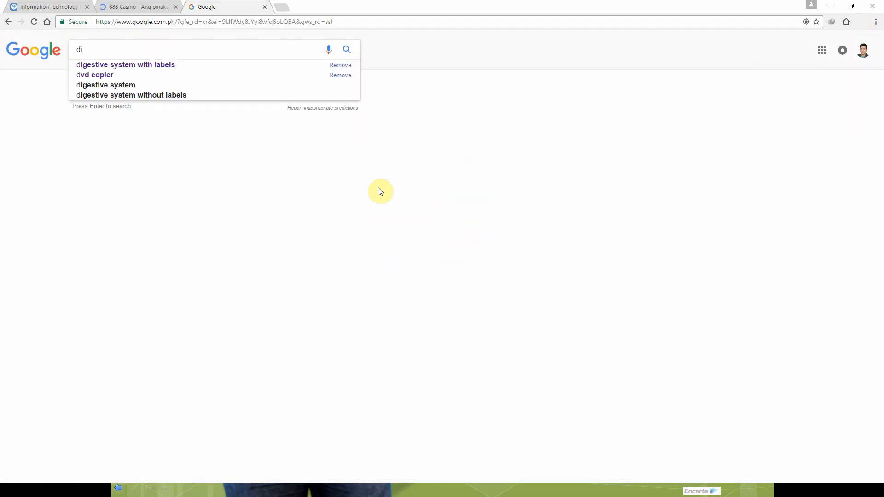
left_click(125, 65)
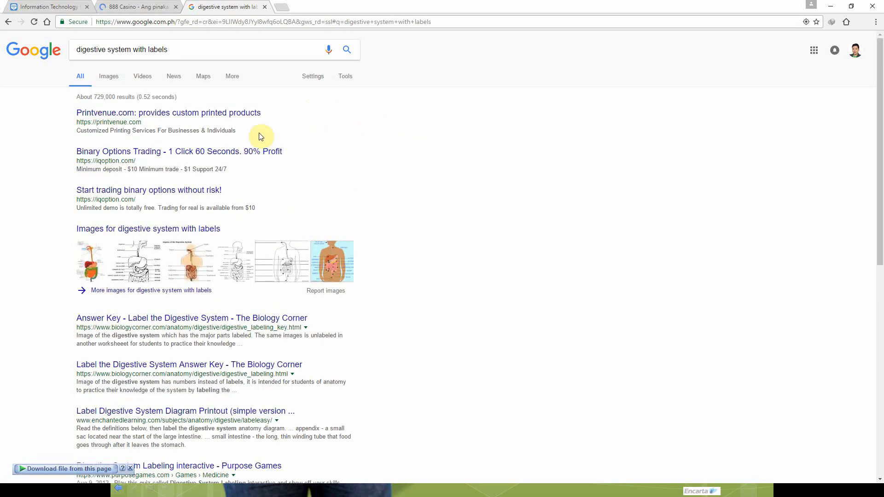
left_click(109, 76)
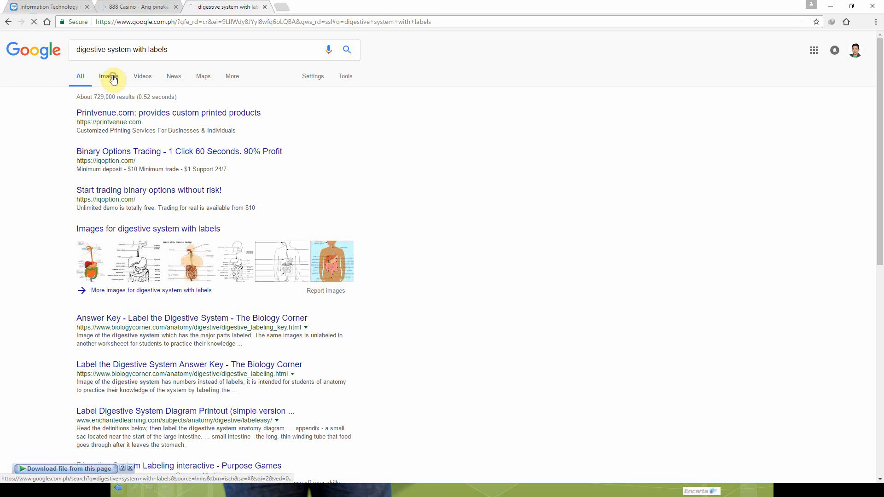
Step: Scroll the image results and select the labelled colour digestive system diagram
left_click(108, 76)
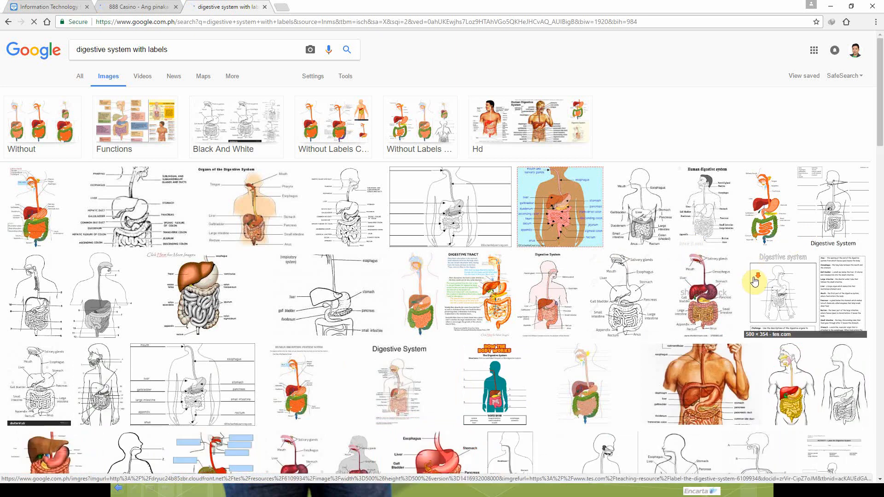
scroll("down", 3)
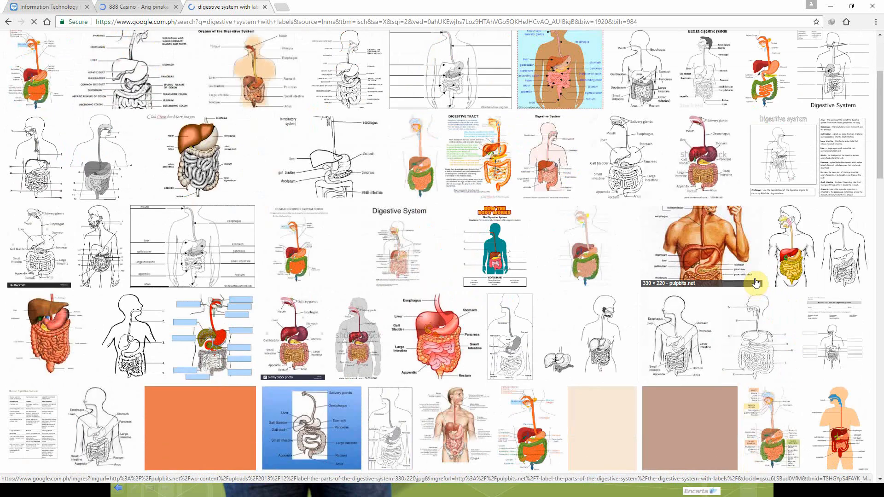
scroll("down", 3)
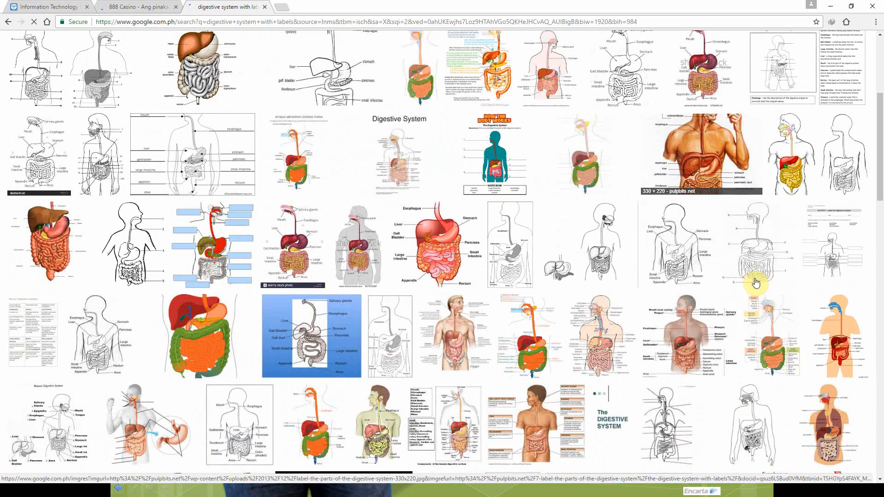
scroll("down", 3)
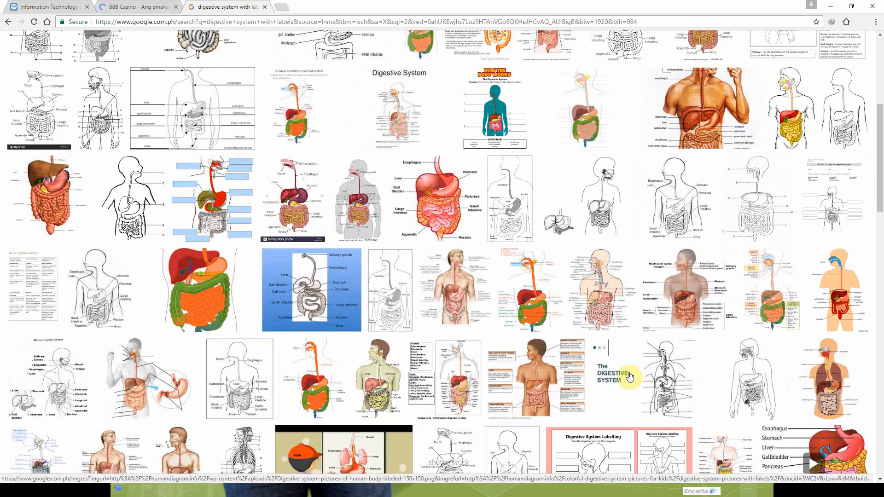
scroll("down", 3)
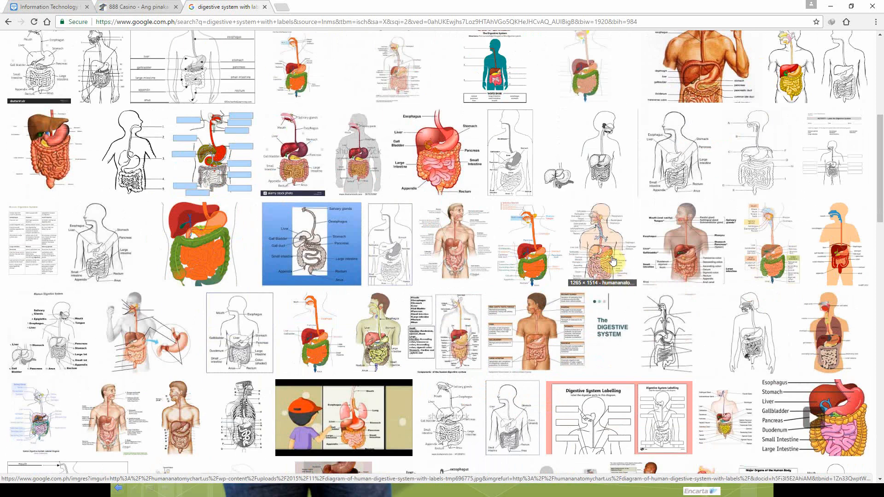
scroll("down", 3)
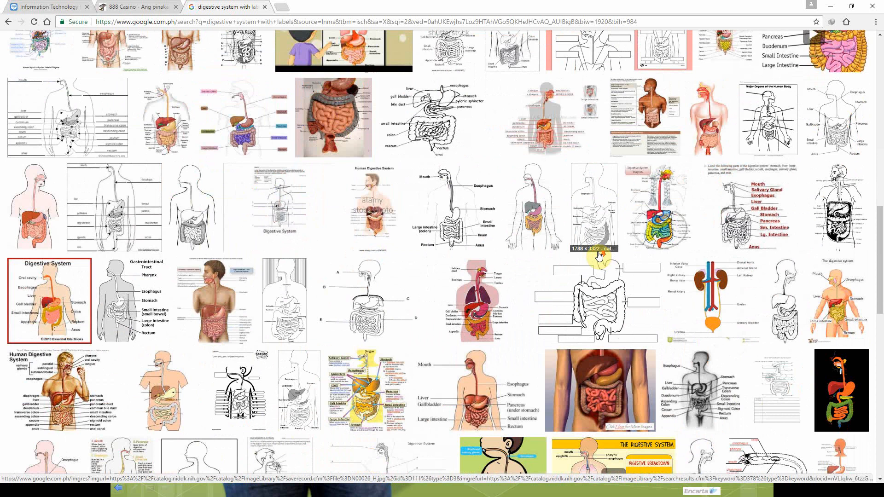
scroll("down", 3)
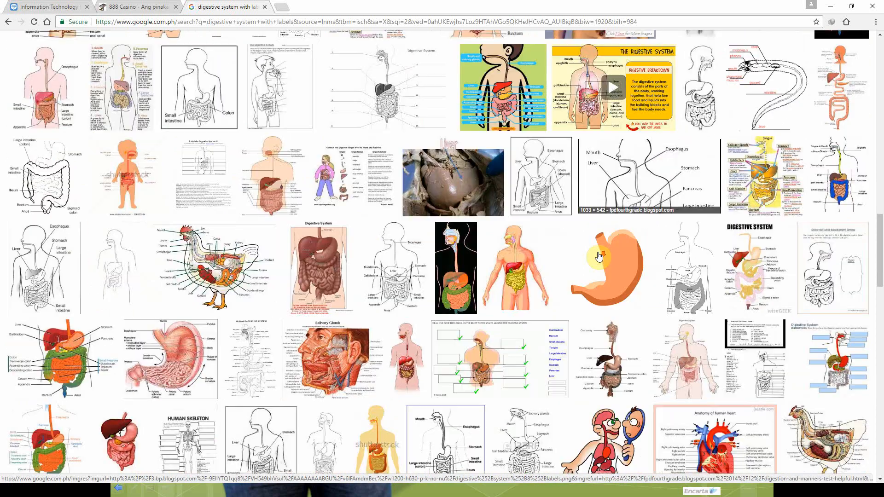
scroll("down", 3)
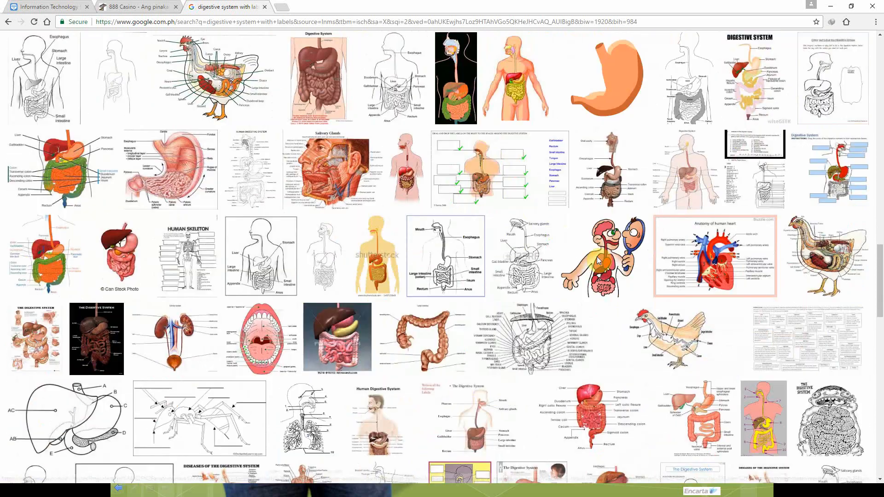
scroll("down", 3)
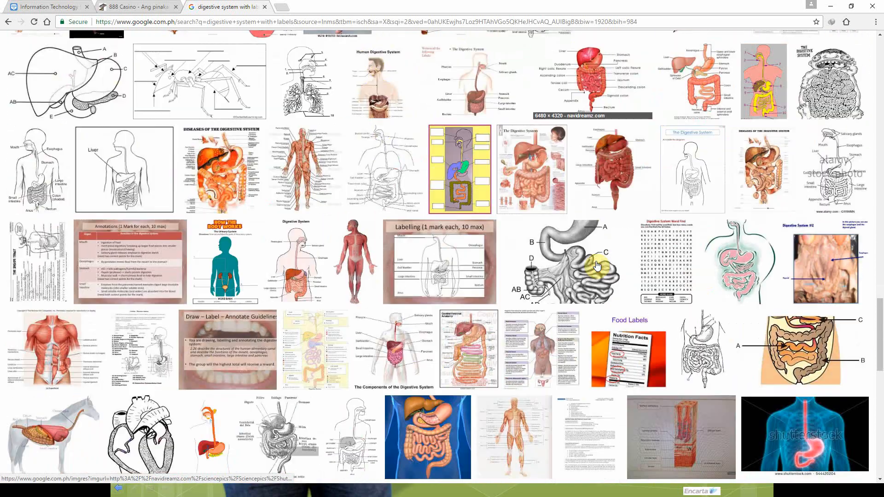
scroll("down", 3)
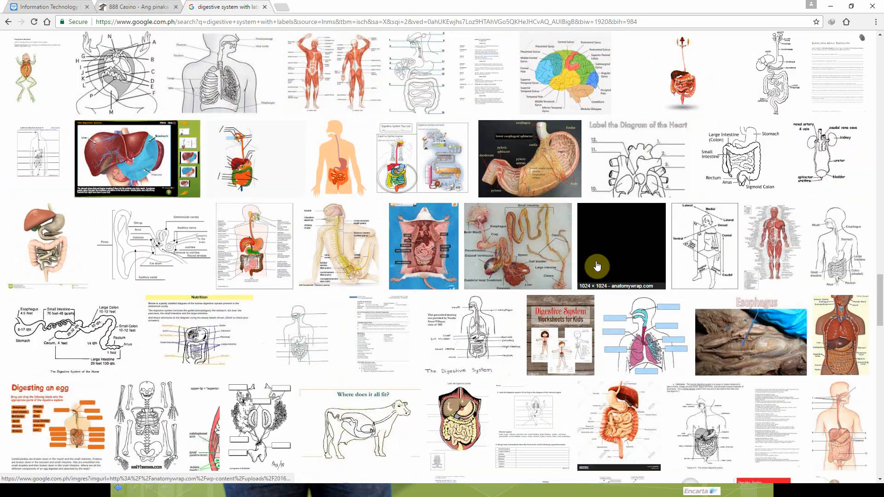
scroll("down", 3)
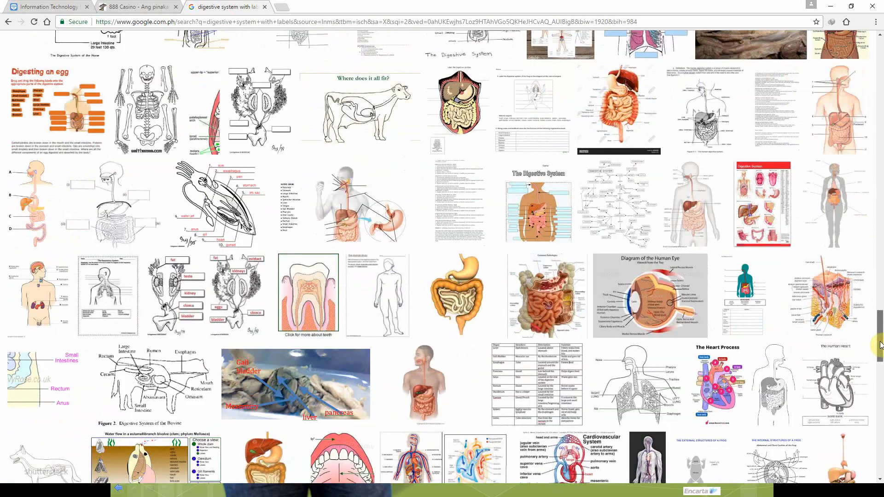
scroll("down", 3)
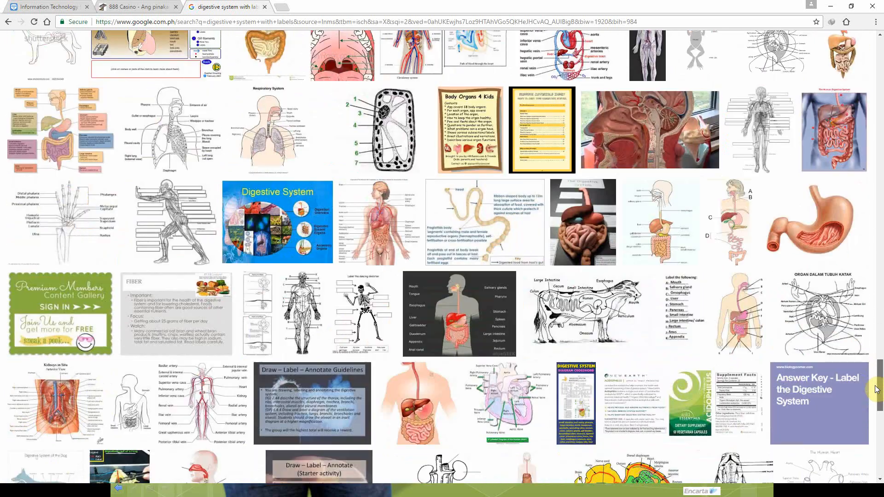
scroll("down", 3)
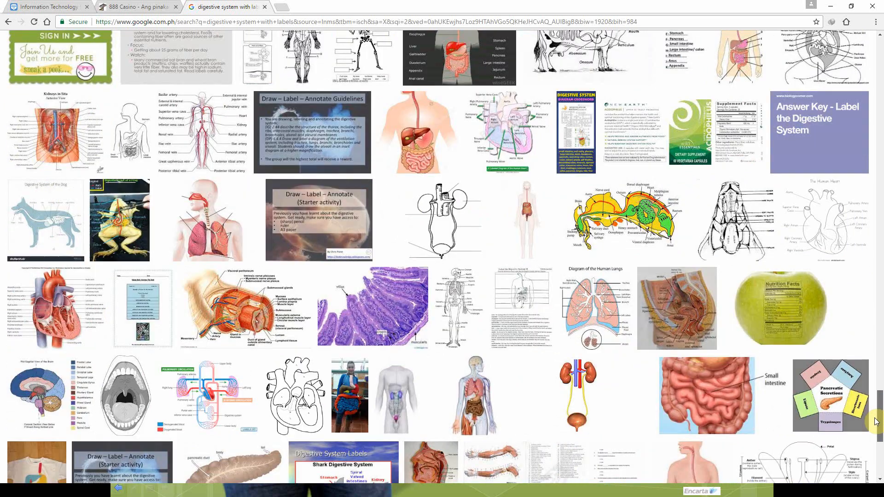
scroll("down", 3)
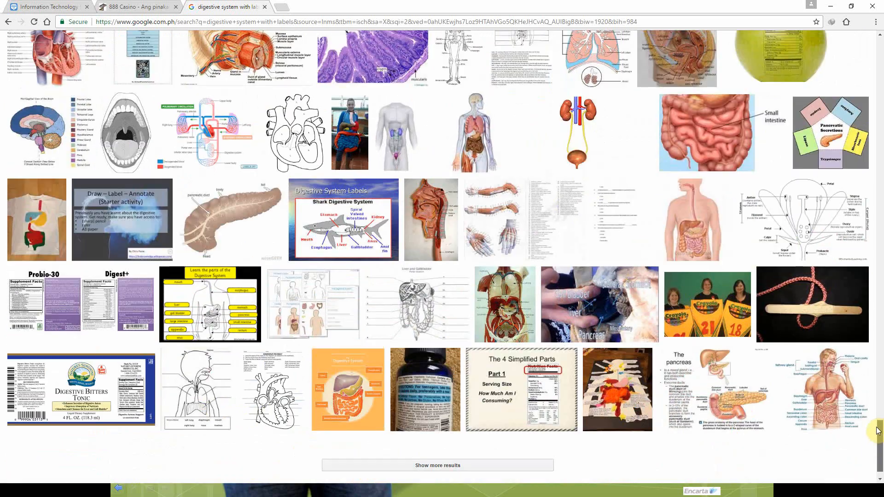
scroll("down", 3)
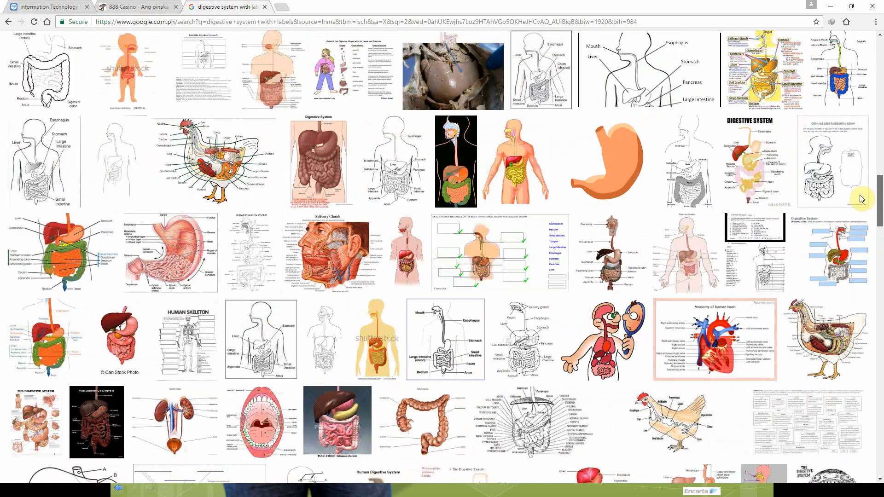
scroll("down", 3)
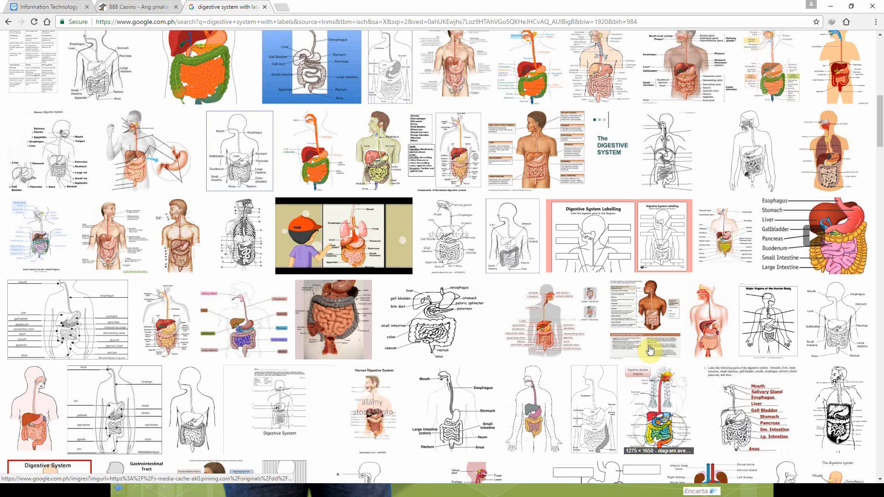
scroll("down", 3)
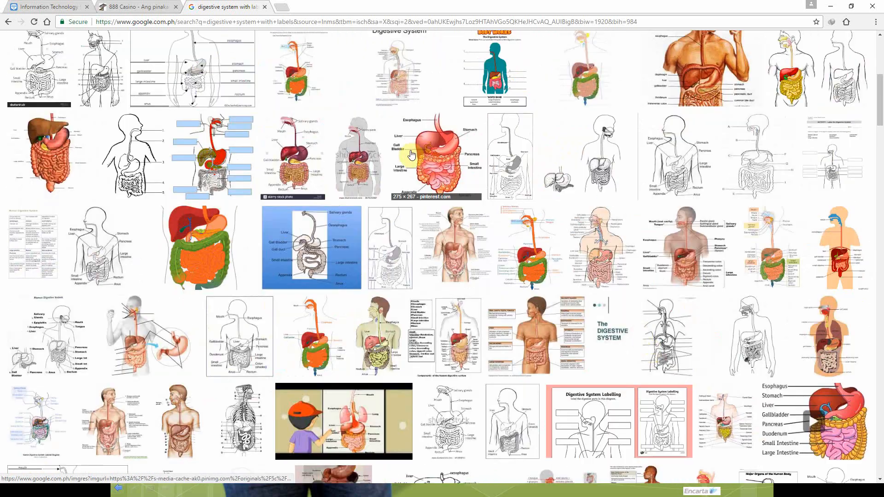
left_click(434, 157)
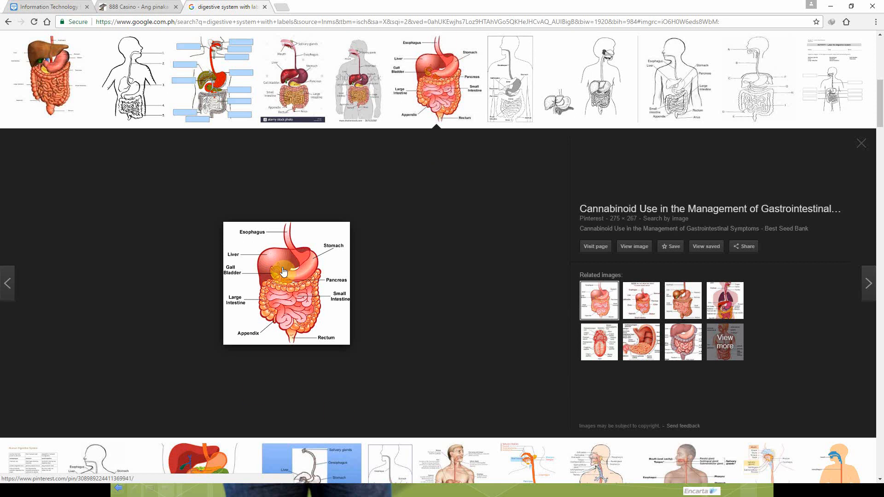
Step: Copy the diagram image and switch back to the Book1 workbook
right_click(281, 271)
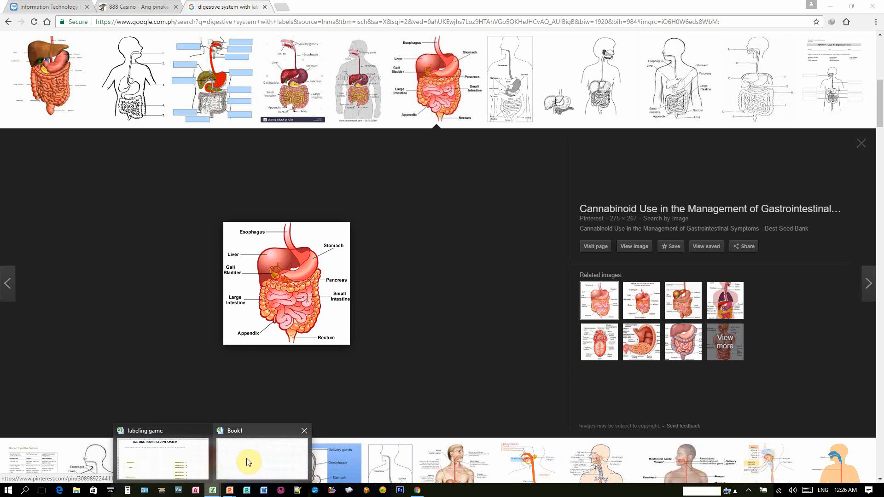
left_click(249, 462)
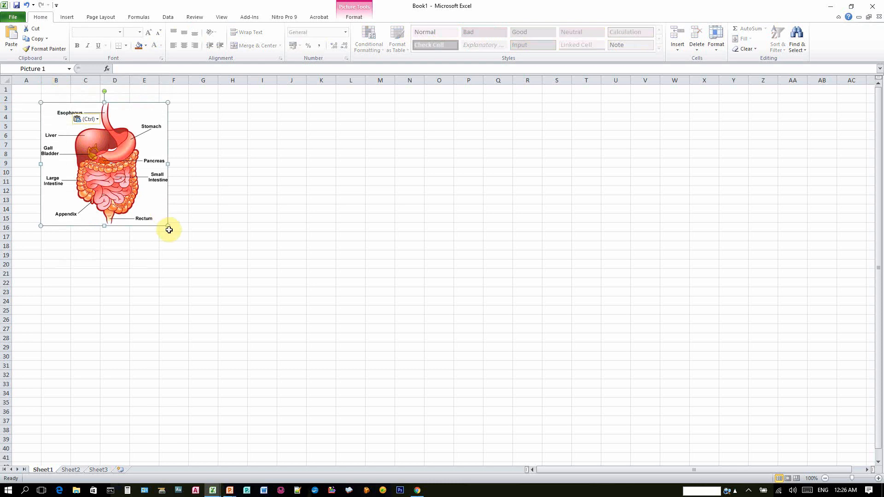
mouse_move(167, 225)
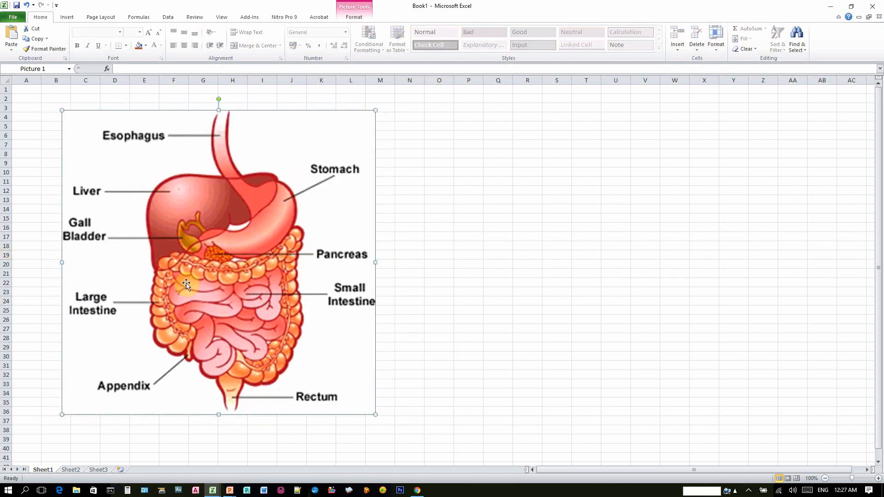
mouse_move(41, 479)
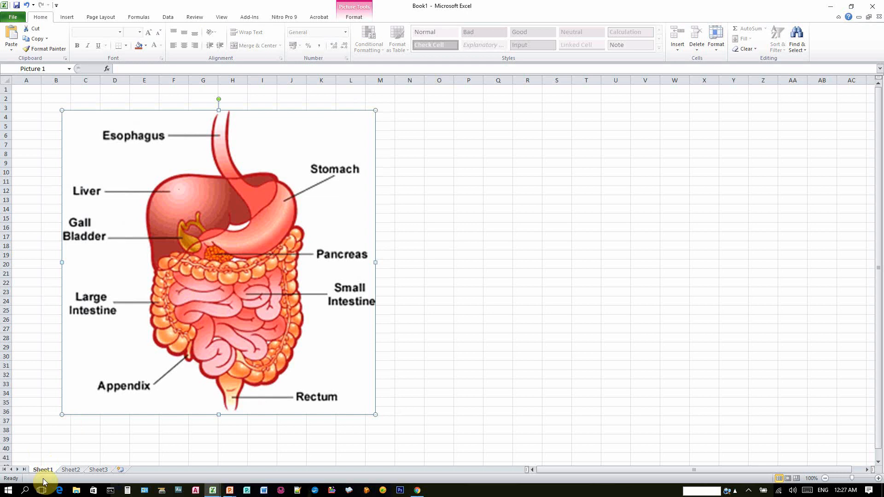
Step: Rename the first sheet to Answer Key
right_click(42, 470)
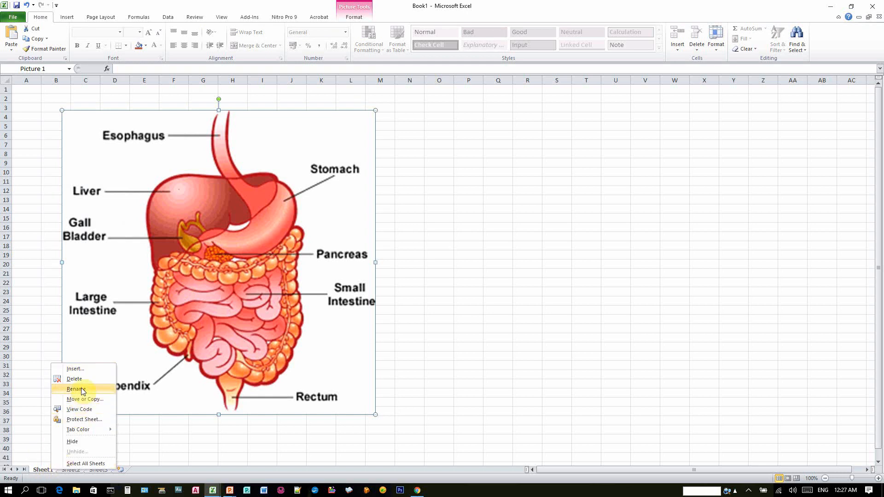
left_click(75, 389)
type("Answer Key")
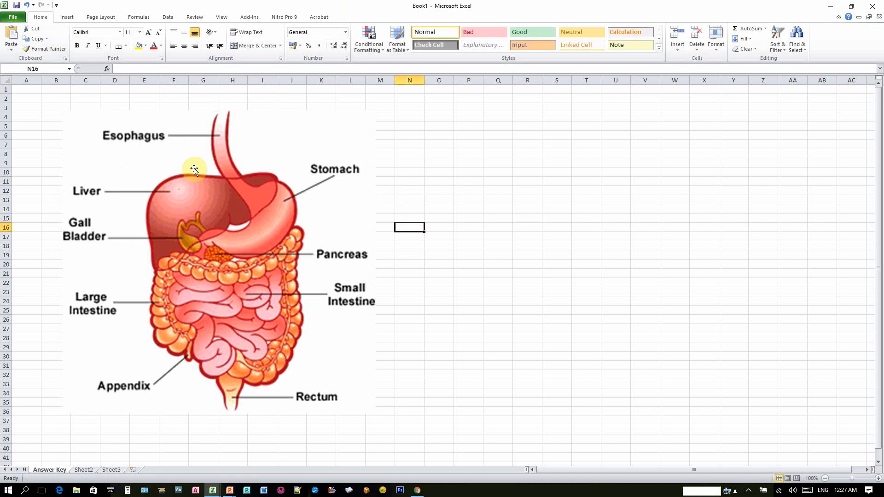
mouse_move(278, 247)
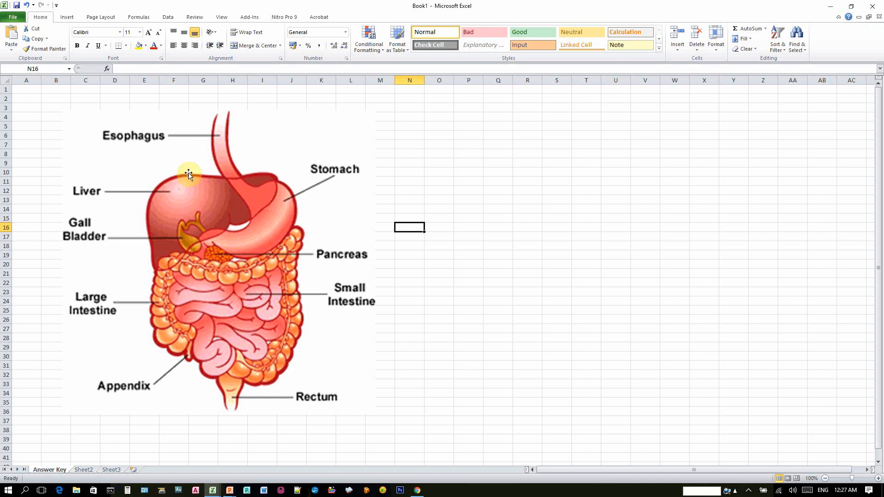
Step: Paste the diagram onto the second sheet and rename that sheet Quiz
right_click(188, 175)
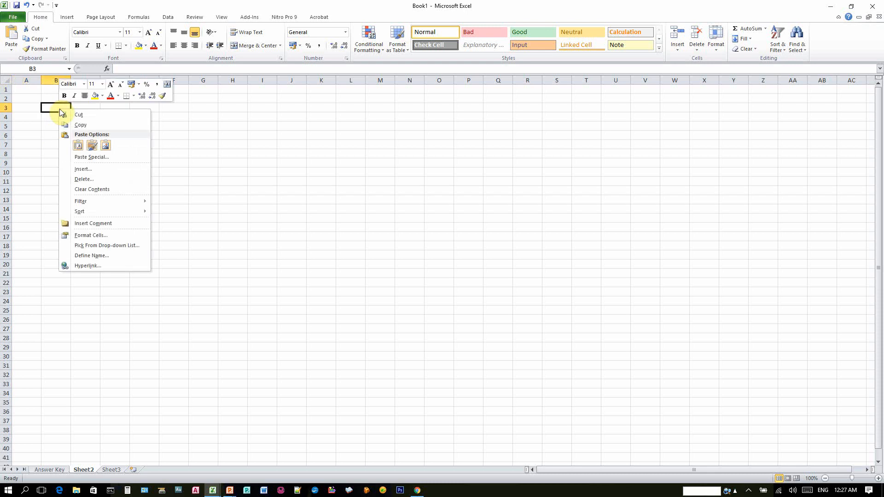
left_click(78, 146)
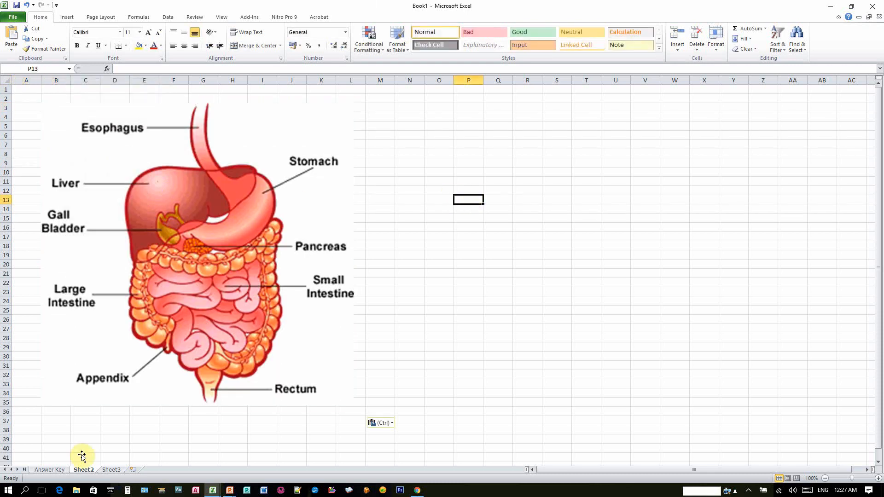
right_click(83, 470)
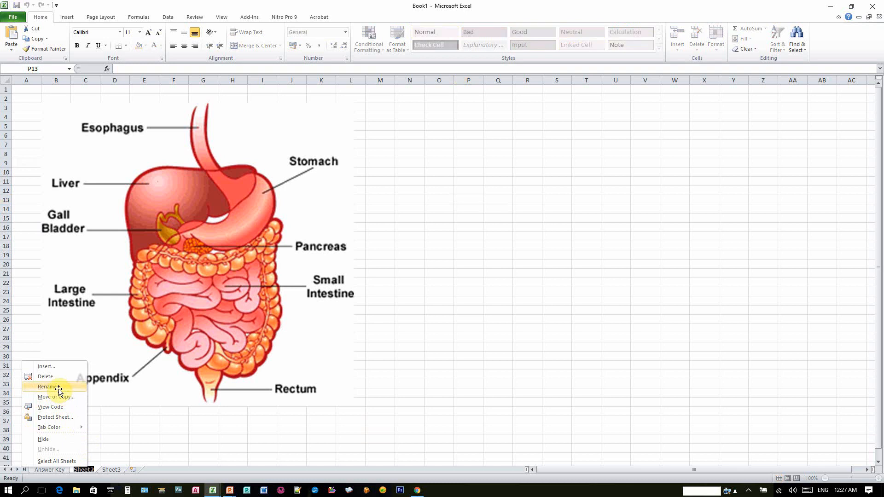
left_click(45, 386)
type("Quiz")
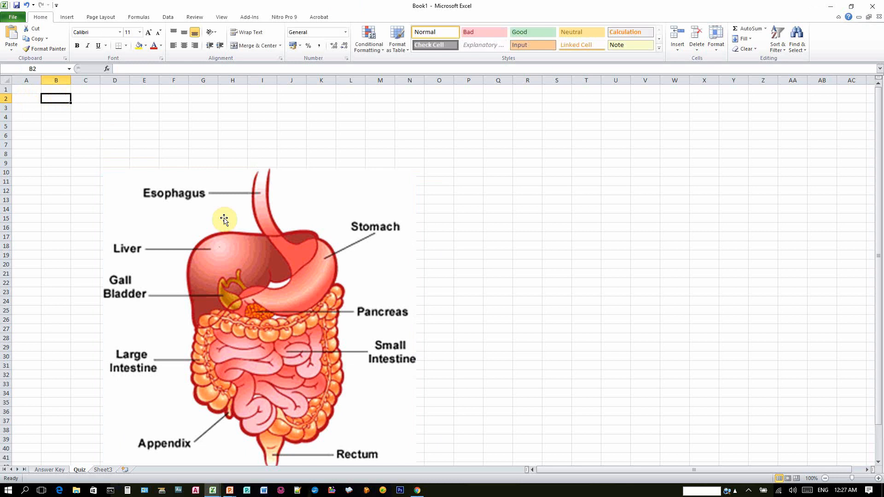
left_click(224, 219)
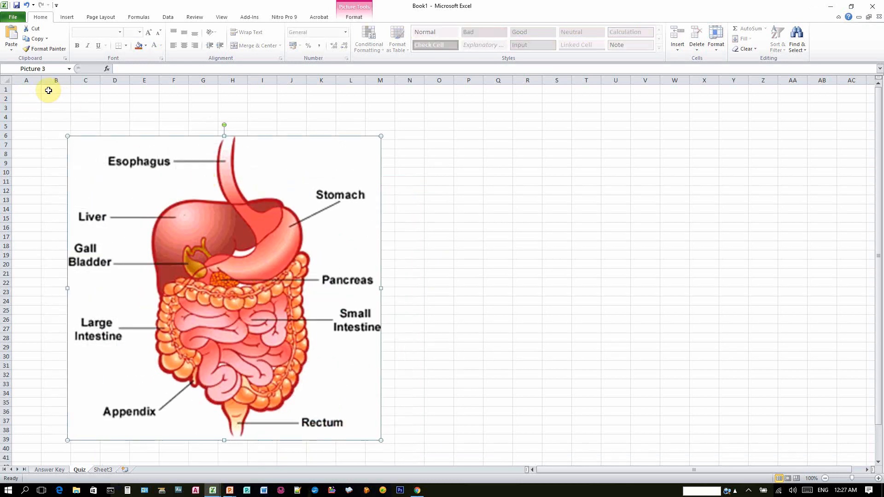
Step: Merge B1:M1 and title it LABELLING QUIZ
left_click_drag(56, 89, 381, 90)
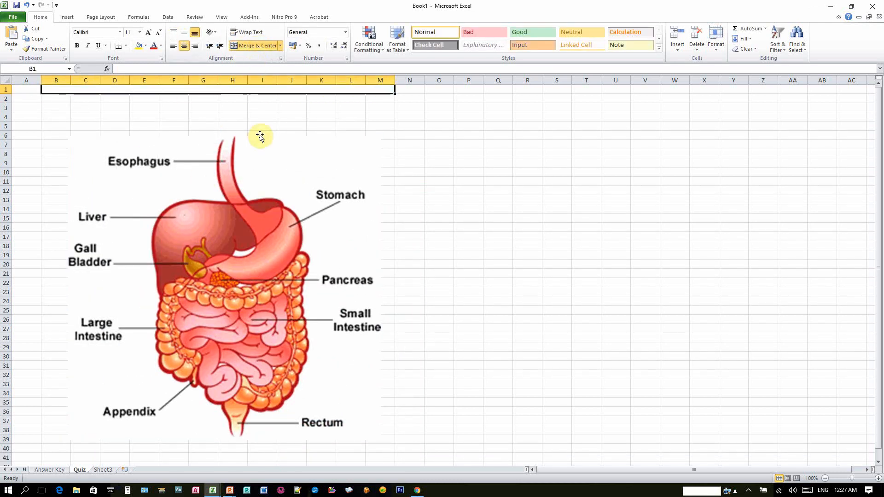
type("L")
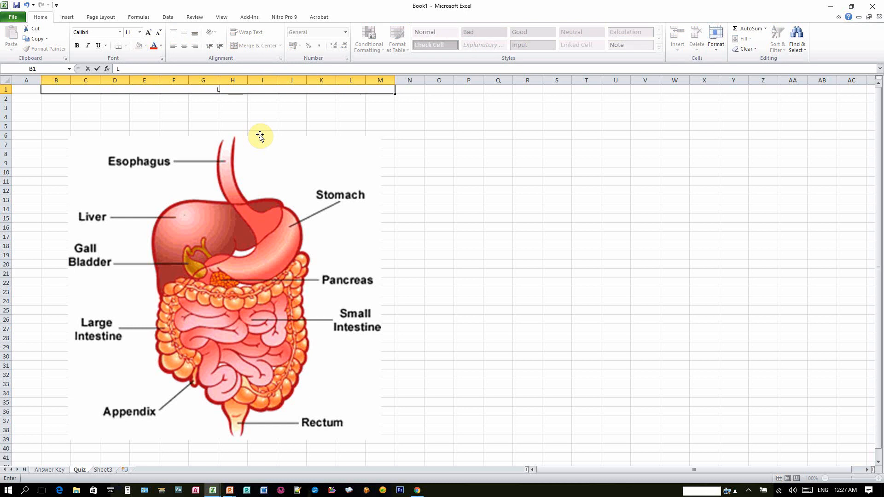
type("ABELLING QUIZ")
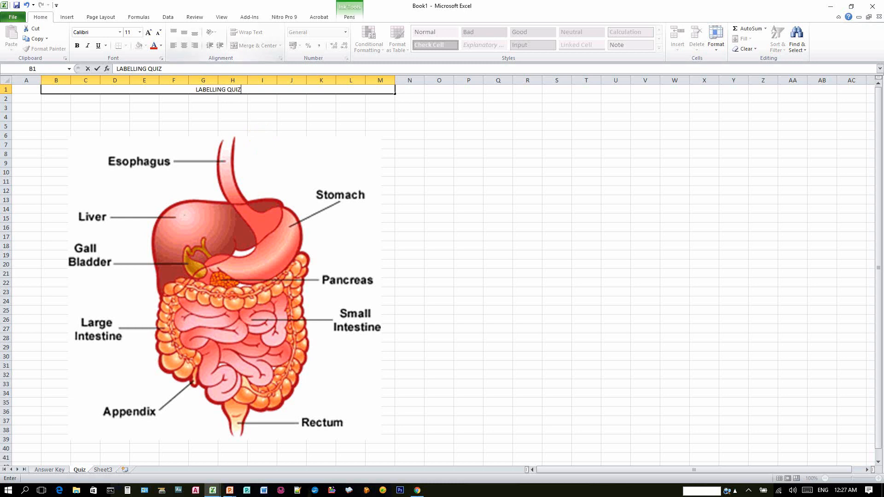
Step: Enter directions in B2 to identify the following parts of the human digestive system
left_click(55, 99)
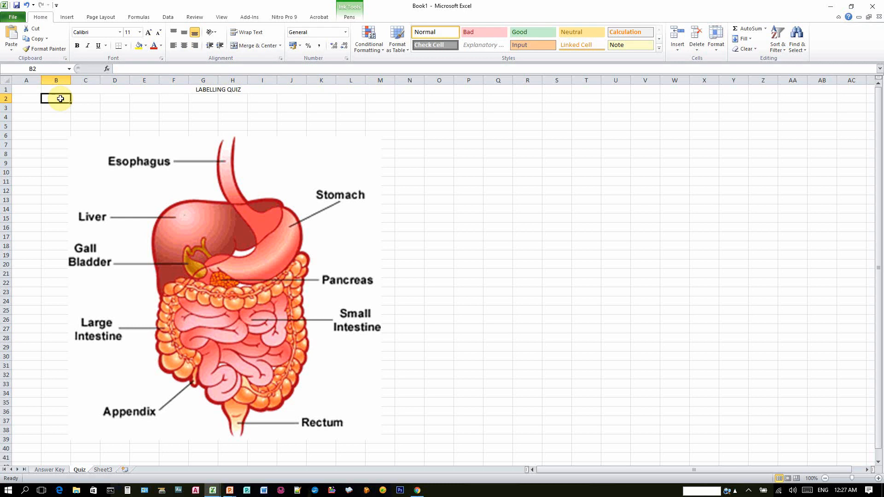
type("Sire")
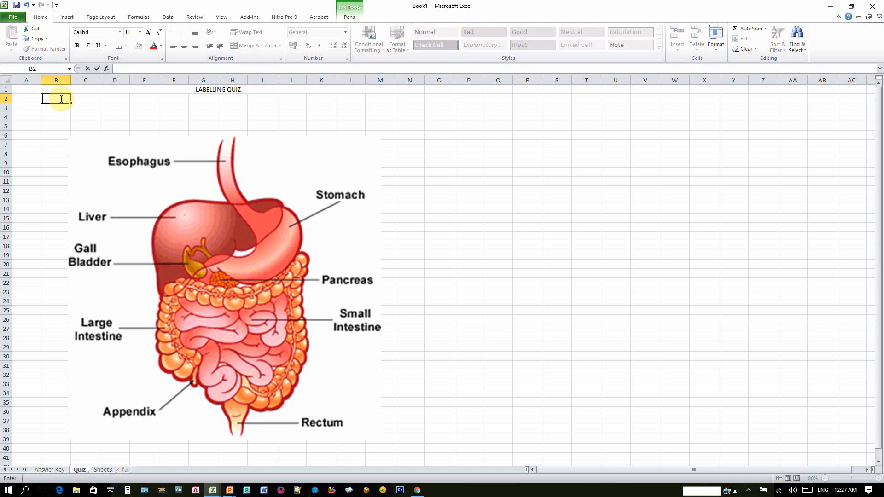
type("Direct")
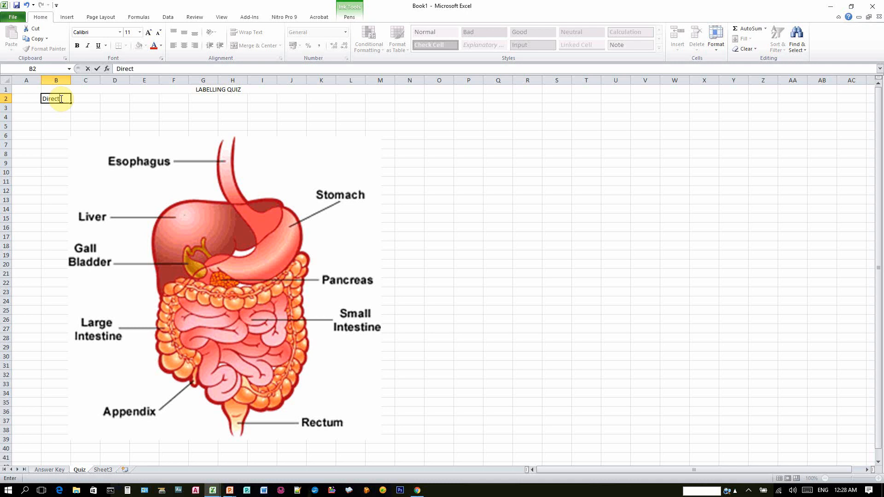
type("ions")
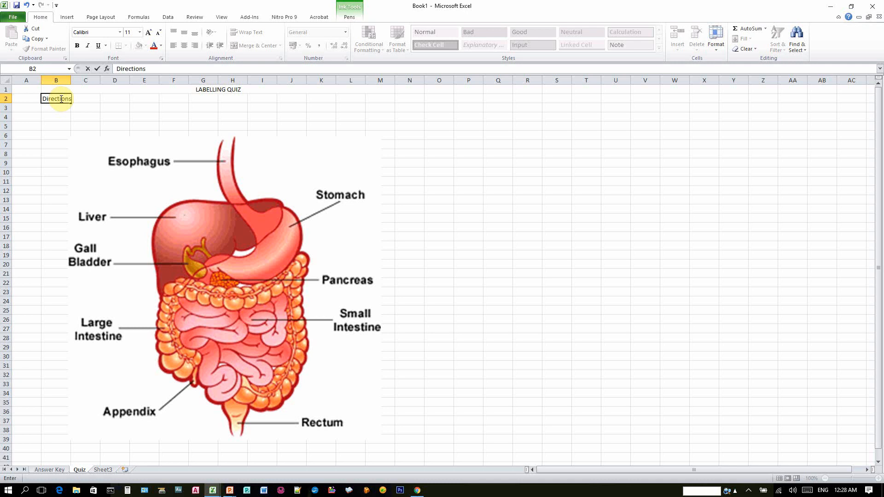
type(":")
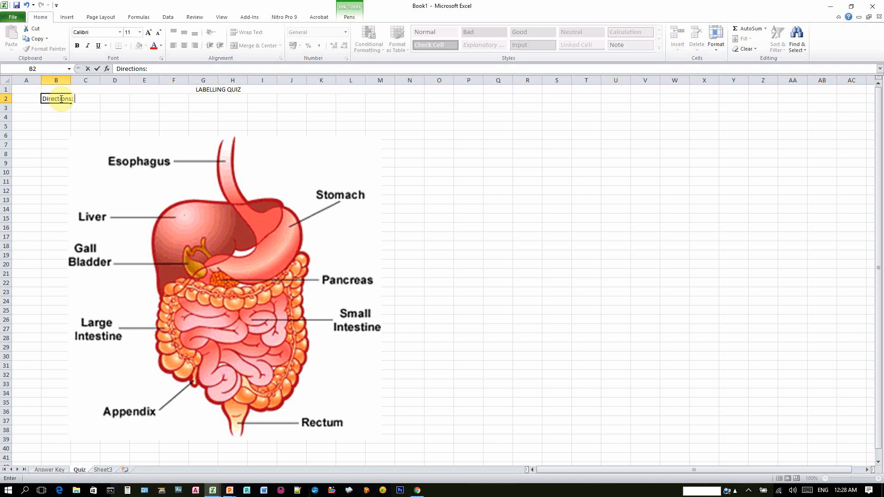
type("Inde")
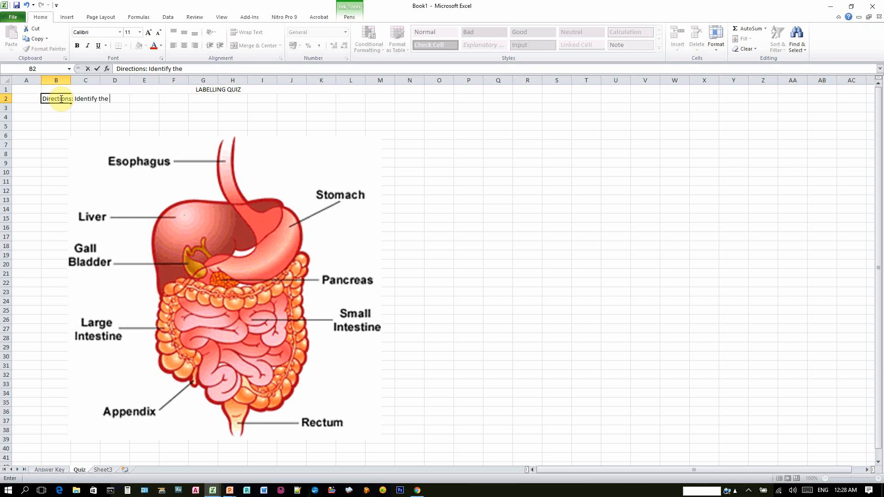
type("follow")
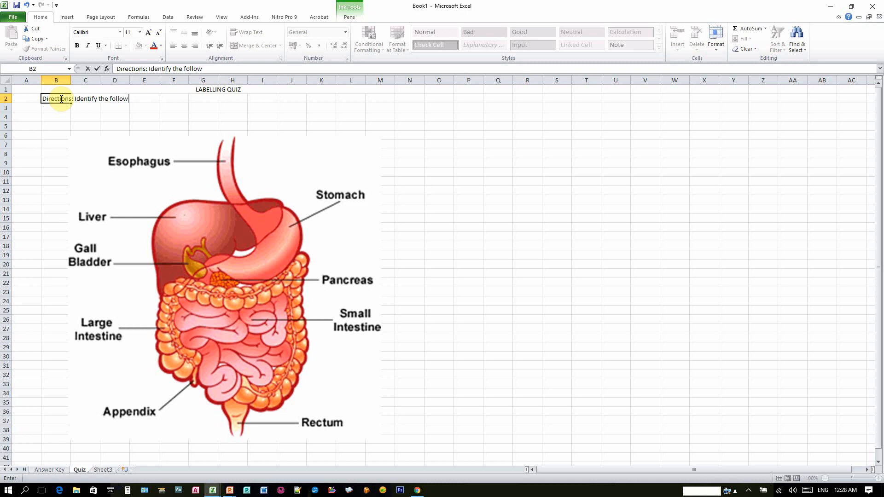
type("ing parts of the")
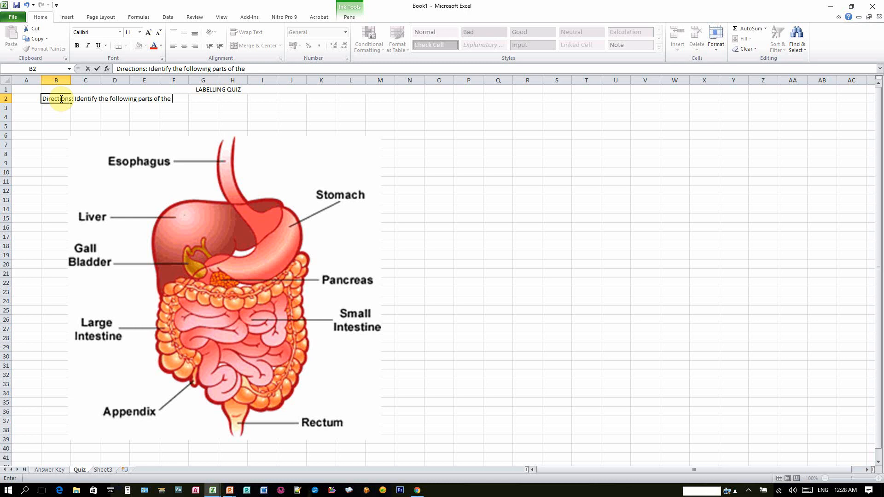
type("hum")
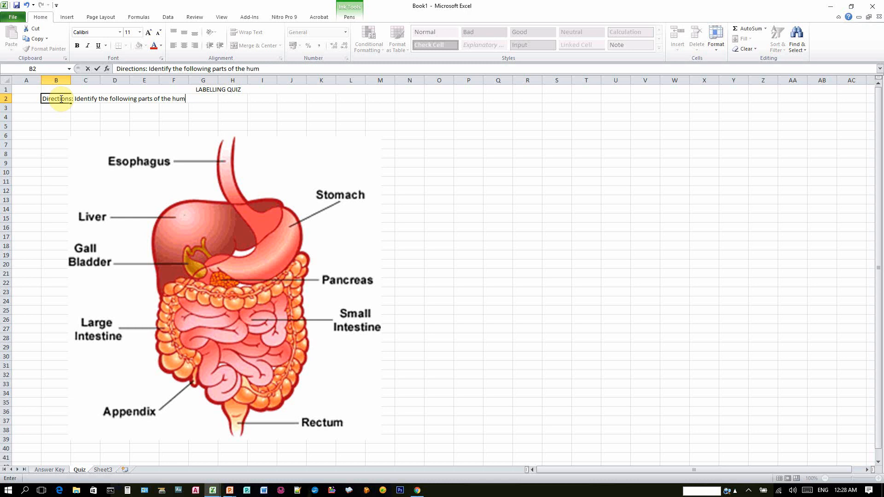
key("BackSpace")
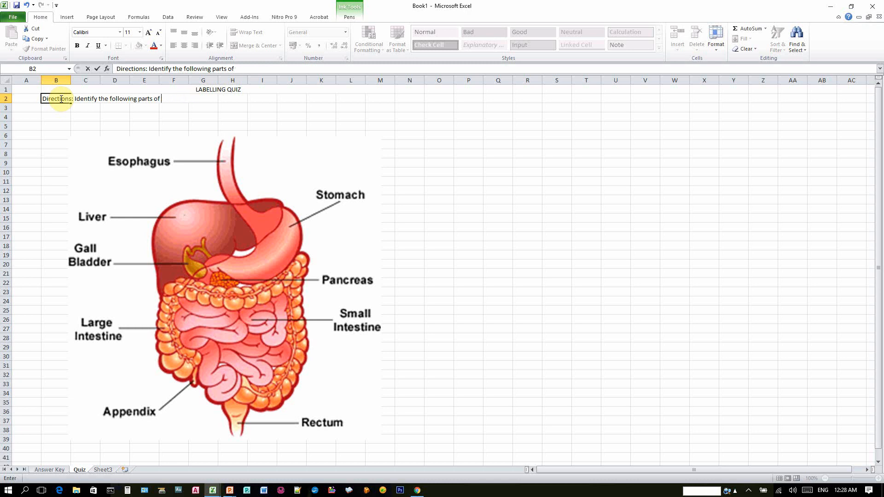
type("human")
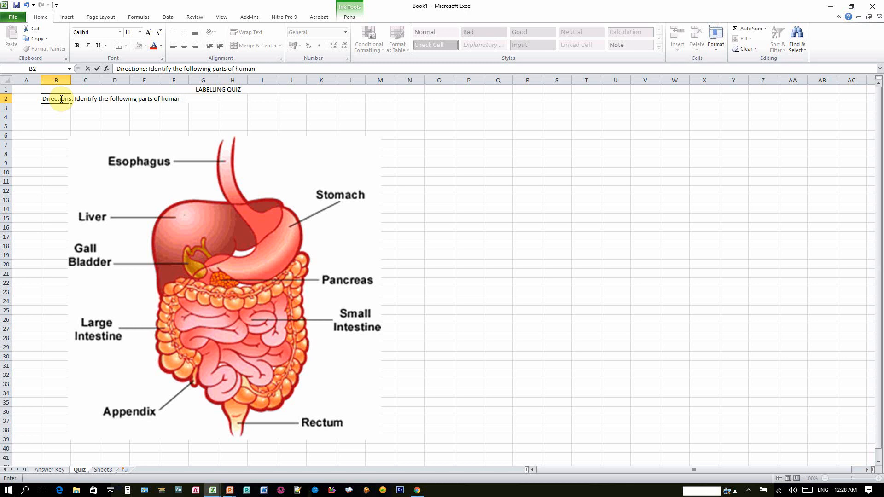
type("digestive")
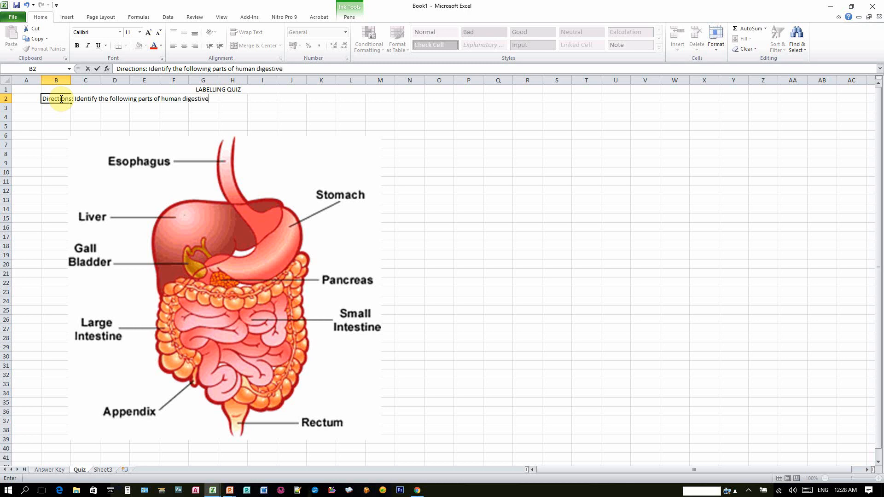
type("system.")
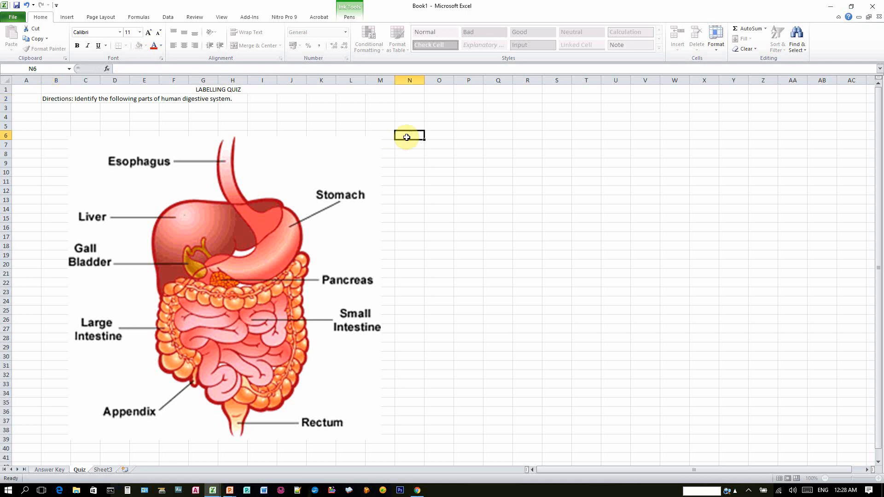
left_click(275, 188)
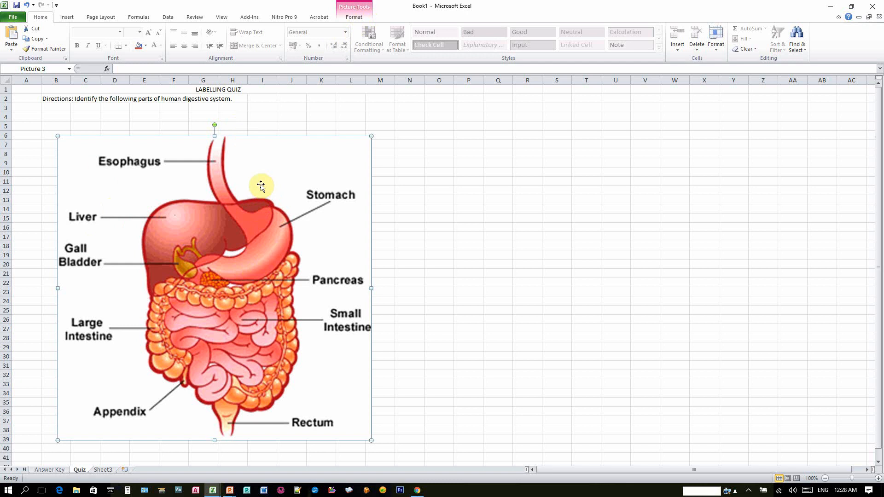
Step: Crop the diagram's left and right sides so the organ labels are cut off
left_click(354, 17)
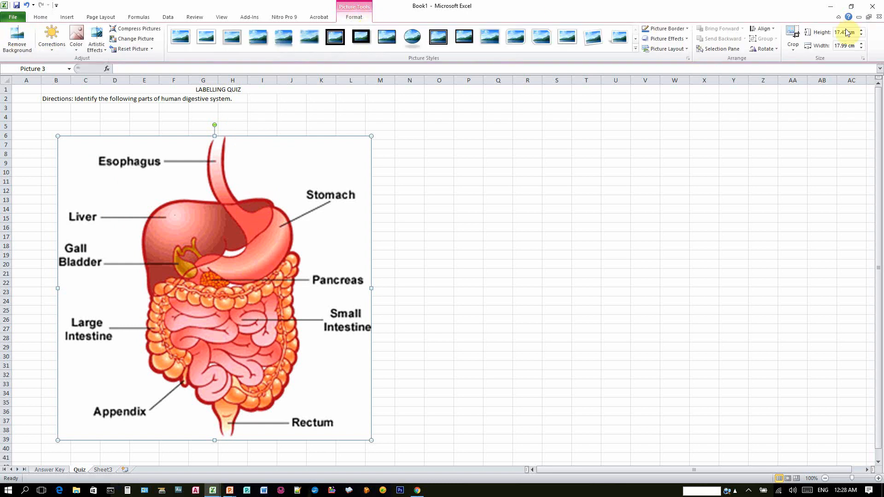
left_click(793, 36)
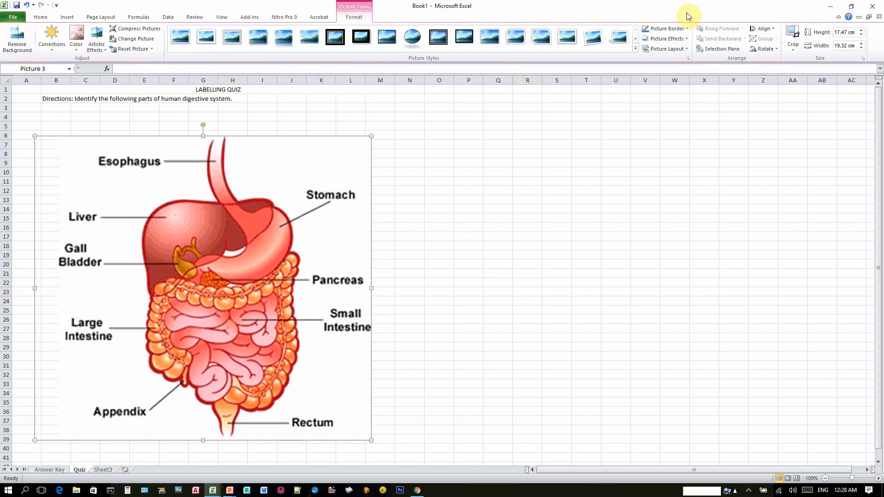
left_click(793, 35)
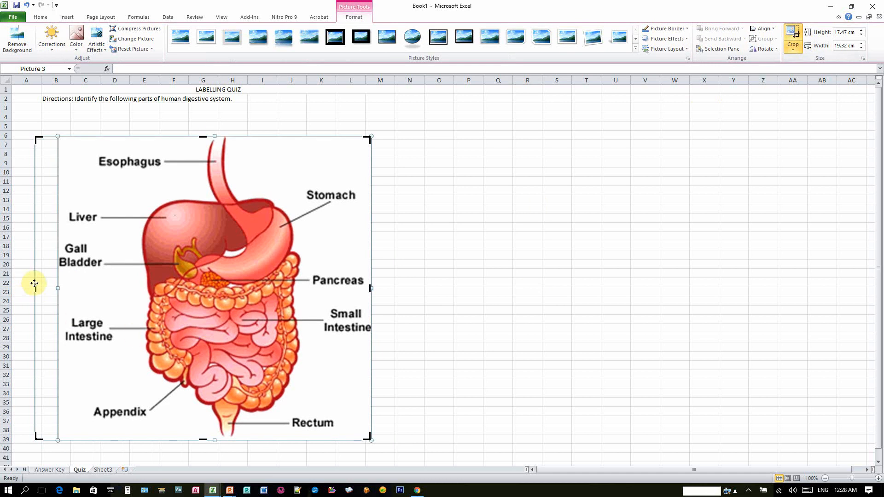
left_click_drag(57, 288, 137, 288)
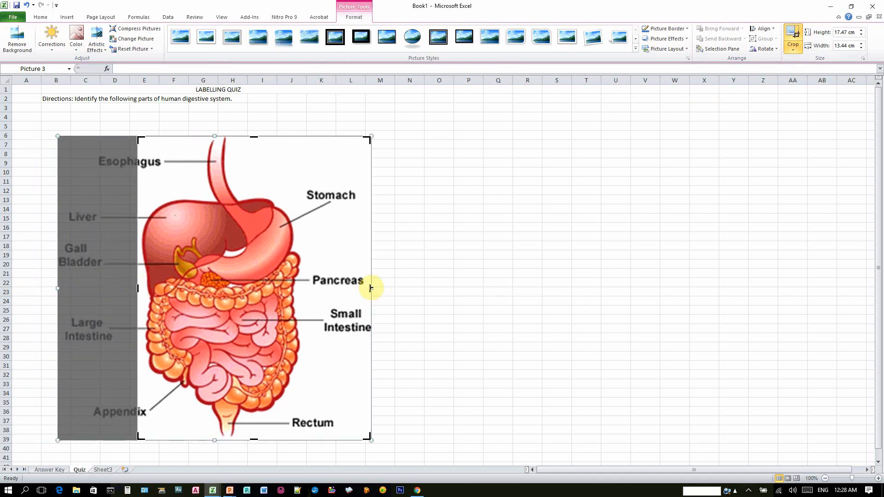
left_click_drag(370, 289, 308, 276)
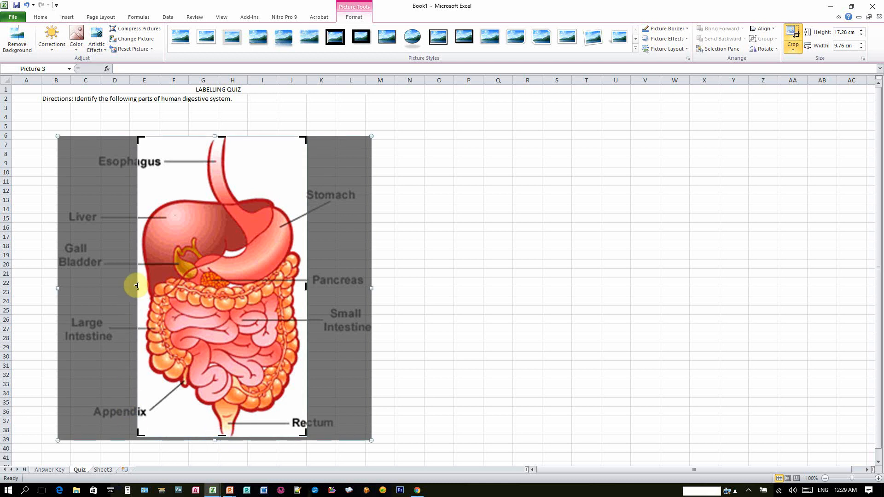
mouse_move(311, 150)
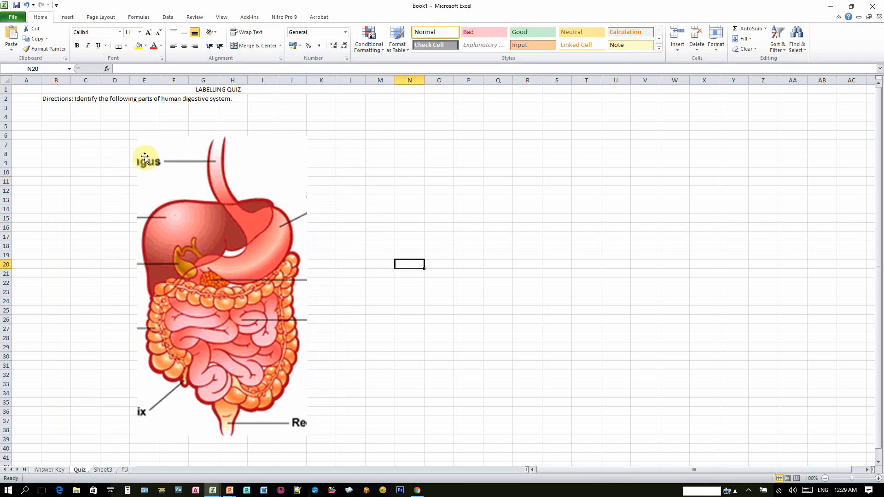
Step: Insert a rectangle shape with white fill and no visible outline
left_click(66, 17)
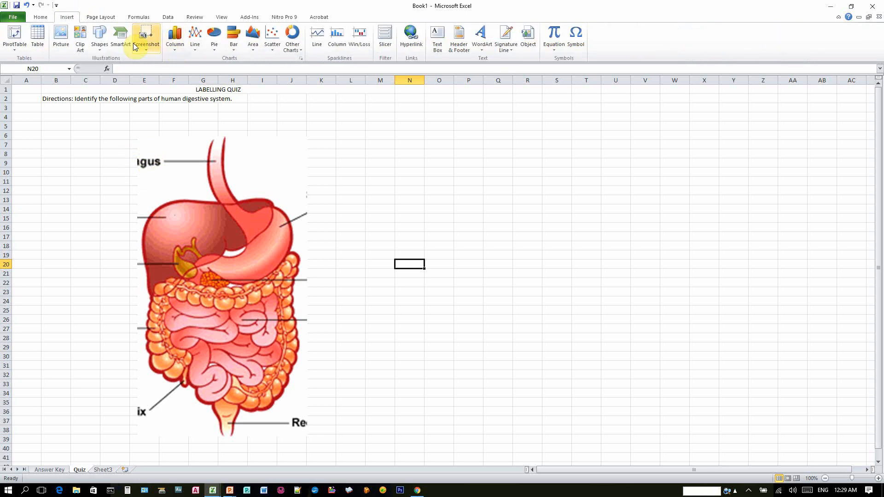
left_click(99, 36)
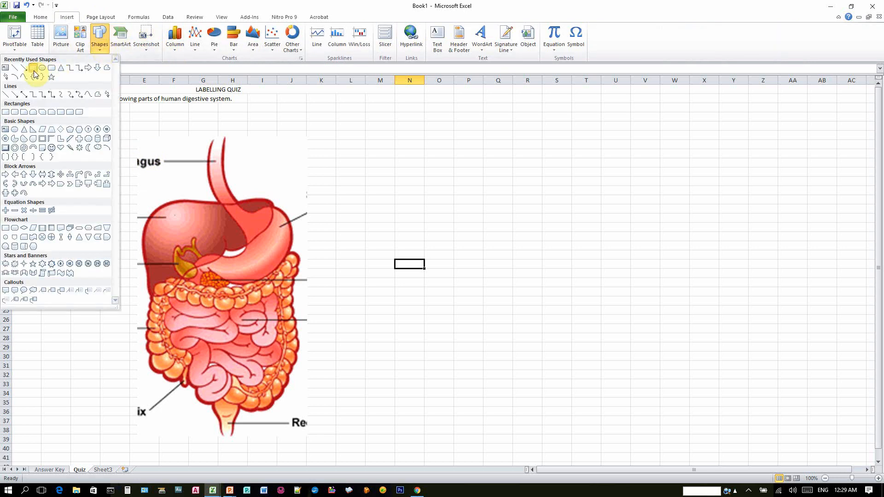
left_click(34, 68)
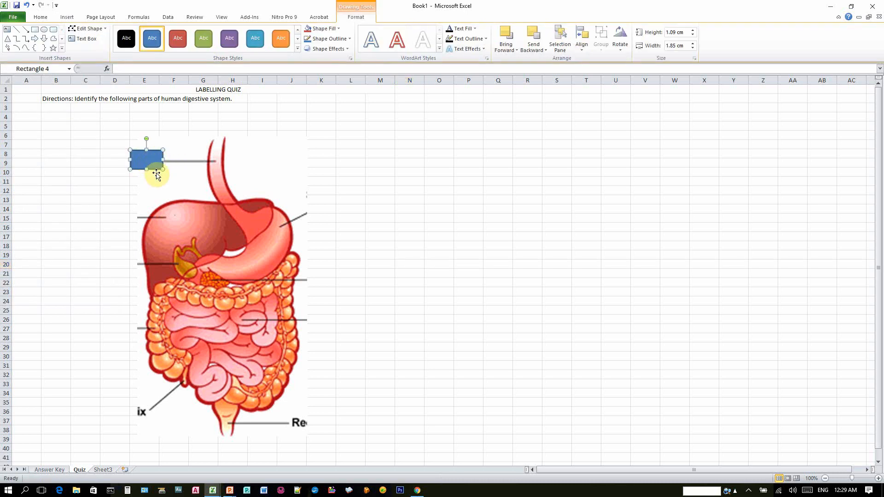
left_click(322, 28)
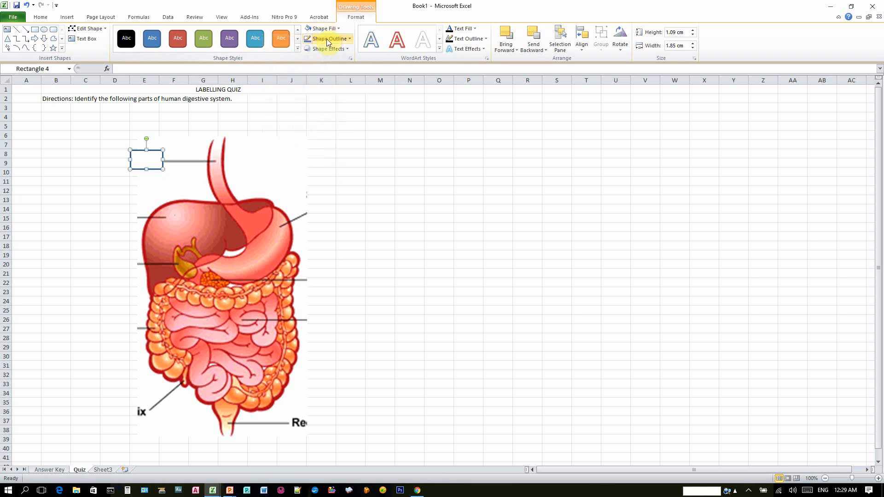
left_click(328, 39)
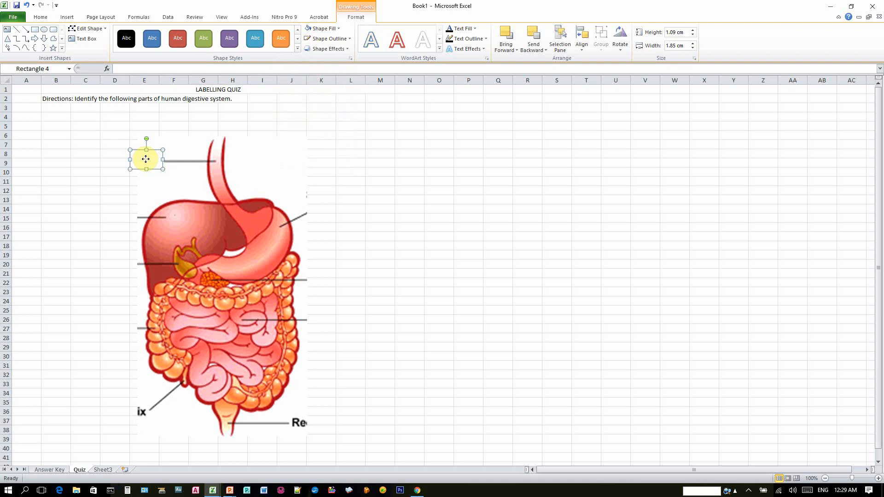
Step: Place white cover boxes over the esophagus, appendix and rectum labels
left_click_drag(146, 159, 167, 159)
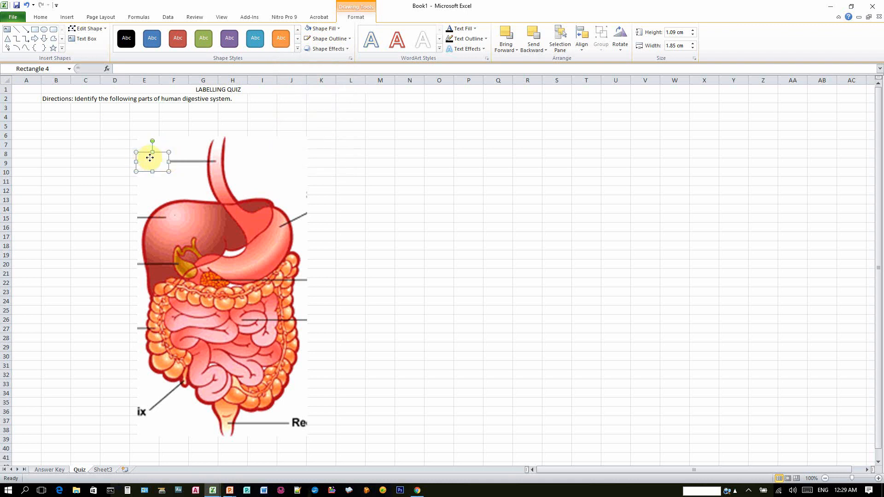
mouse_move(418, 157)
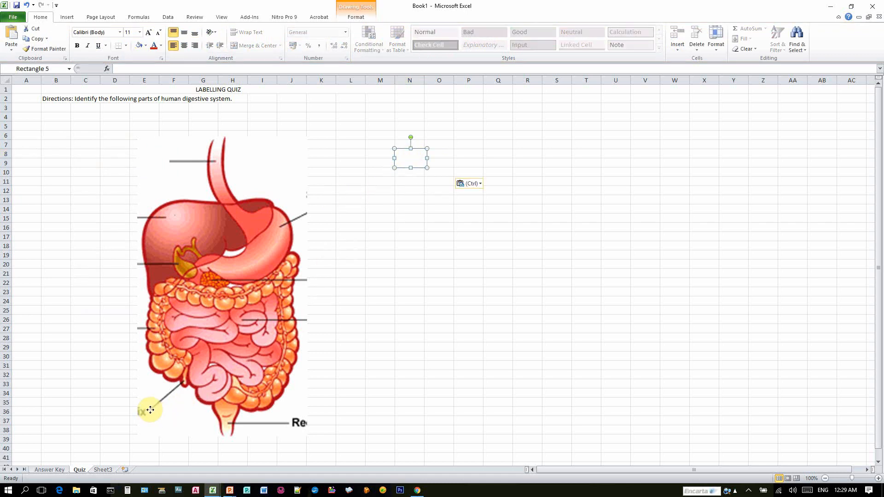
left_click_drag(411, 157, 150, 411)
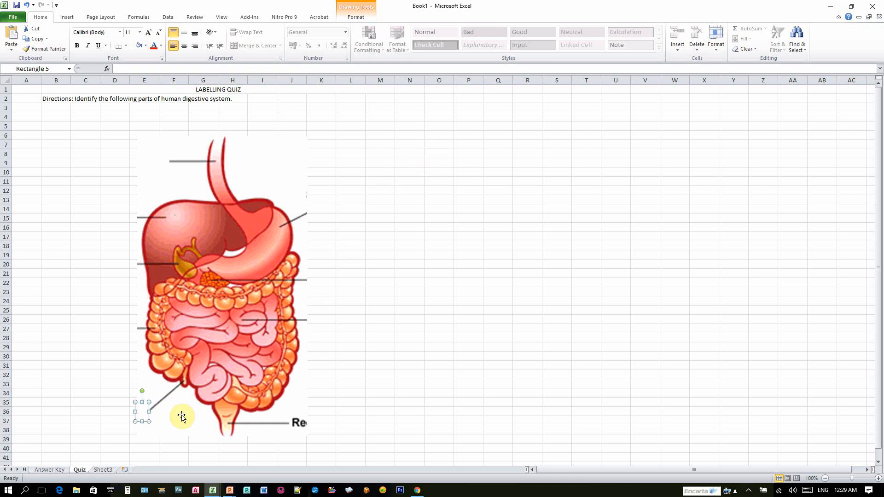
mouse_move(184, 418)
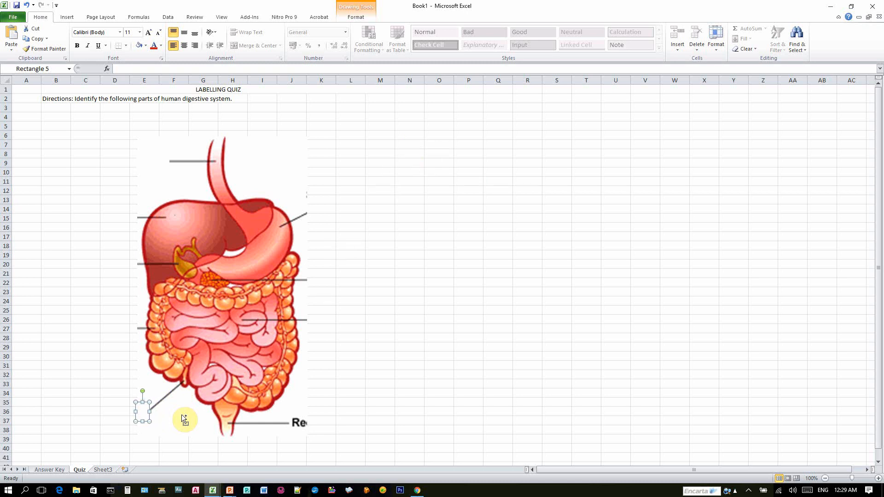
mouse_move(143, 416)
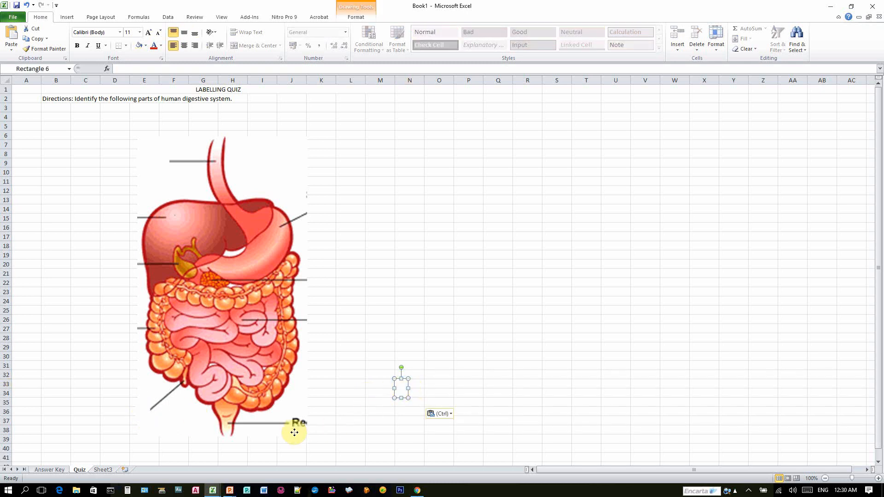
left_click_drag(401, 385, 298, 420)
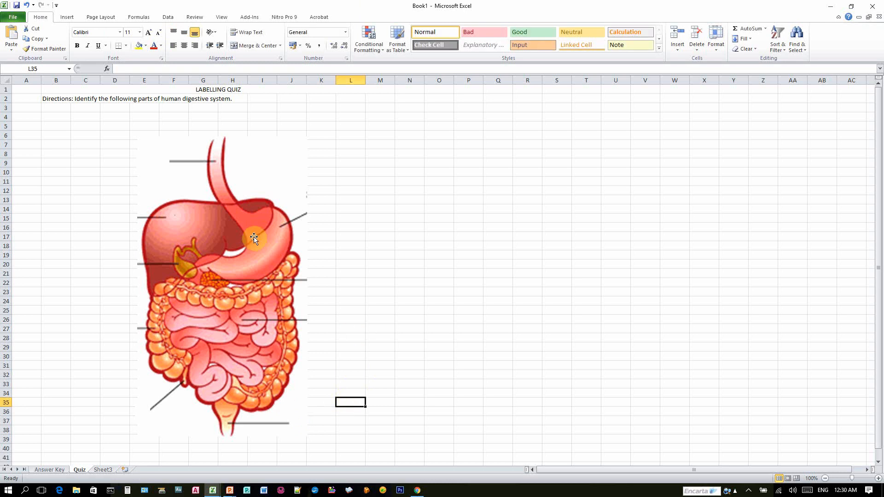
mouse_move(184, 158)
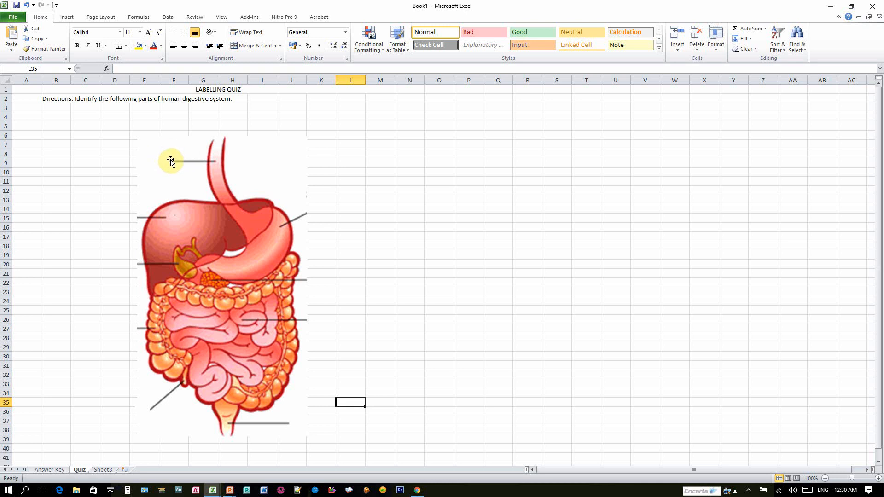
mouse_move(126, 179)
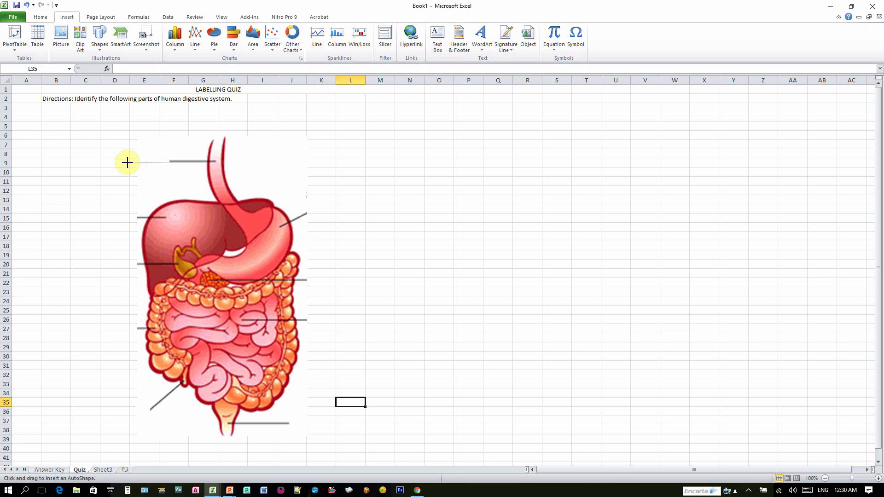
mouse_move(130, 162)
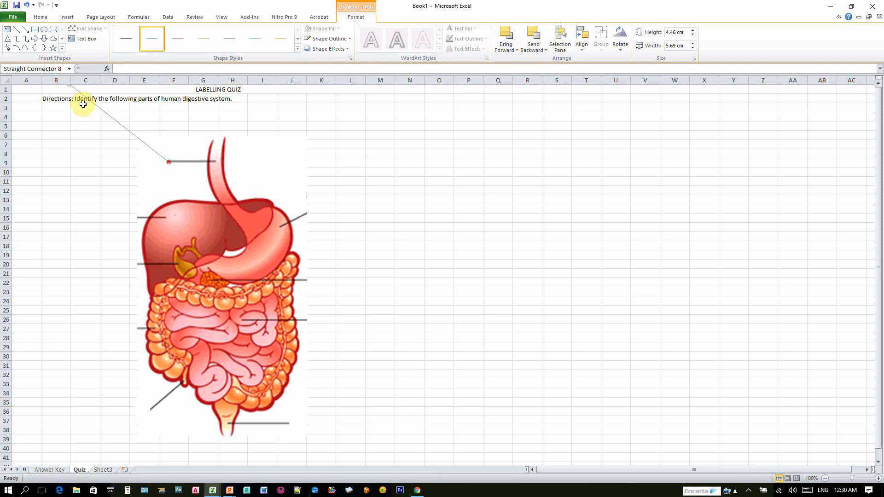
left_click(115, 163)
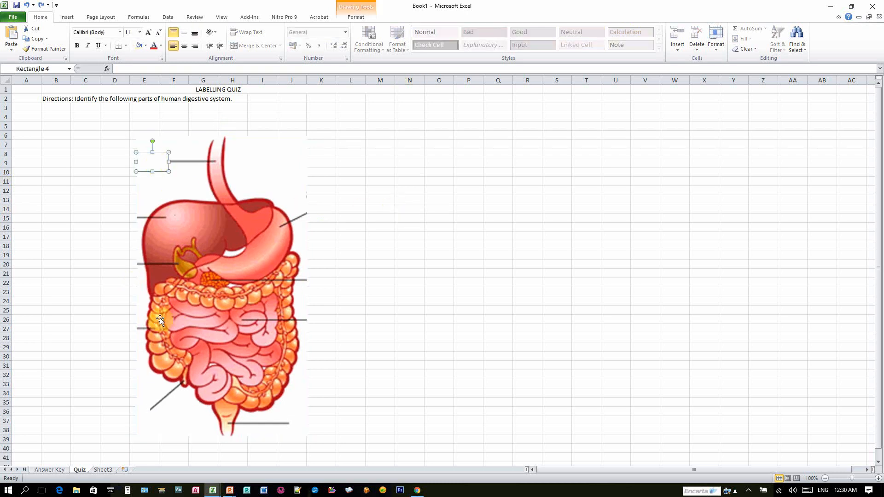
Step: Group the diagram picture with its white cover boxes into one object
left_click(407, 305)
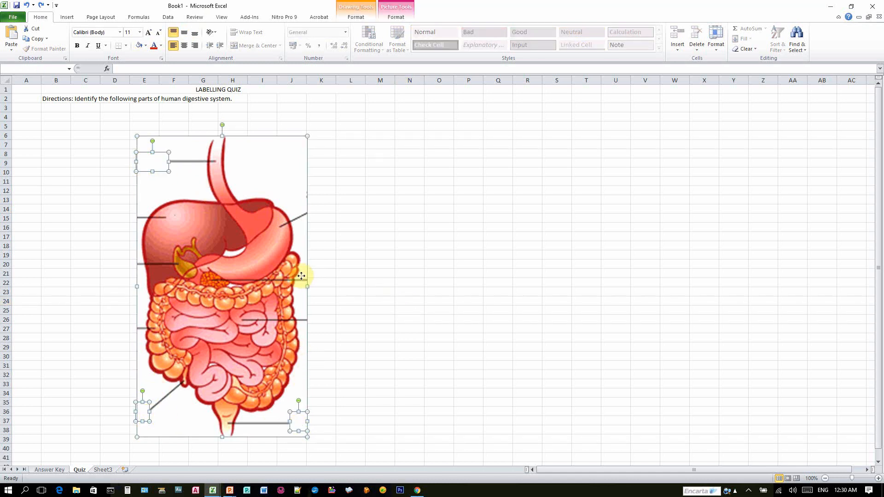
right_click(300, 277)
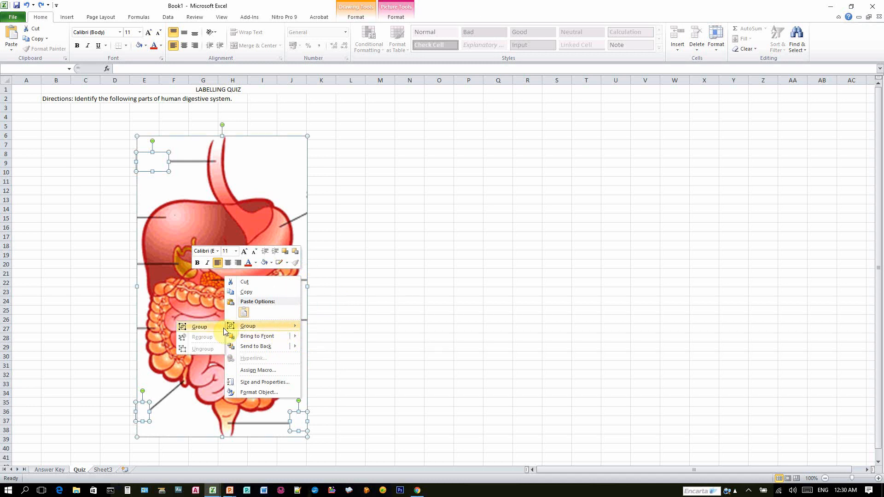
mouse_move(212, 332)
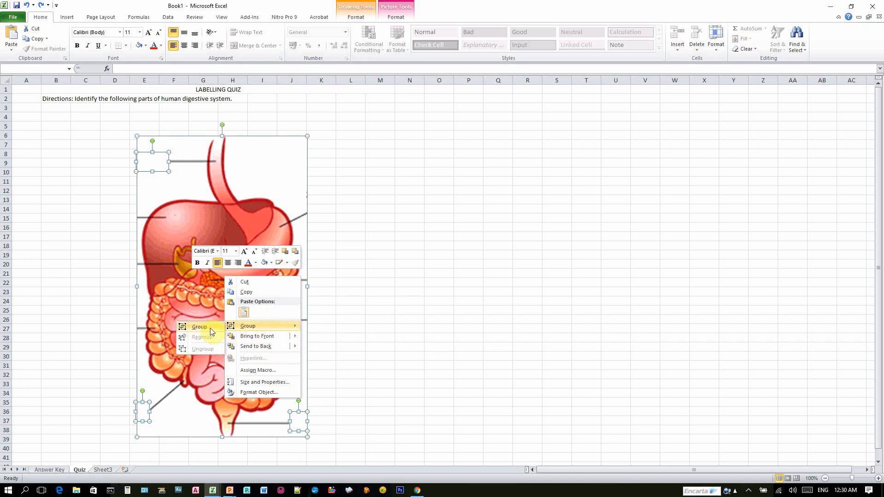
left_click(248, 326)
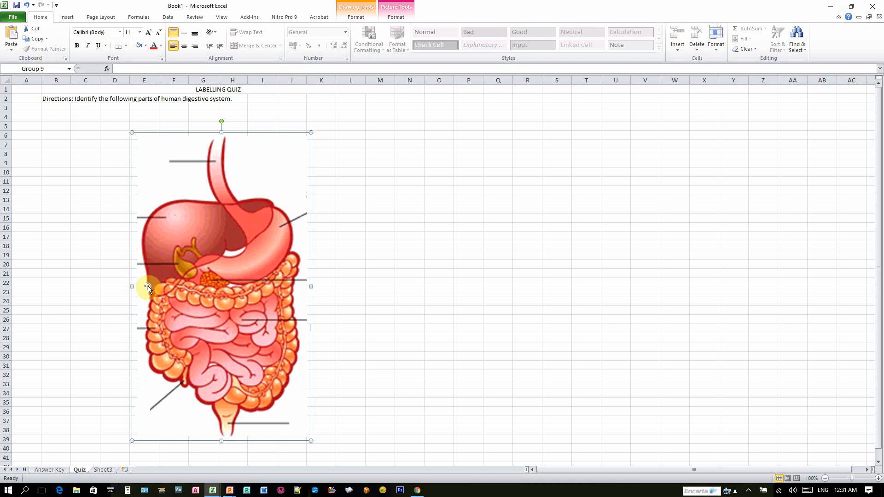
mouse_move(123, 271)
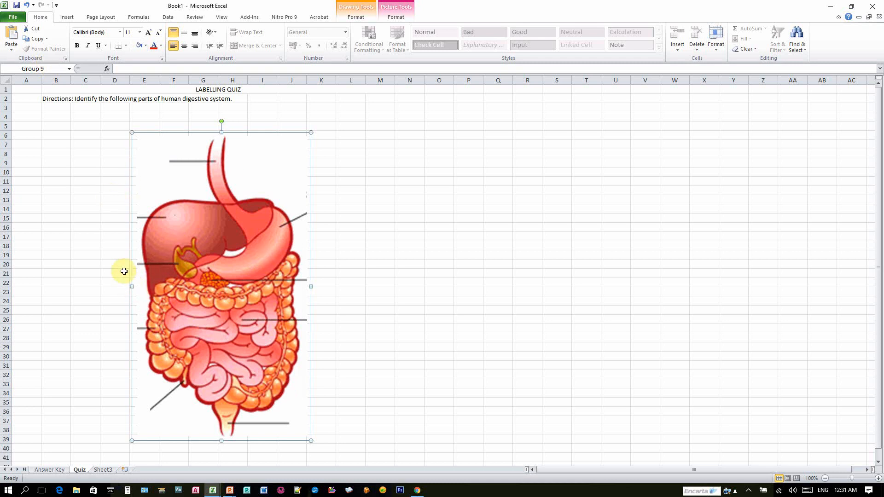
mouse_move(131, 287)
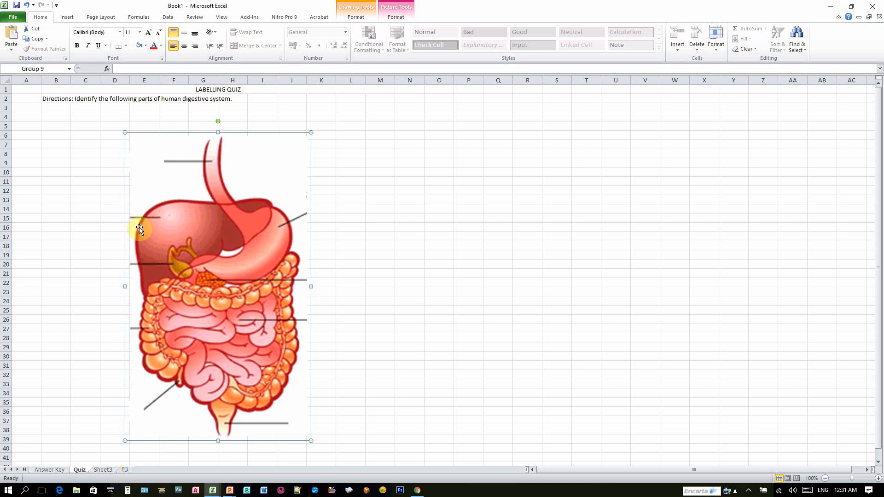
left_click(114, 217)
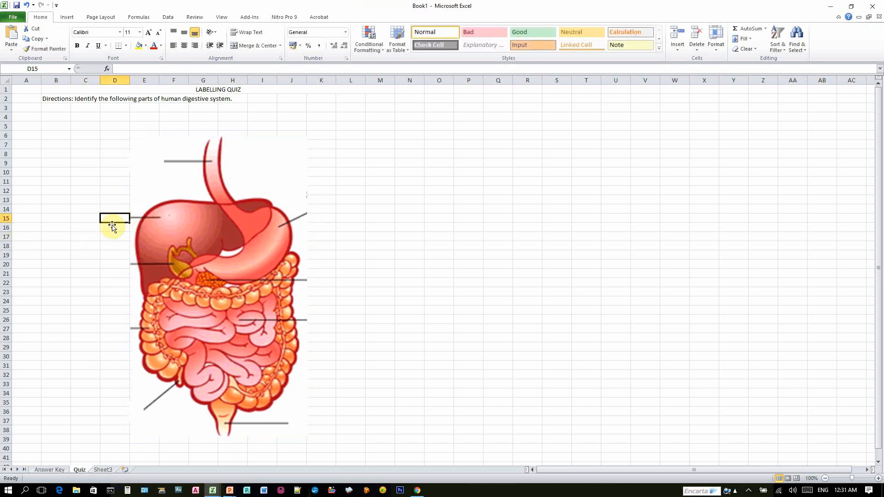
left_click(114, 273)
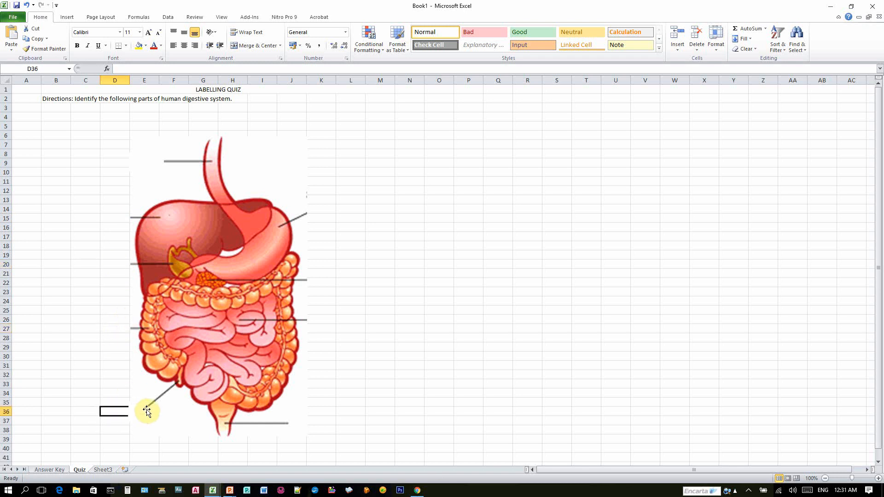
Step: Ungroup the diagram, add the lower-left cover box, and regroup them
left_click(147, 410)
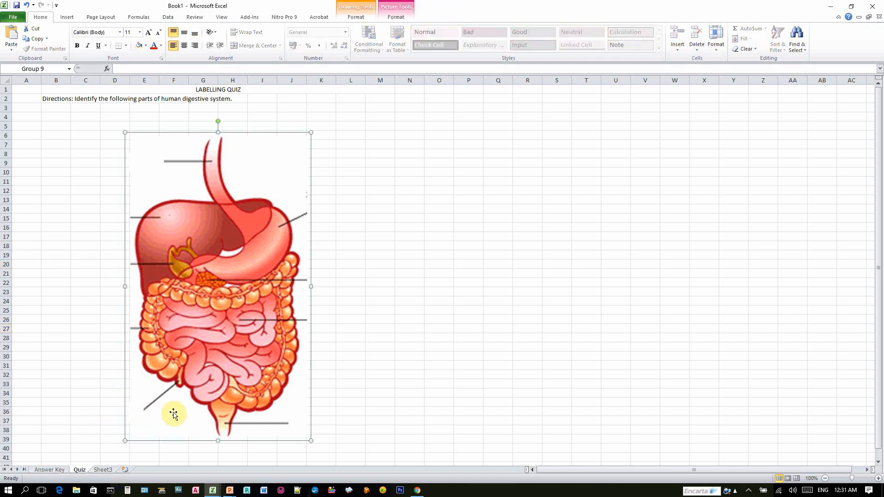
right_click(174, 413)
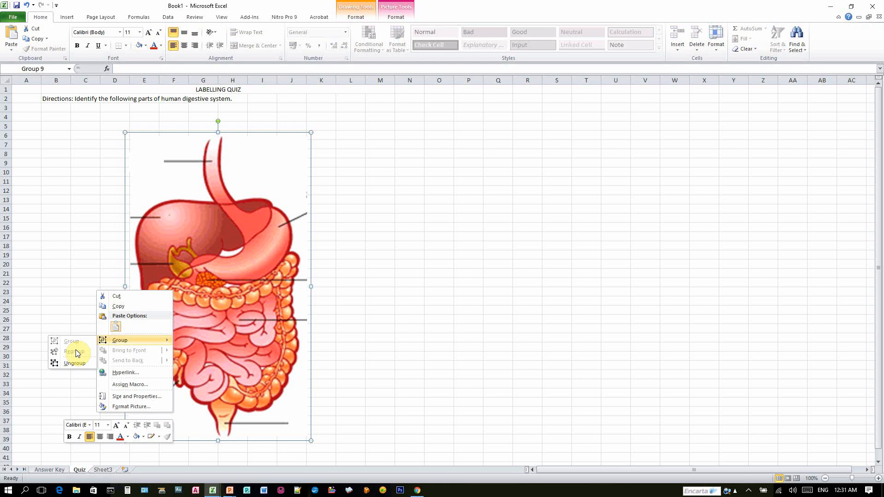
left_click(75, 351)
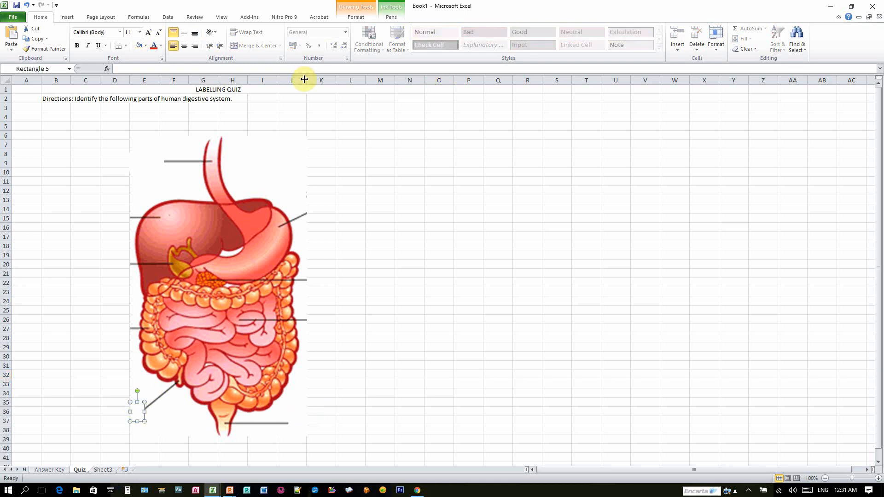
mouse_move(288, 435)
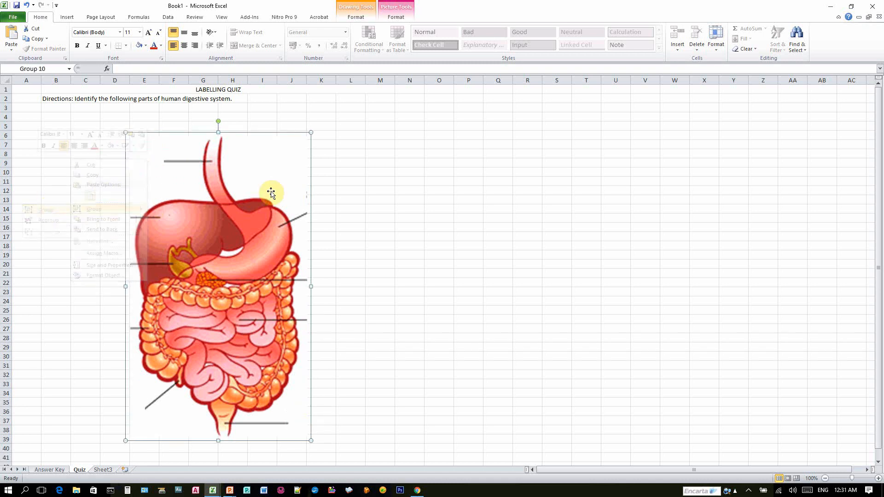
left_click(350, 199)
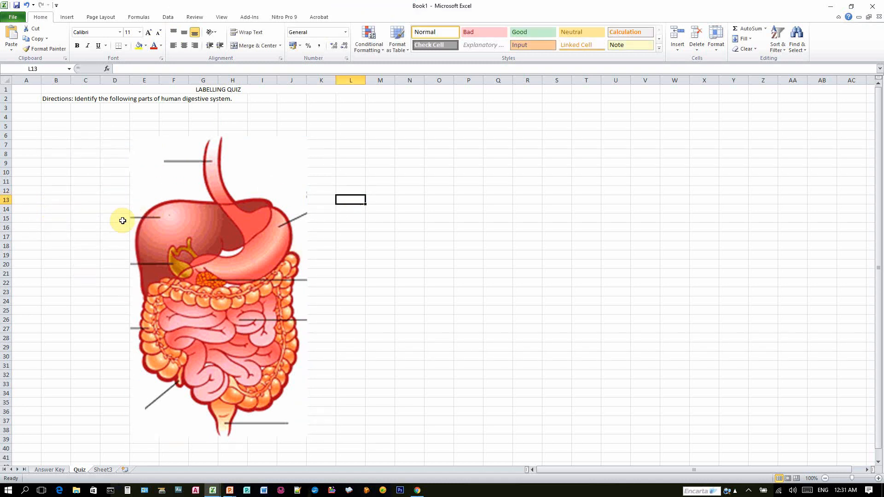
Step: Fill the cells at the ends of the leader lines yellow as answer boxes
left_click(114, 219)
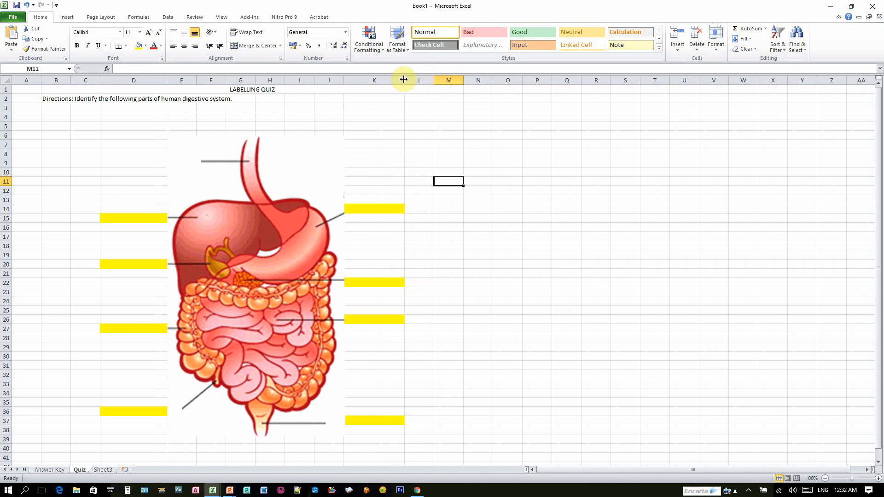
left_click(449, 283)
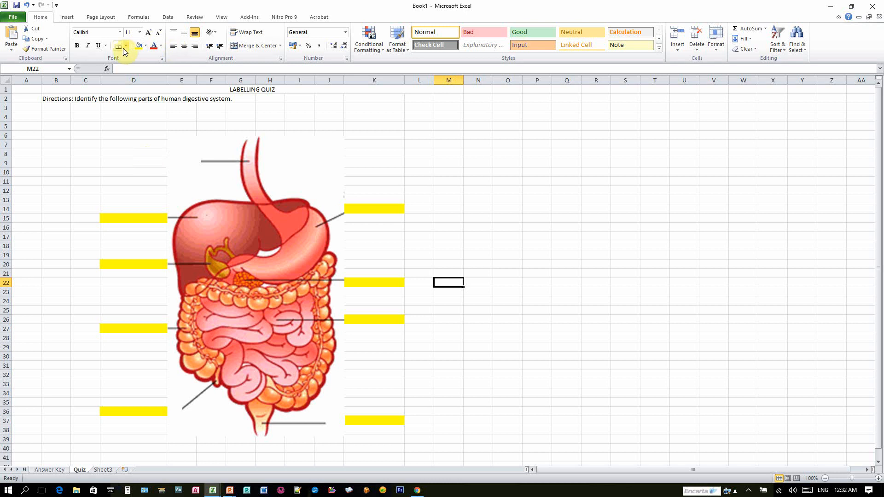
left_click(99, 36)
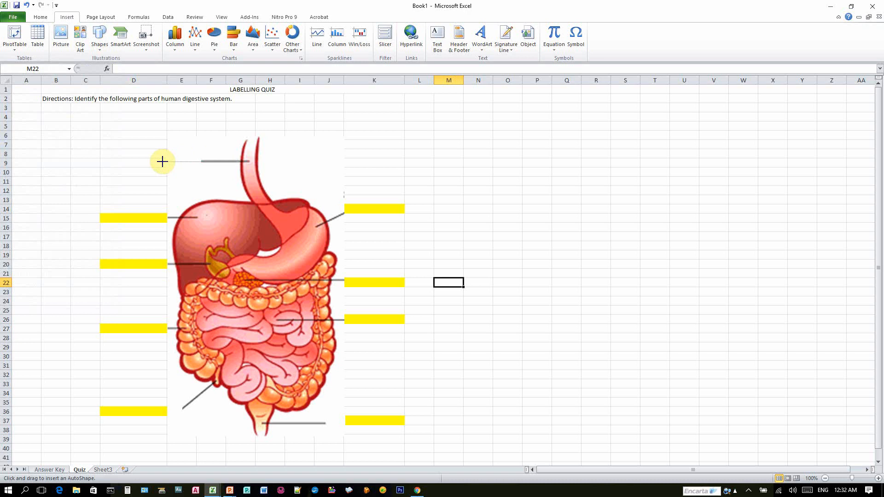
Step: Extend the top-left leader line to its yellow box with a thicker black (Automatic) outline
left_click(327, 39)
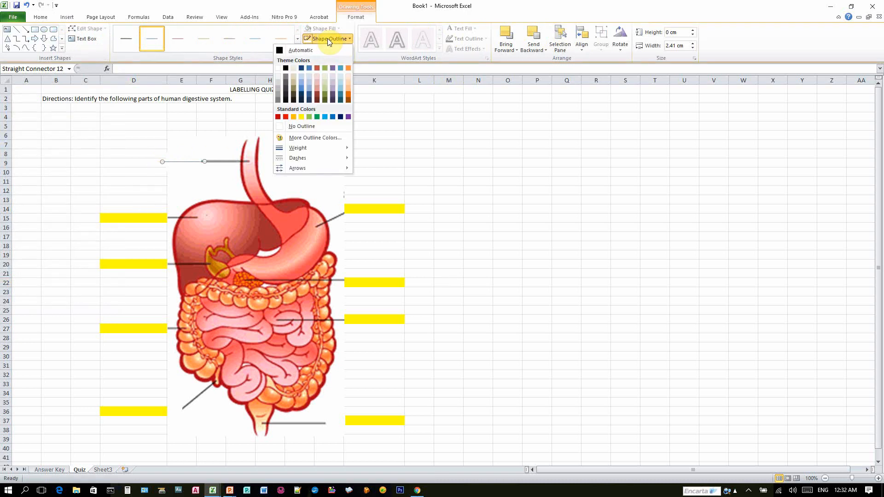
left_click(297, 147)
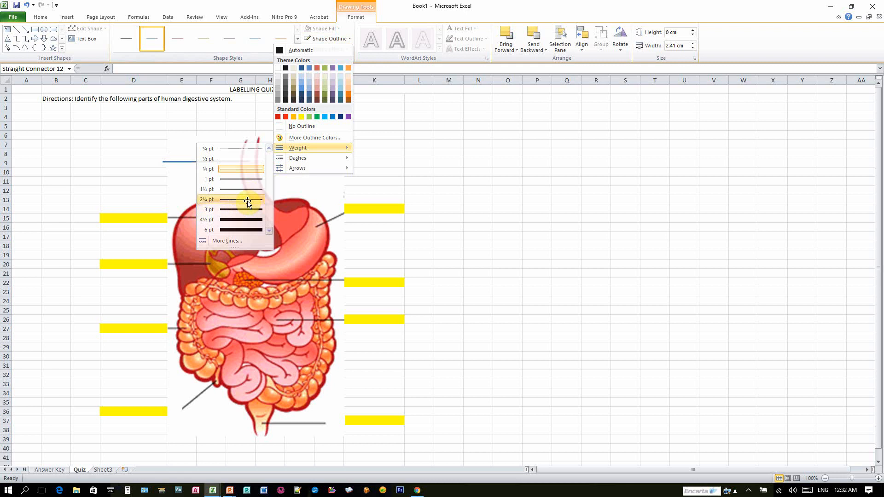
left_click(237, 199)
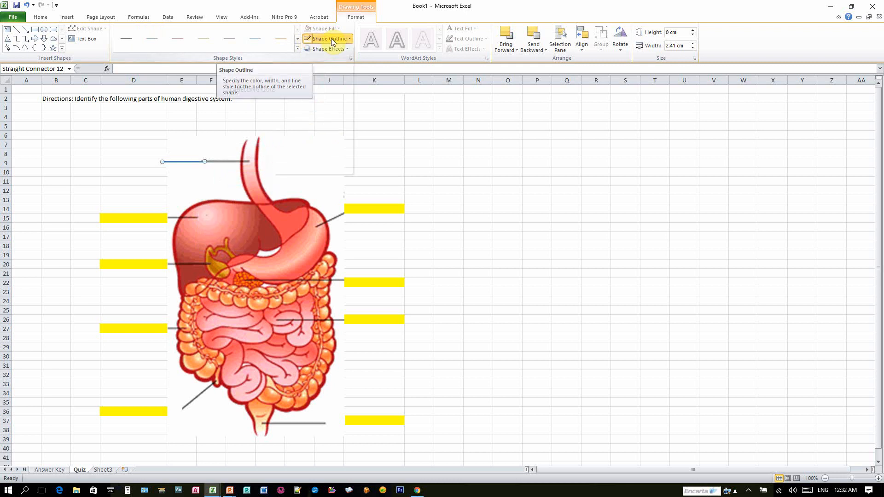
left_click(329, 38)
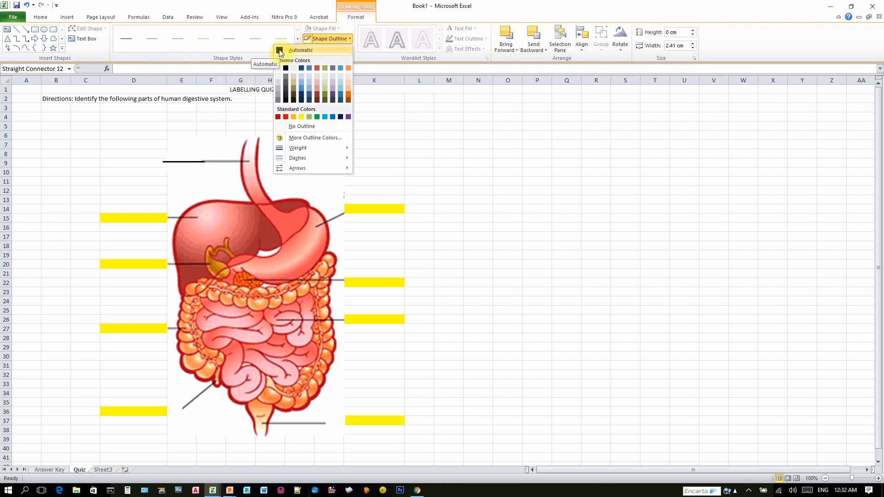
left_click(281, 50)
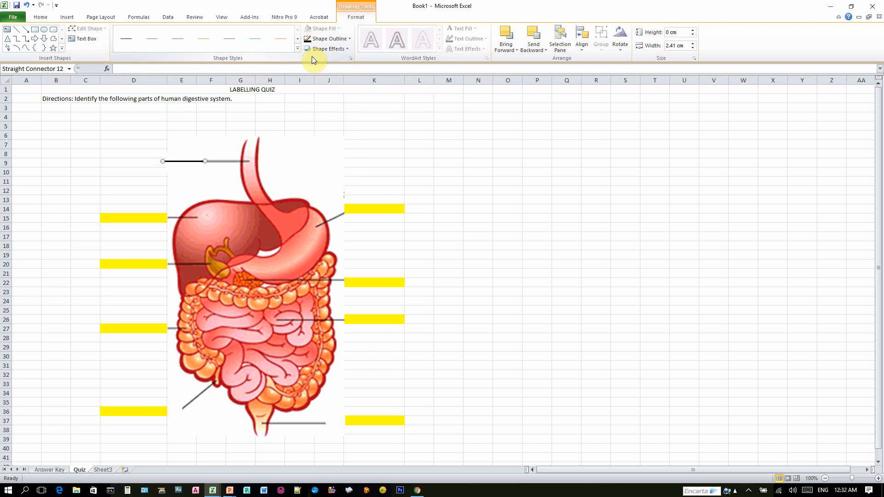
left_click(133, 164)
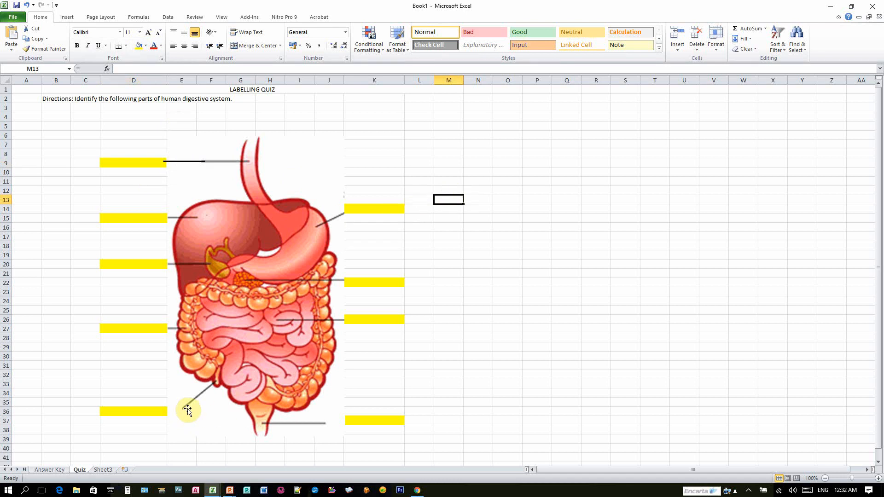
Step: Attach the lower-left and bottom-right leader lines to their yellow answer boxes
left_click(182, 161)
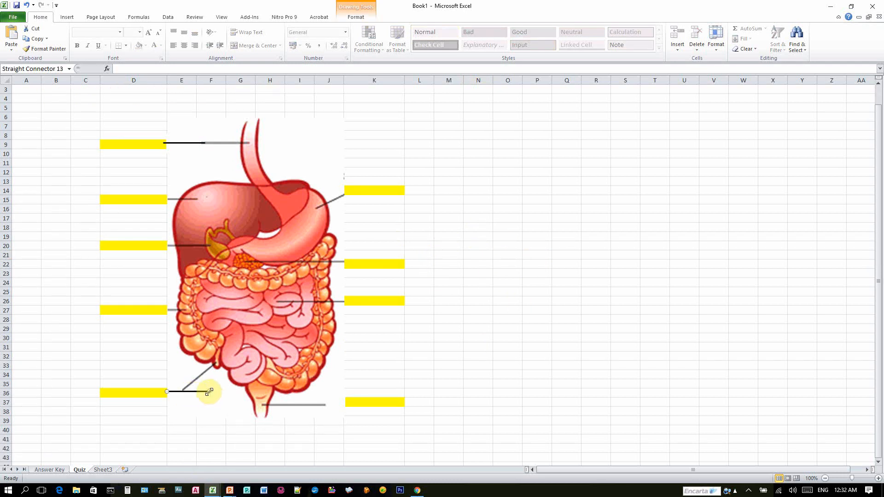
left_click_drag(209, 391, 183, 392)
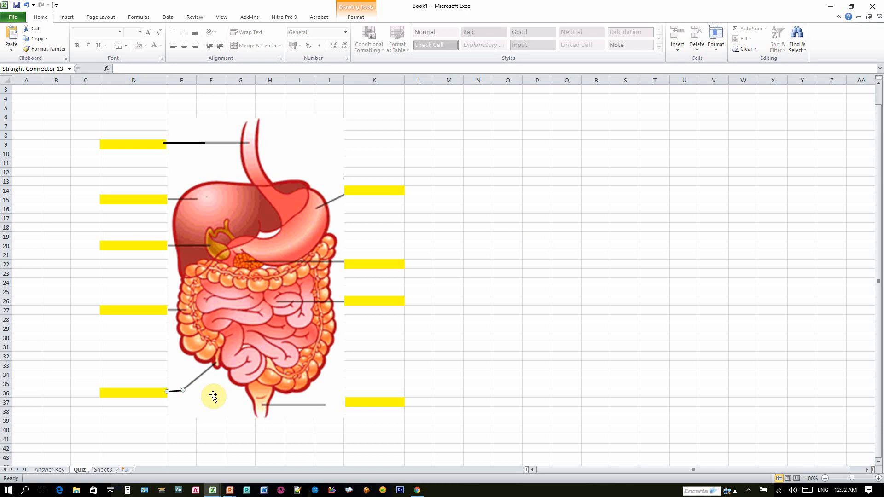
mouse_move(212, 413)
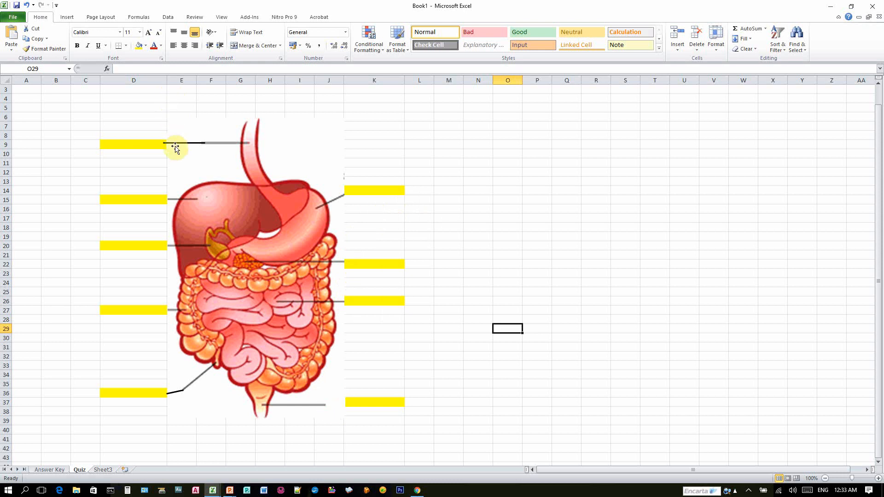
left_click(182, 143)
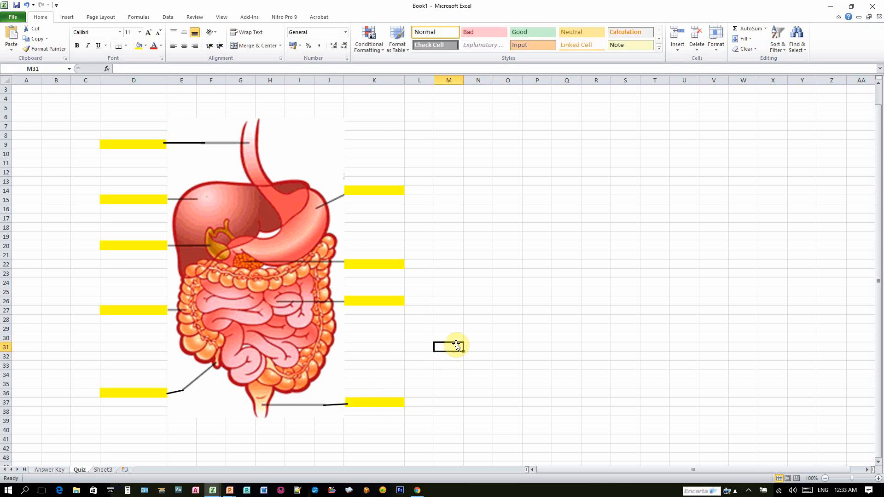
left_click(376, 402)
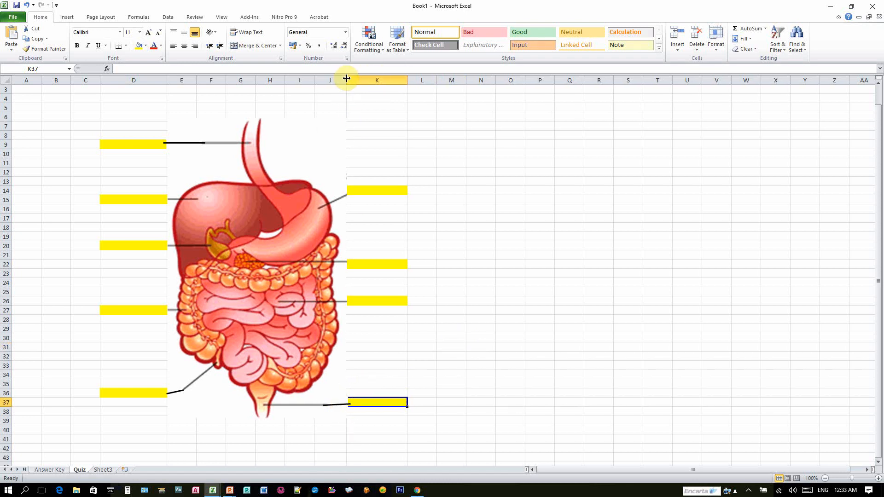
Step: Regroup the connector lines with the diagram picture
left_click(256, 272)
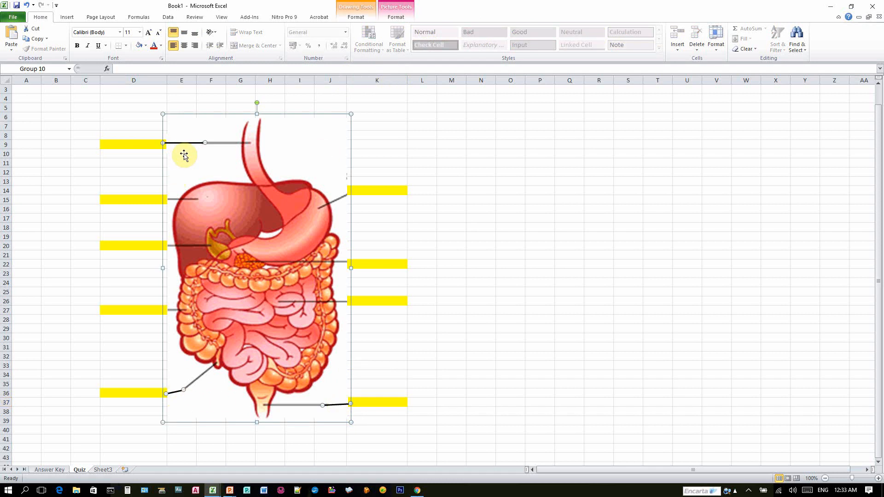
right_click(183, 154)
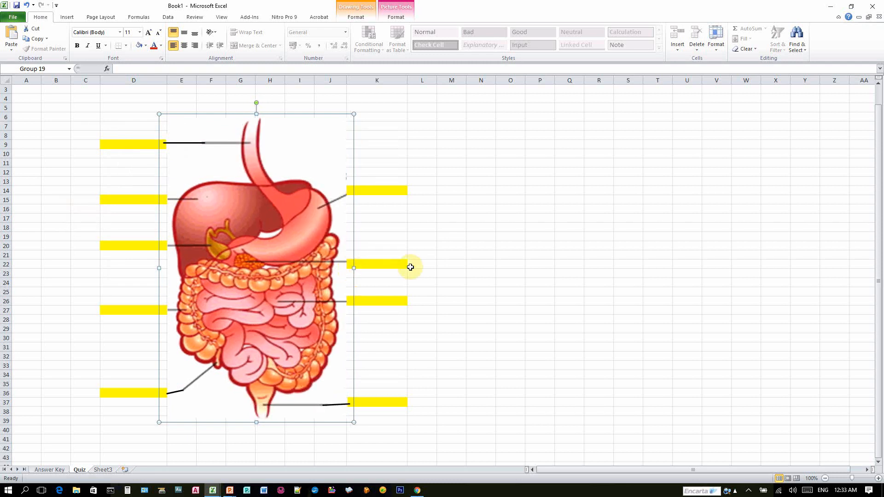
left_click(451, 264)
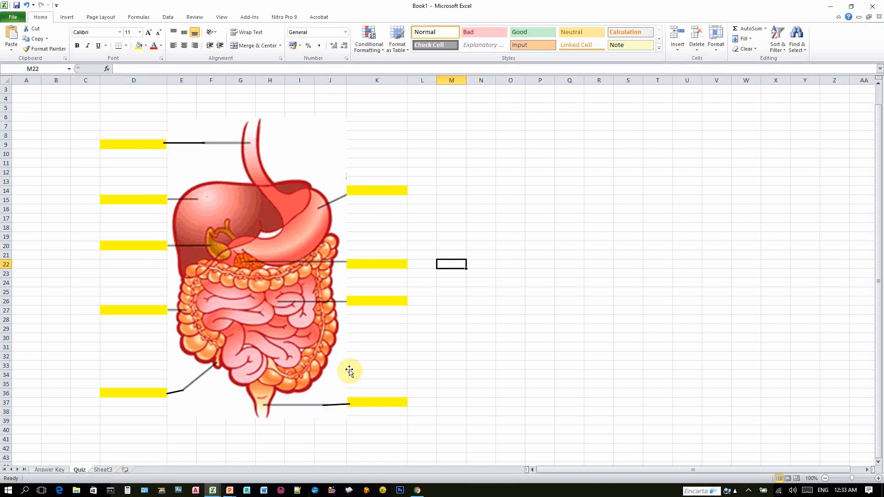
left_click(379, 301)
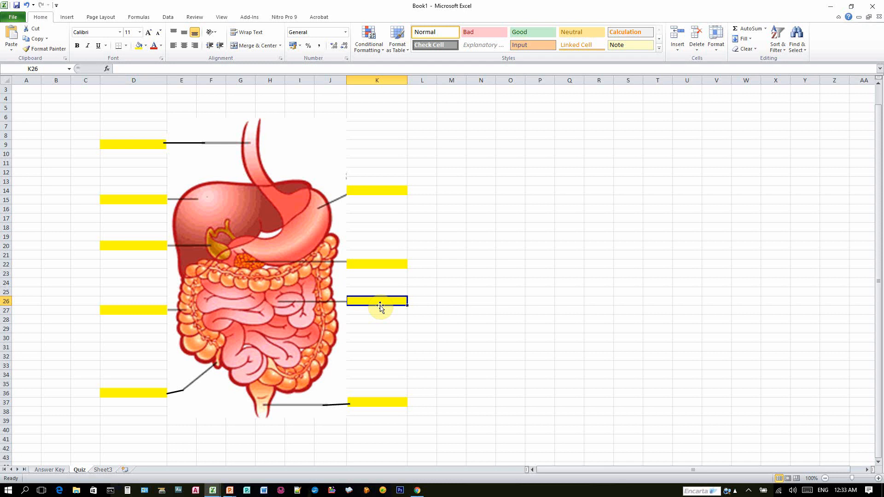
mouse_move(114, 203)
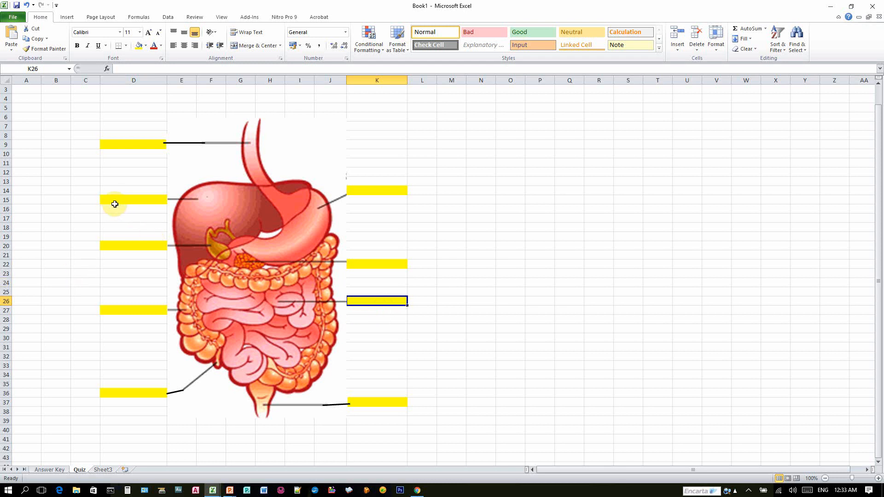
left_click(130, 162)
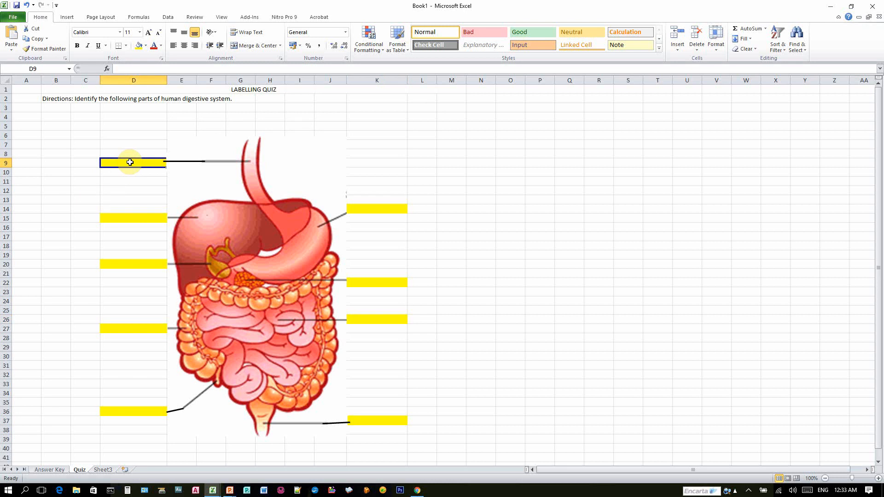
left_click(217, 197)
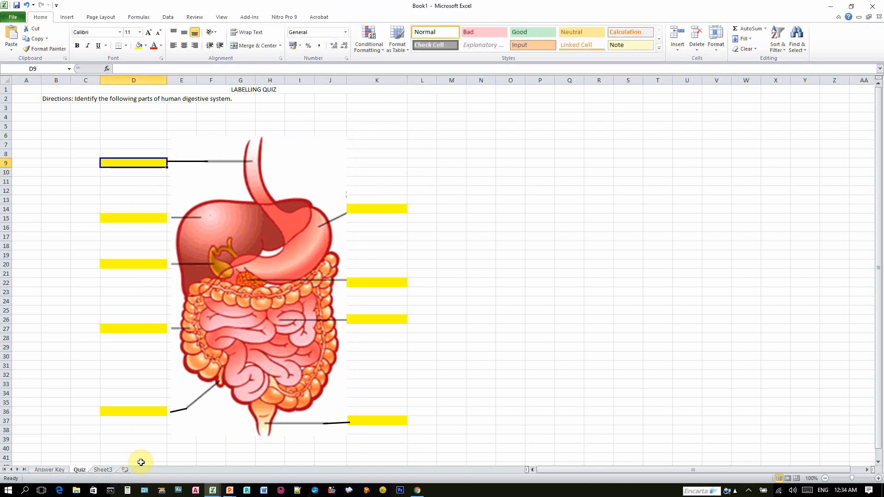
Step: On the Answer Key sheet, enter Esophagus, Liver, Gall Bladder and Large Intestine down column O from O8
left_click(49, 470)
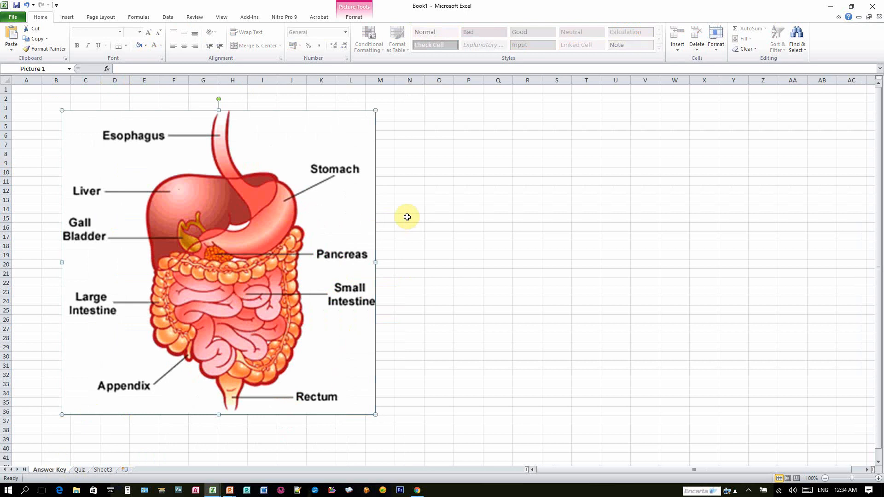
left_click(438, 208)
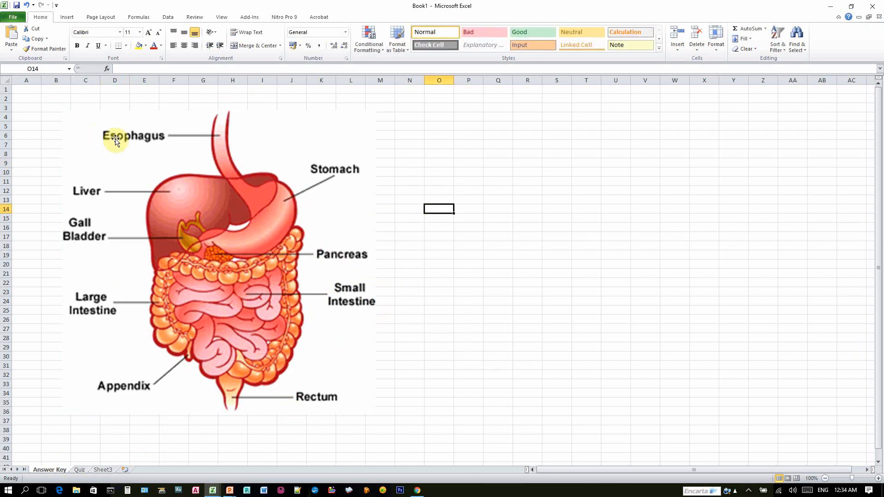
mouse_move(90, 252)
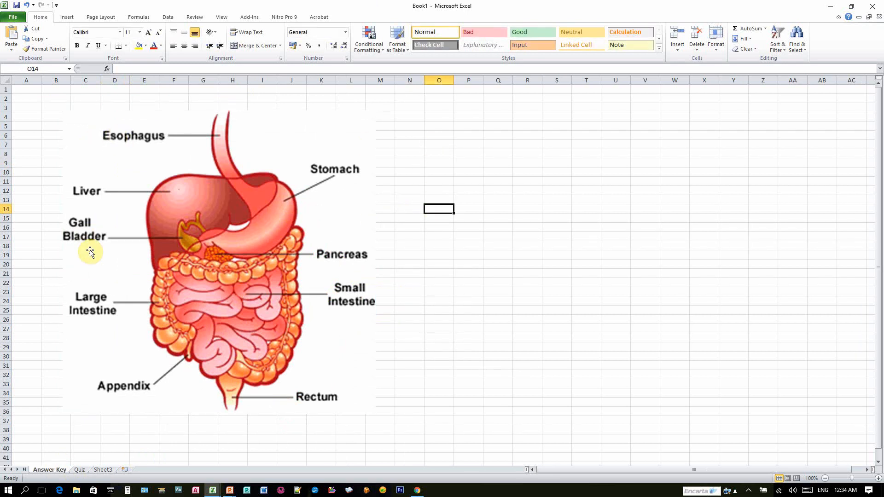
mouse_move(258, 389)
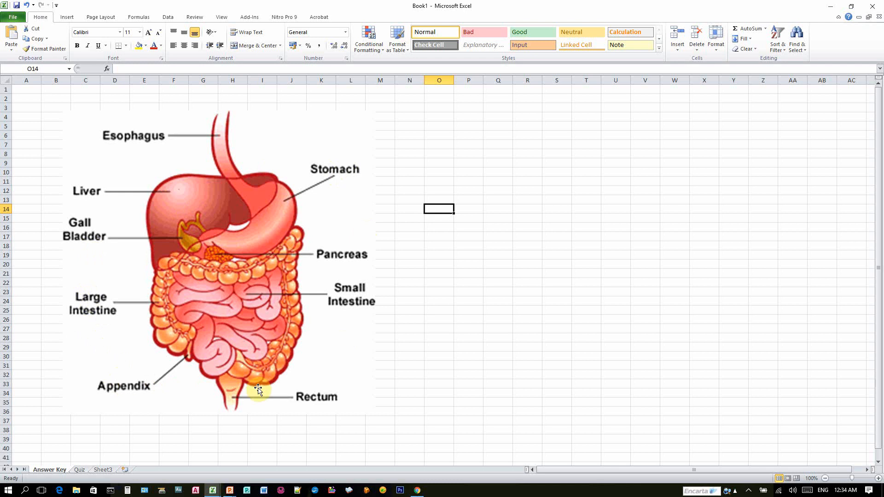
mouse_move(439, 165)
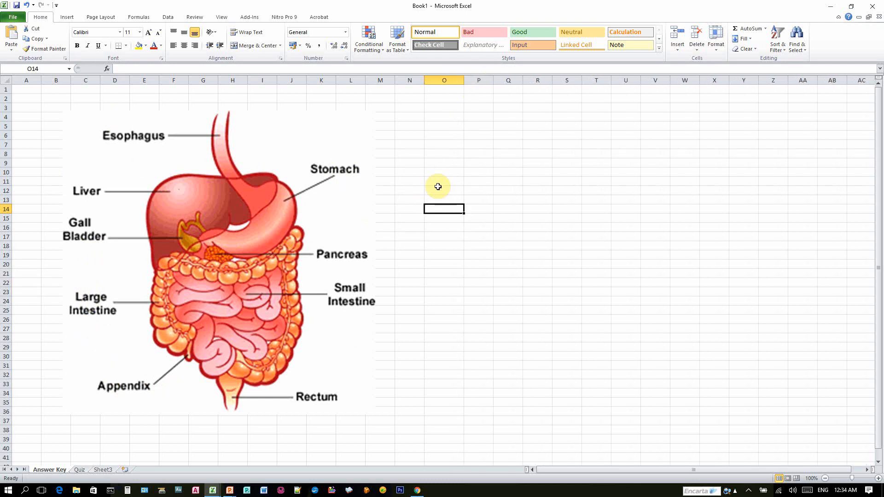
left_click(444, 153)
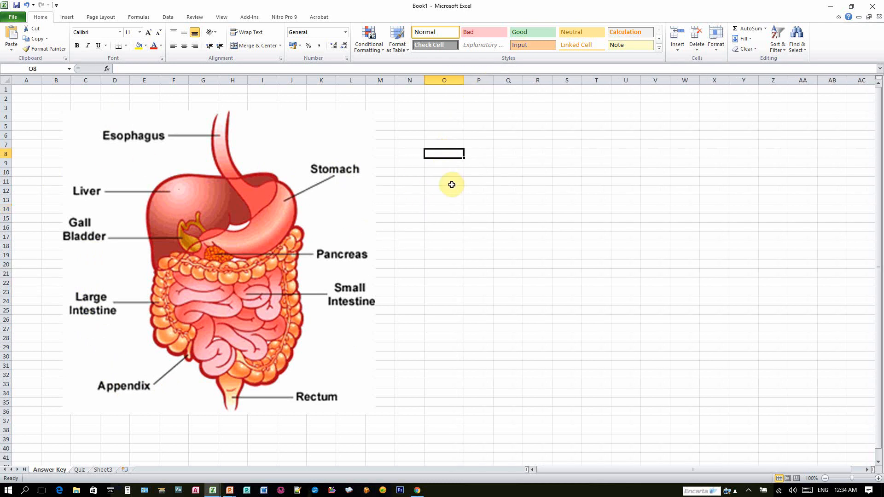
type("Esopha")
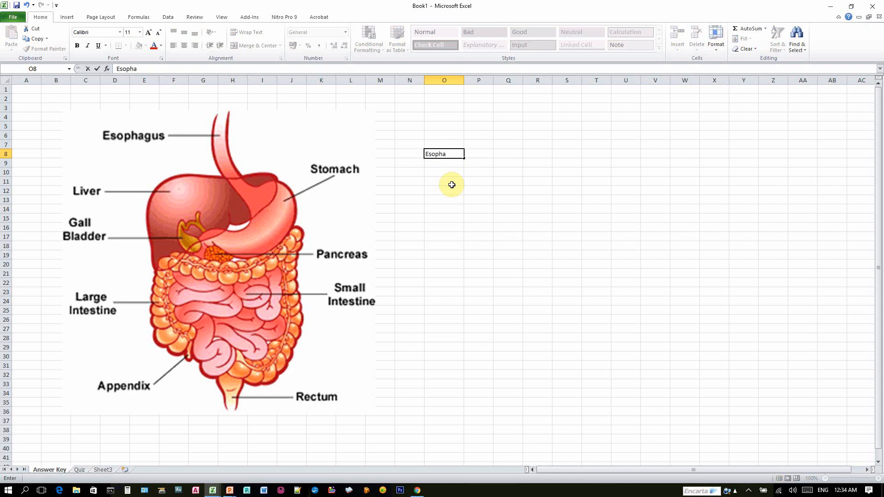
type("gus")
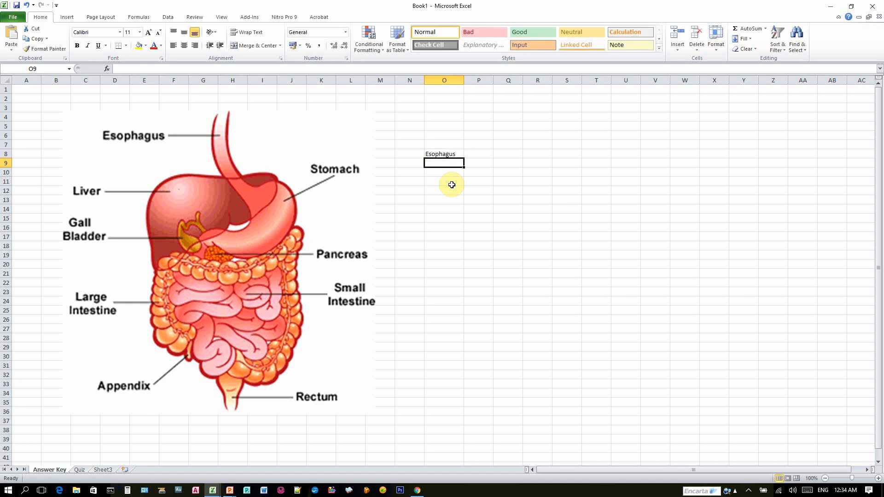
type("Liver")
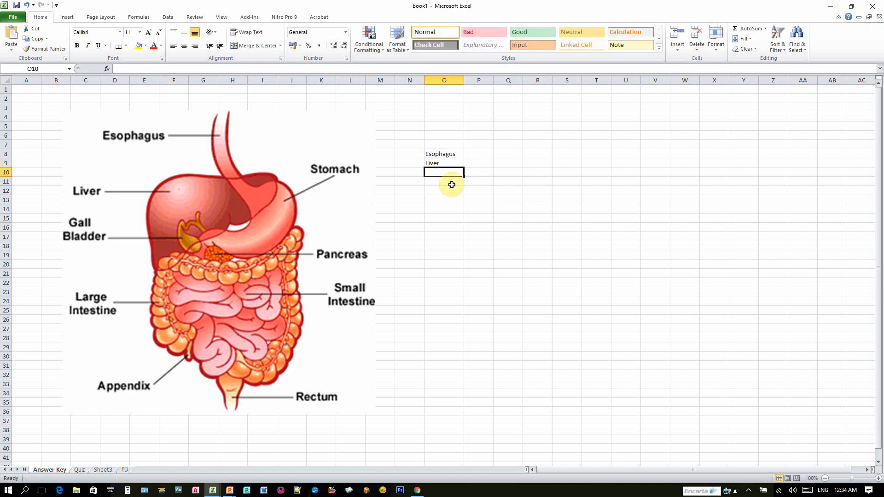
type("Gall Bladder")
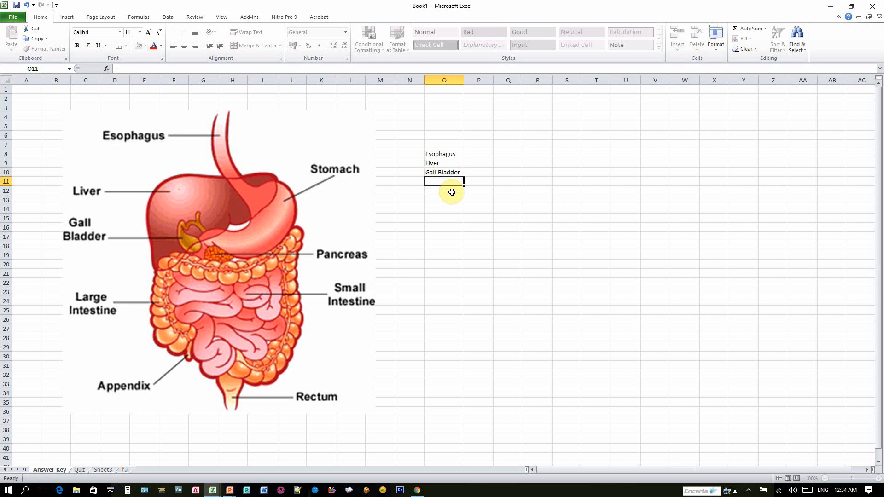
type("Large")
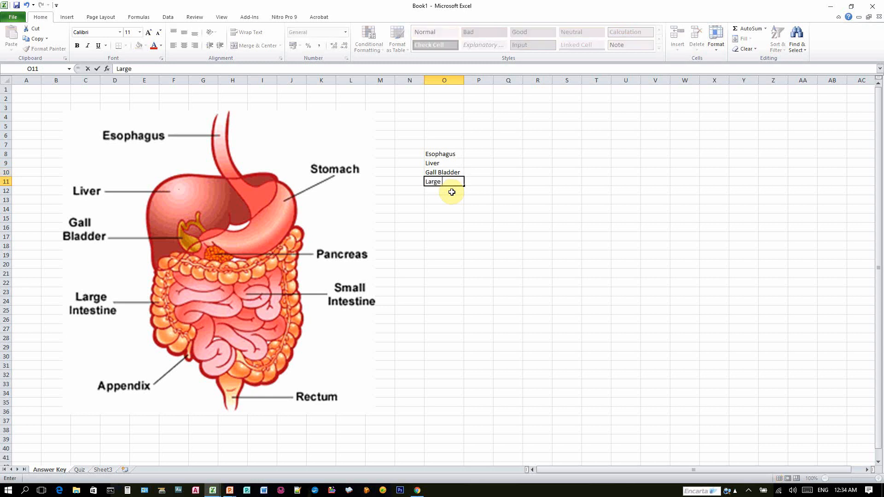
type("Intesti")
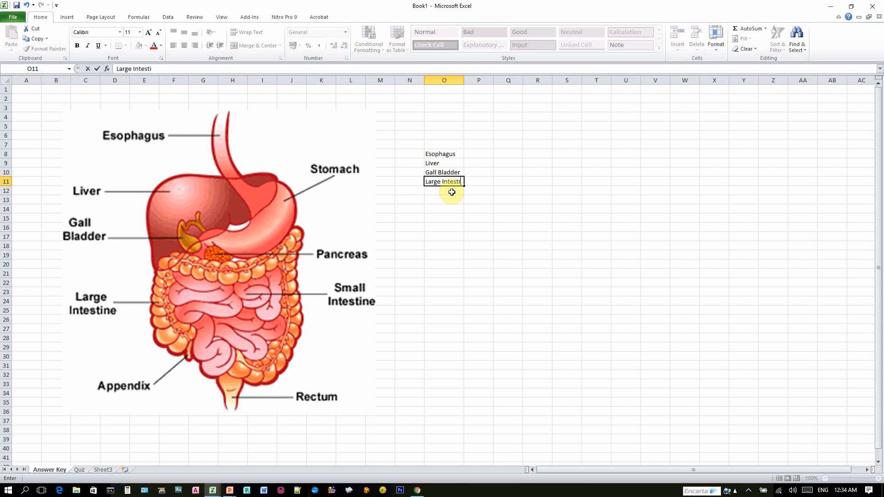
type("ne")
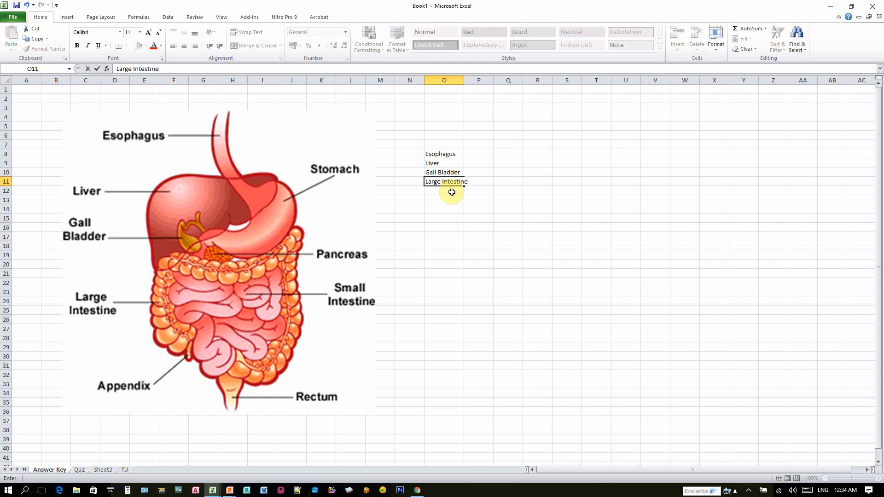
Step: Continue the list with Appendix, Rectum, Stomach, Pancreas and Small Intestine
type("Appe")
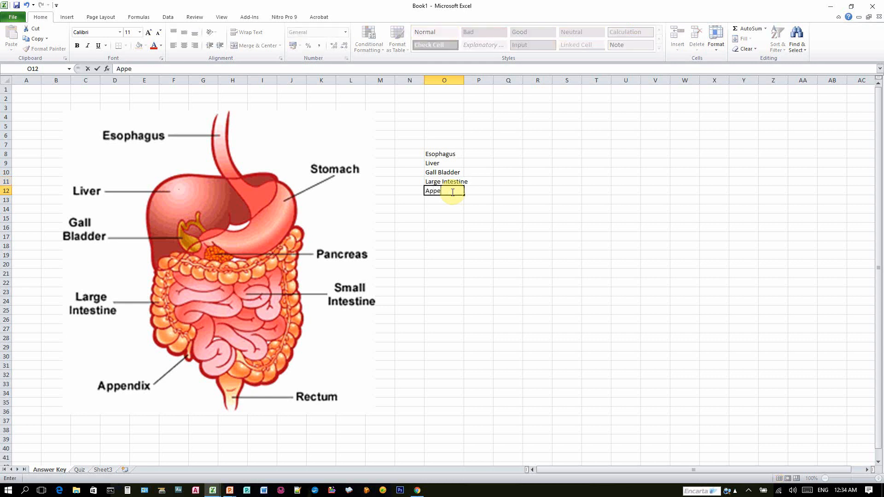
type("ndix")
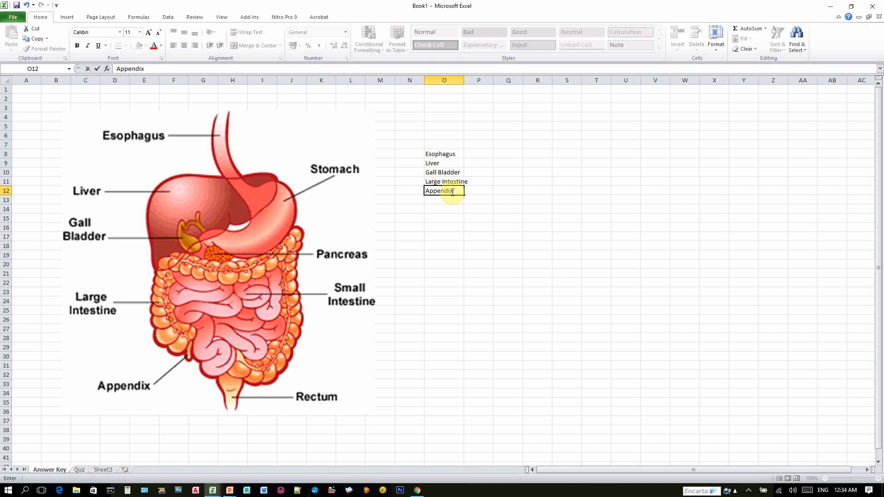
type("Rect")
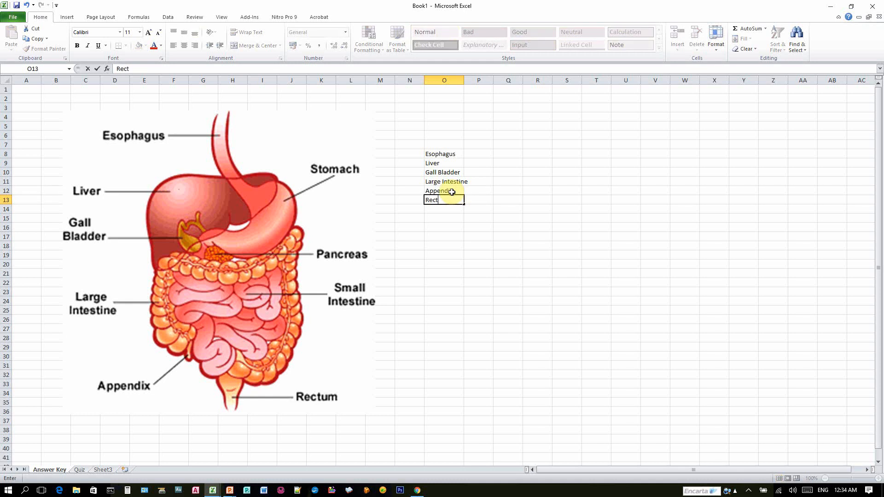
key("Enter")
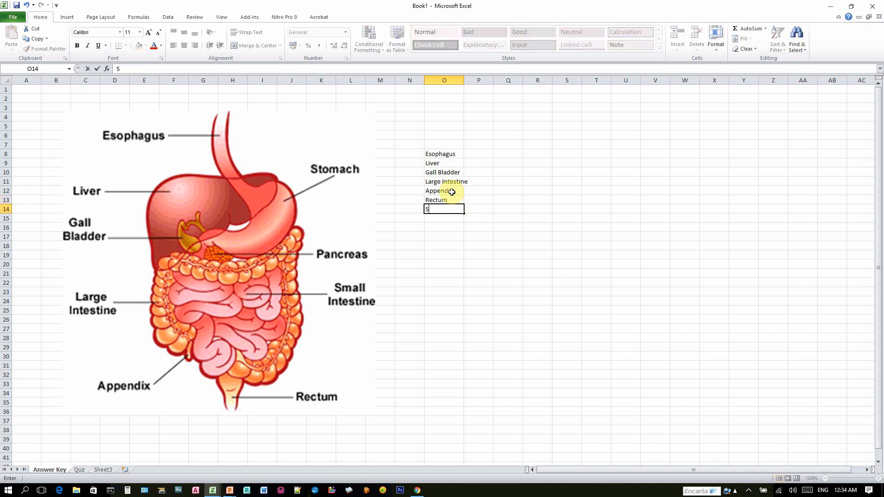
key("Enter")
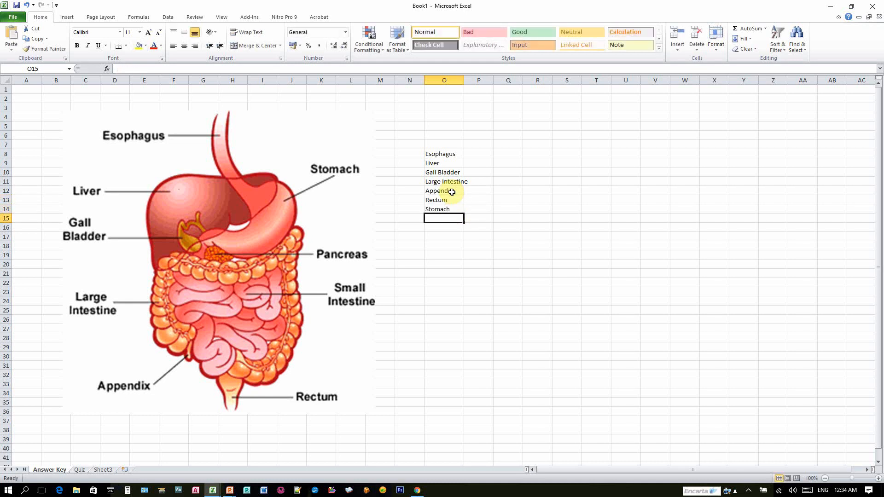
type("Panctea")
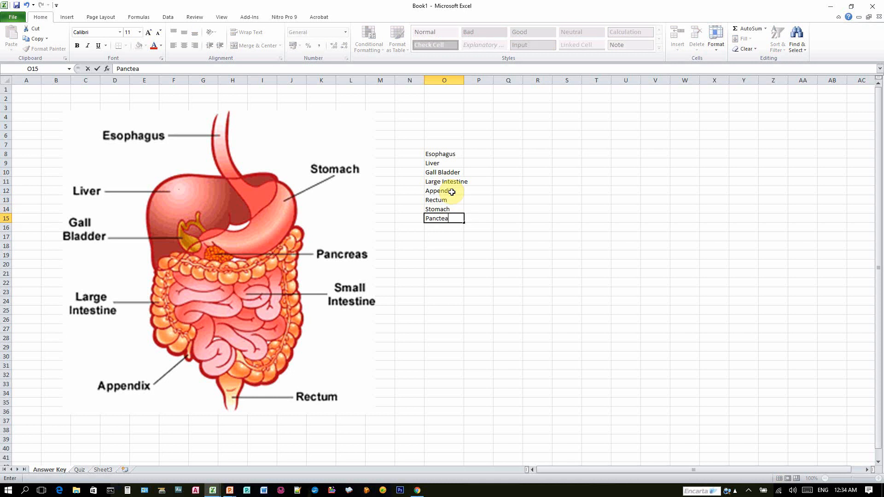
type("Pancreas")
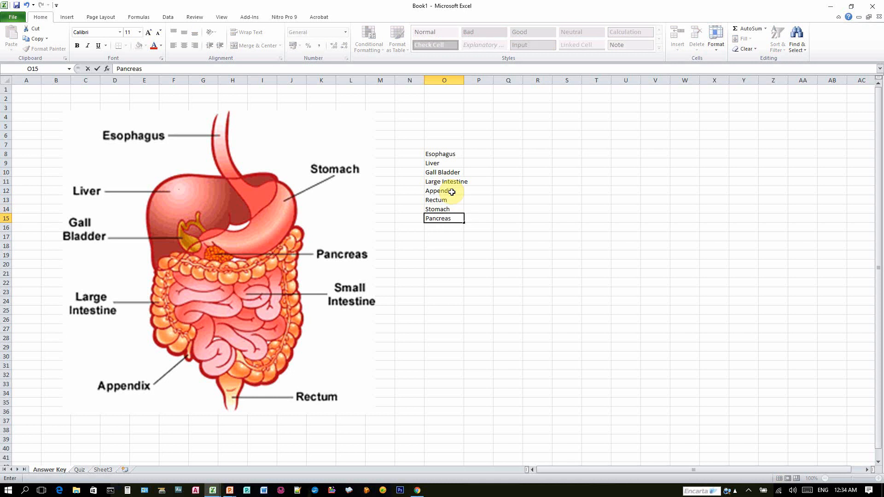
type("Small")
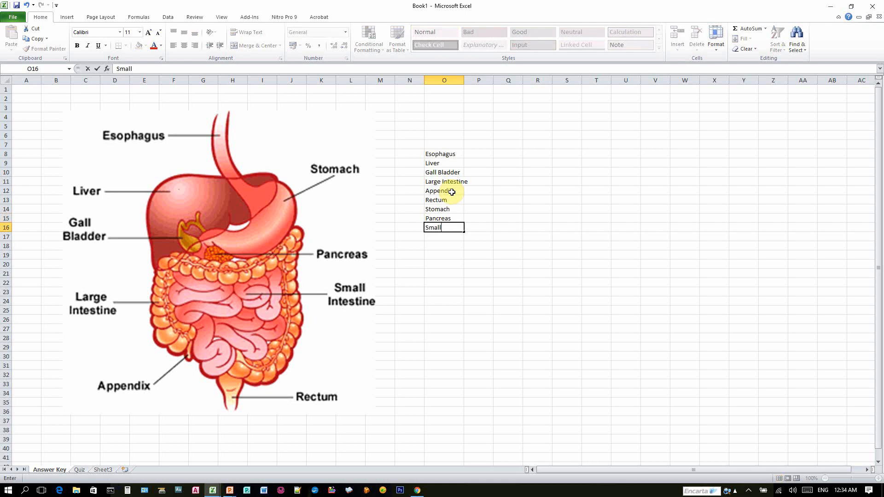
type("Intestine")
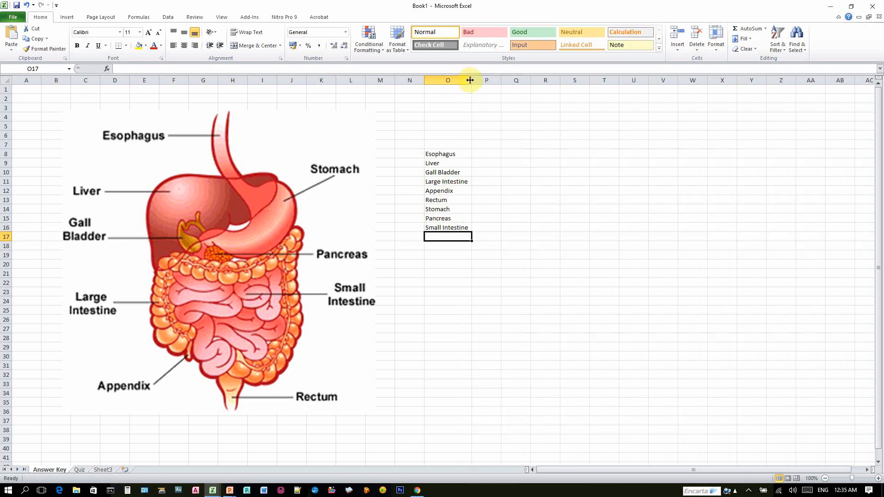
Step: Sort the nine organ names in O8:O16 alphabetically A to Z
left_click(448, 218)
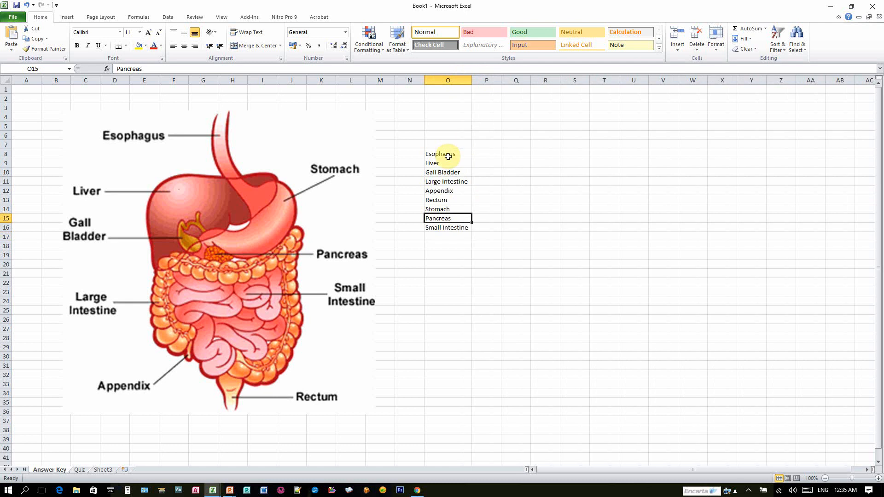
mouse_move(447, 152)
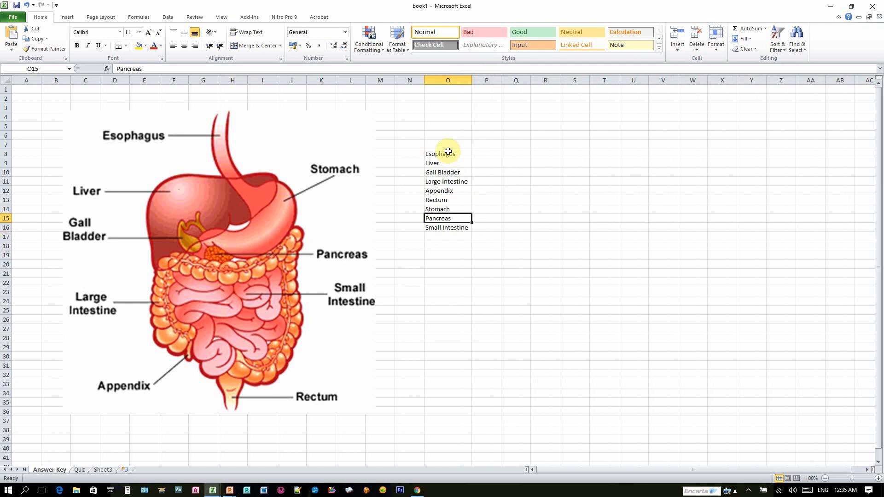
left_click(448, 153)
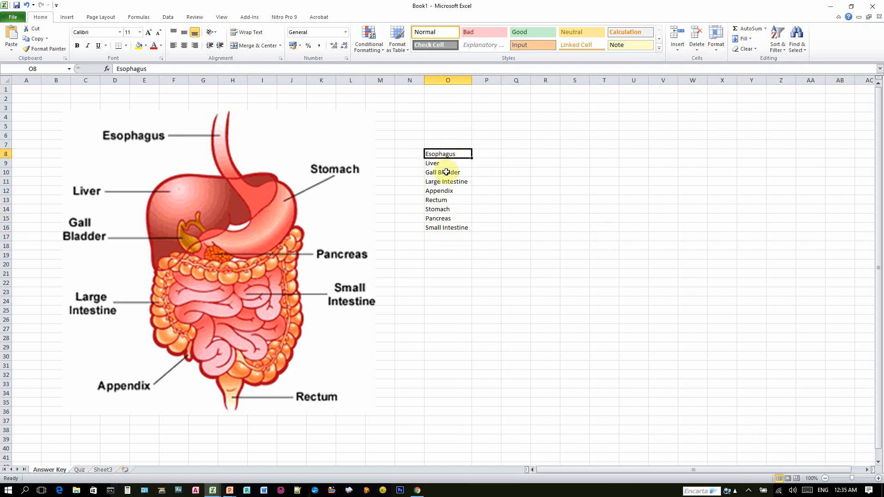
left_click_drag(447, 154, 448, 227)
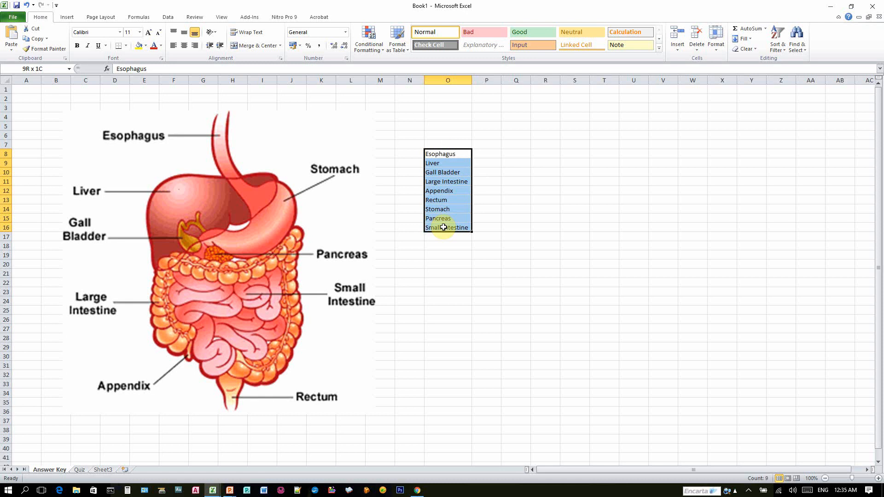
left_click(168, 16)
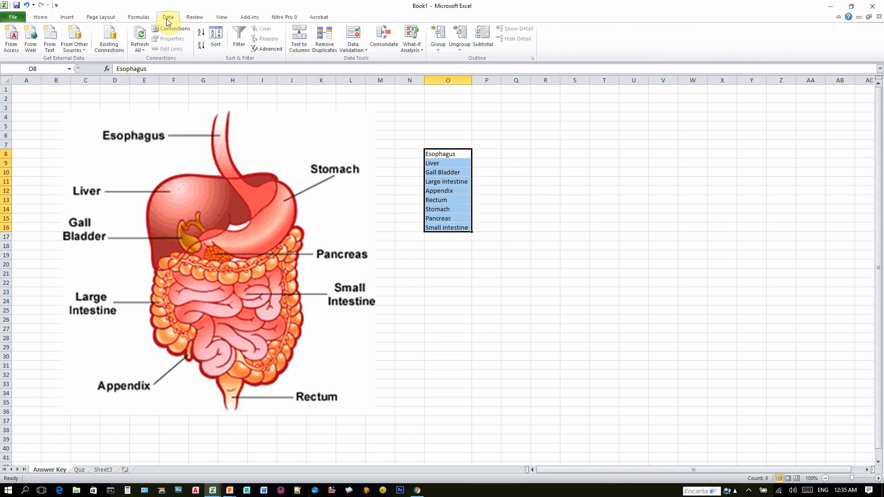
left_click(203, 33)
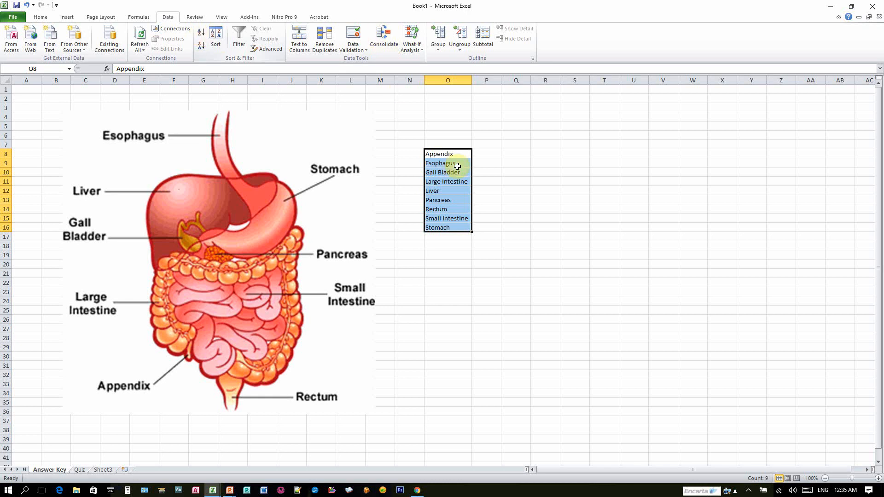
Step: Head the list with 'Select the correct answer' in O7 and widen column O to fit
left_click(448, 143)
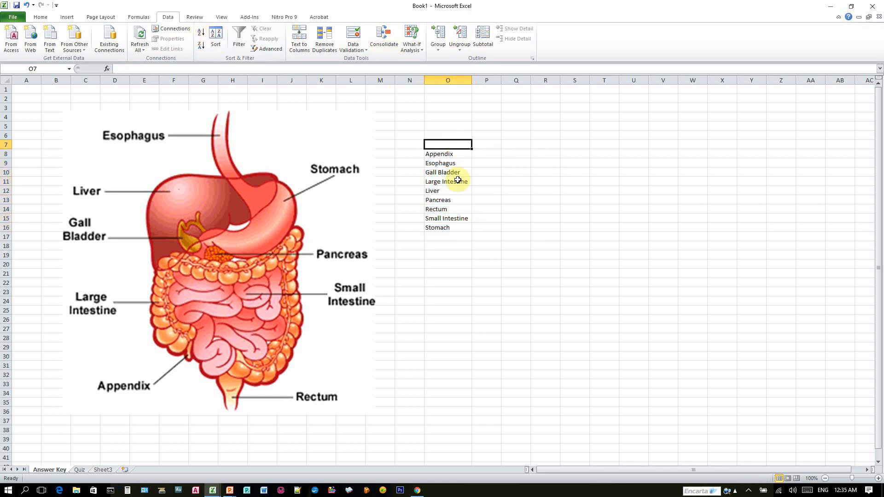
type("Se")
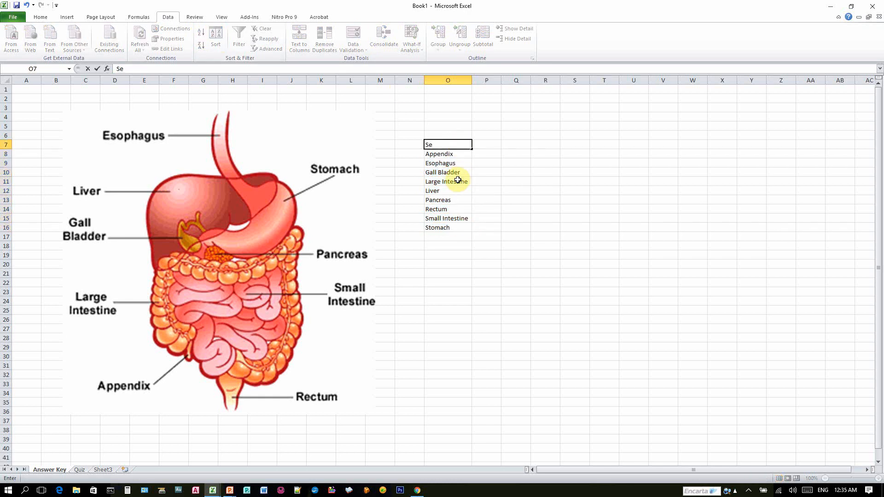
type("lect")
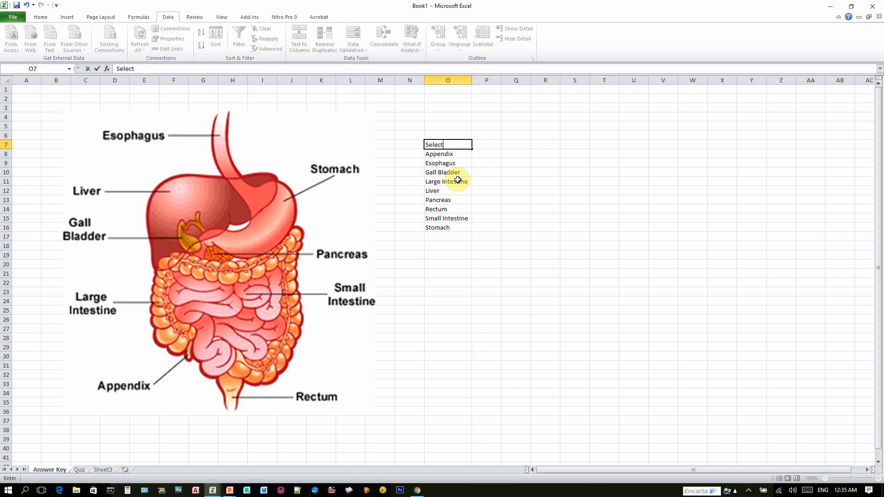
type("the")
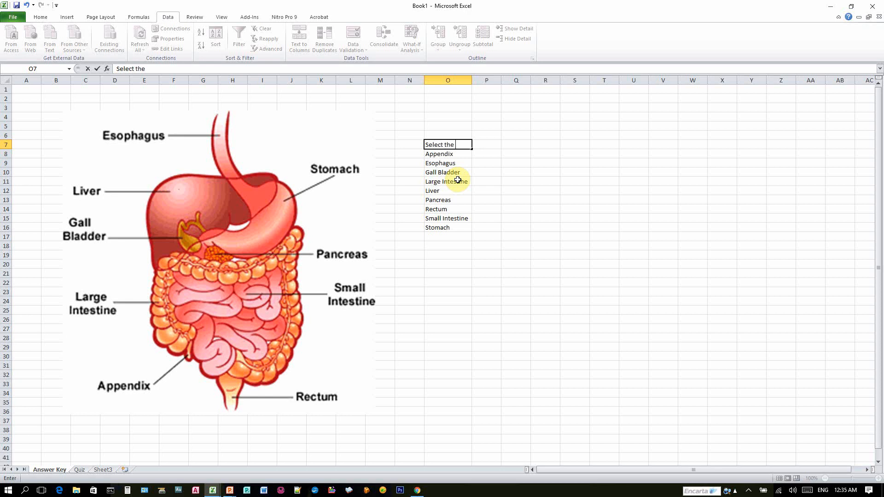
type("corre")
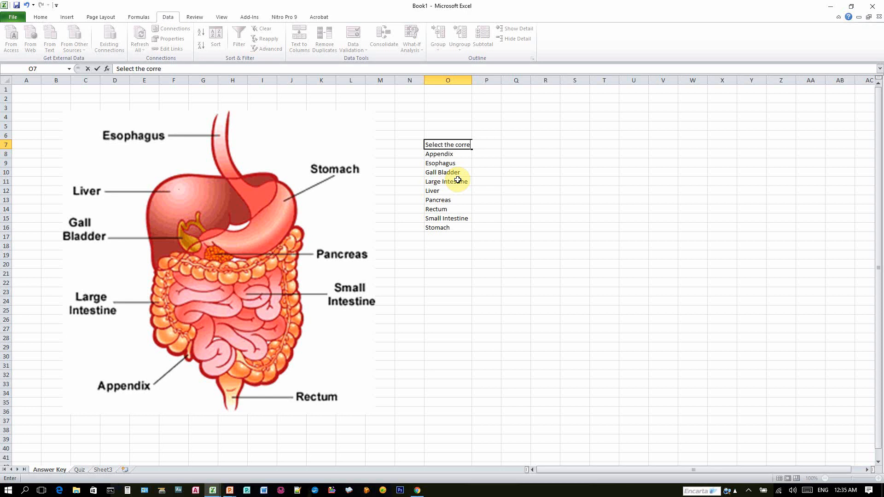
type("ct")
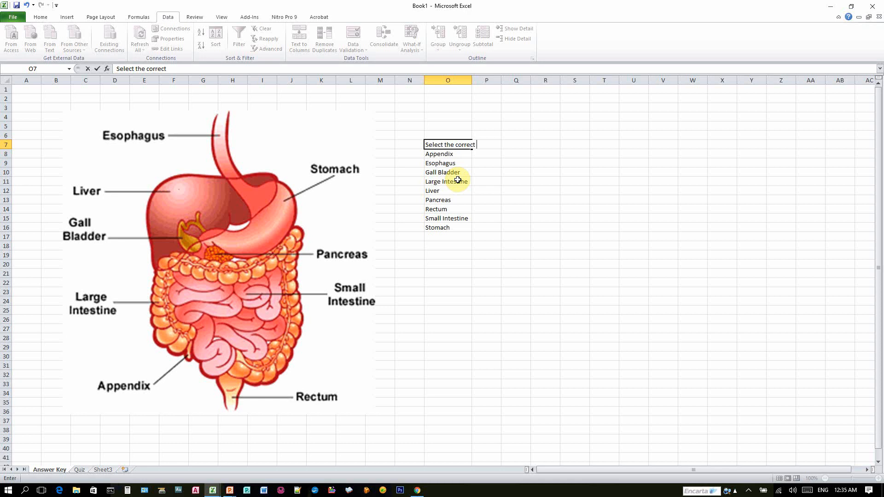
type("ans")
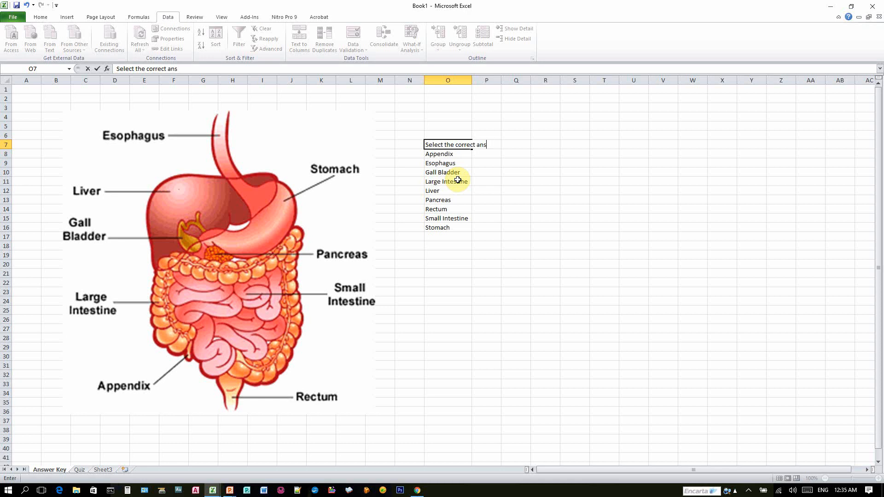
type("wer")
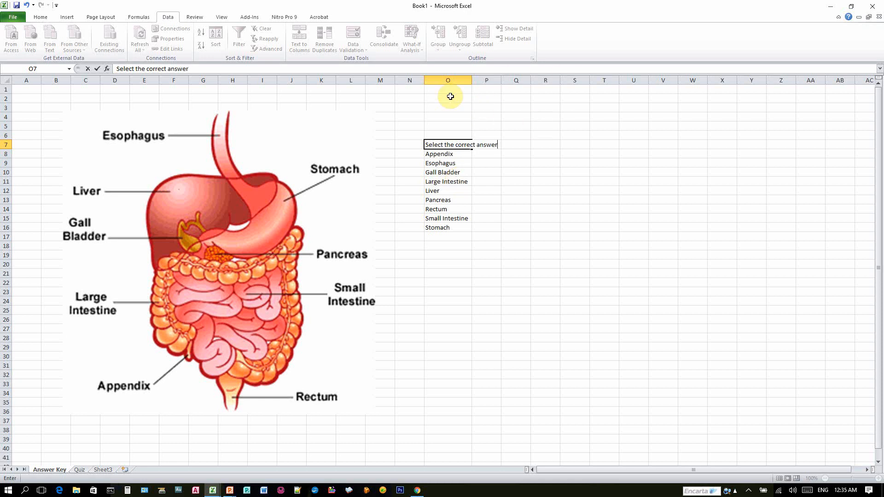
left_click(447, 181)
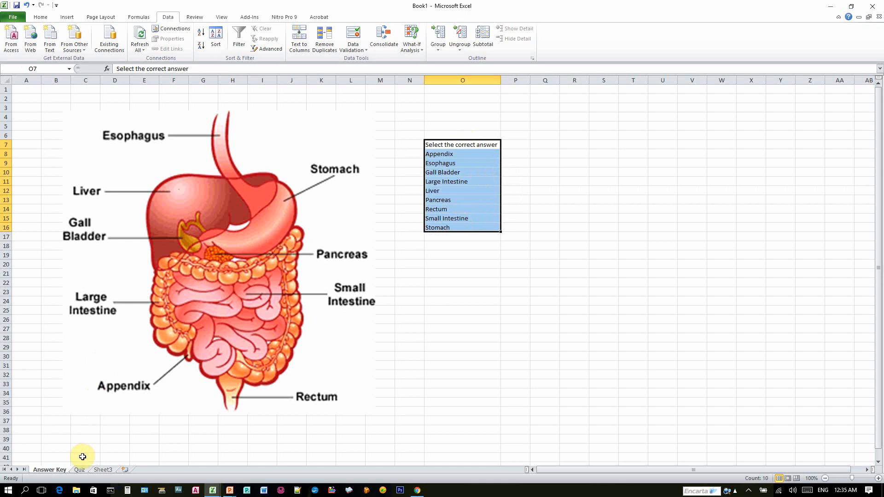
Step: Return to the Quiz sheet, select cell D9 and cancel the Import Text File dialog
left_click(79, 469)
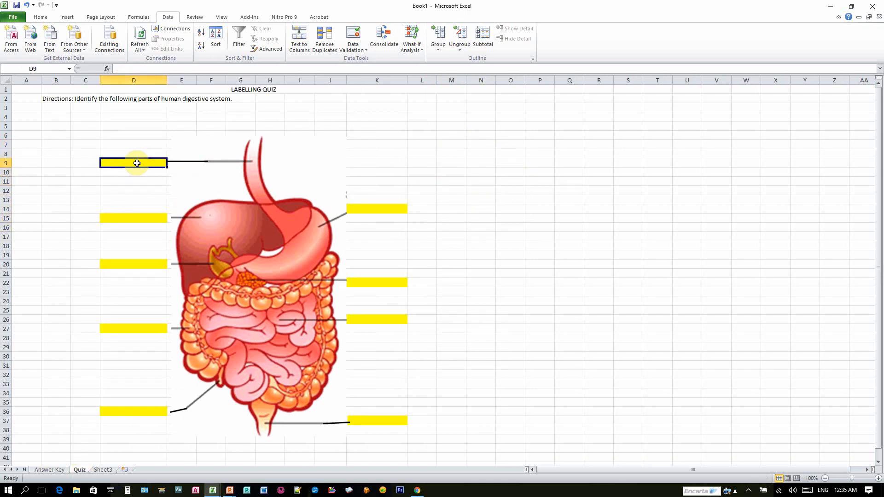
mouse_move(140, 163)
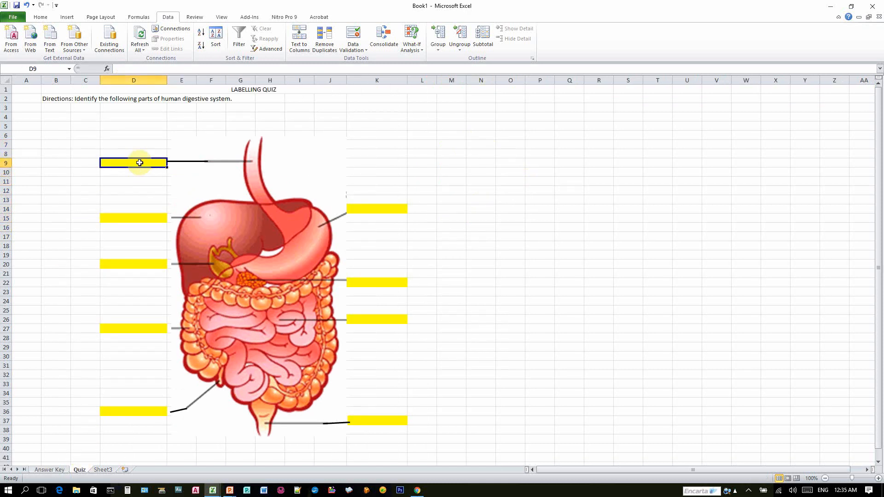
mouse_move(144, 162)
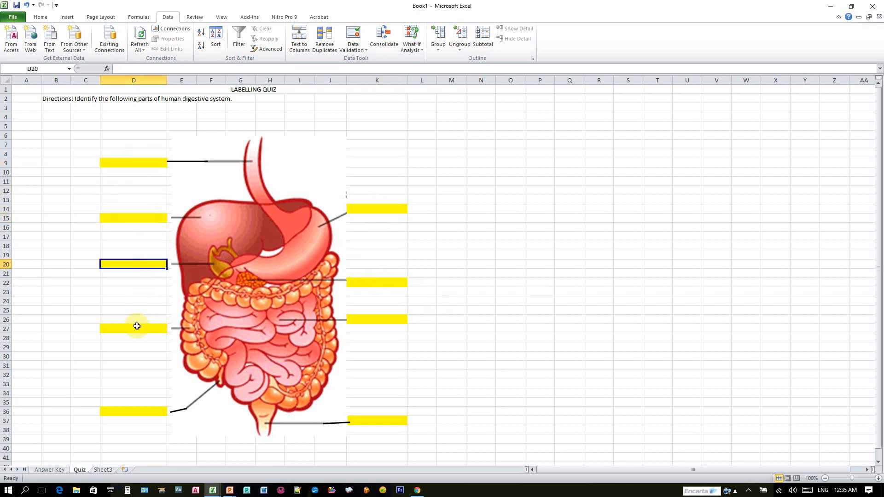
left_click(133, 162)
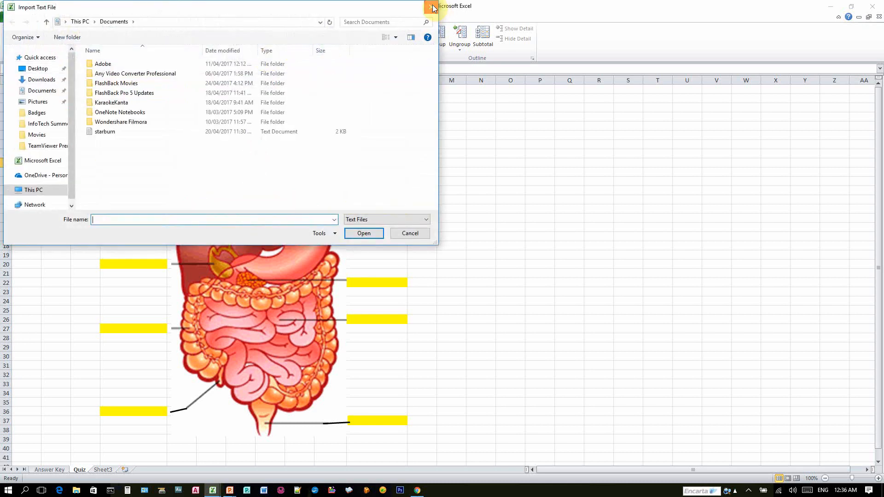
left_click(410, 234)
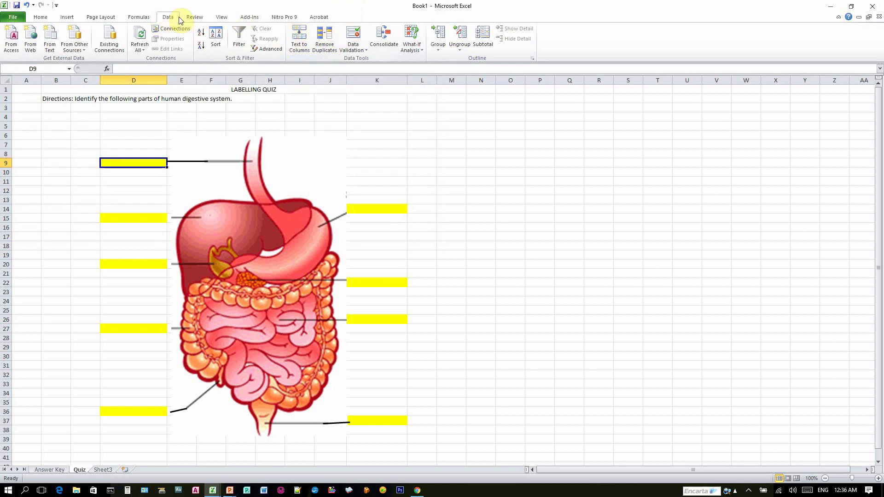
mouse_move(353, 38)
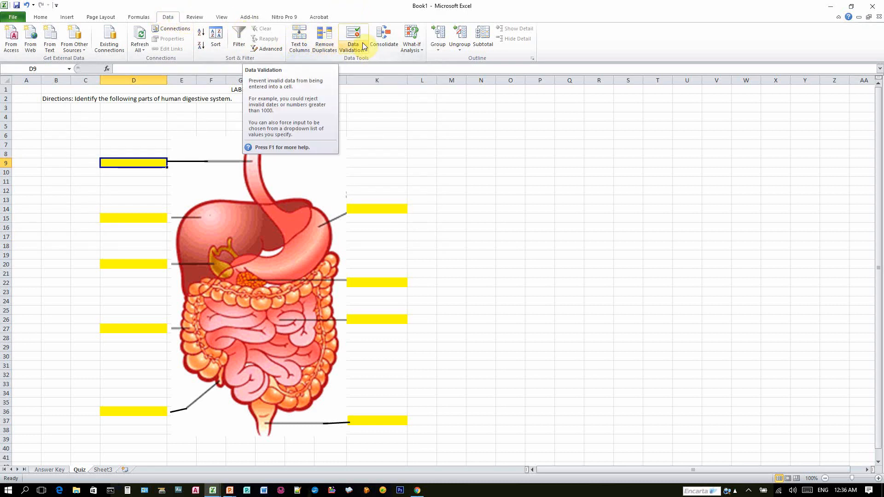
Step: Set Data Validation for D9 to Allow: List and move into the Source box
left_click(353, 36)
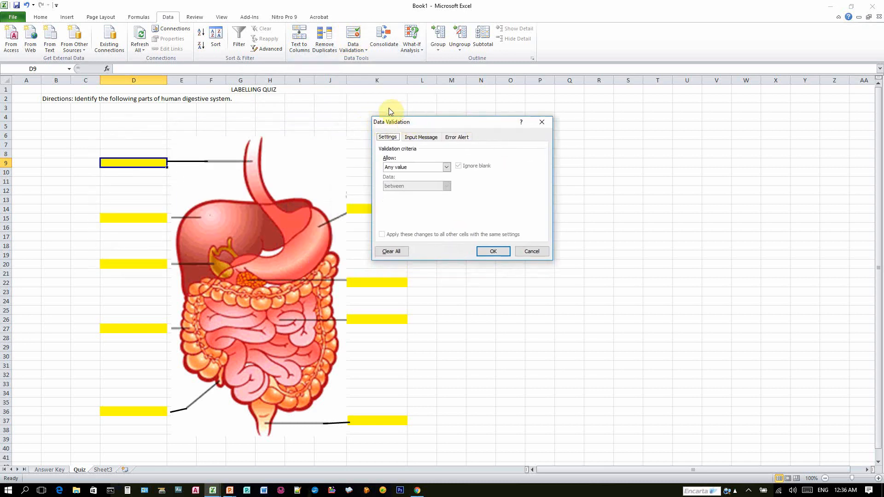
mouse_move(420, 124)
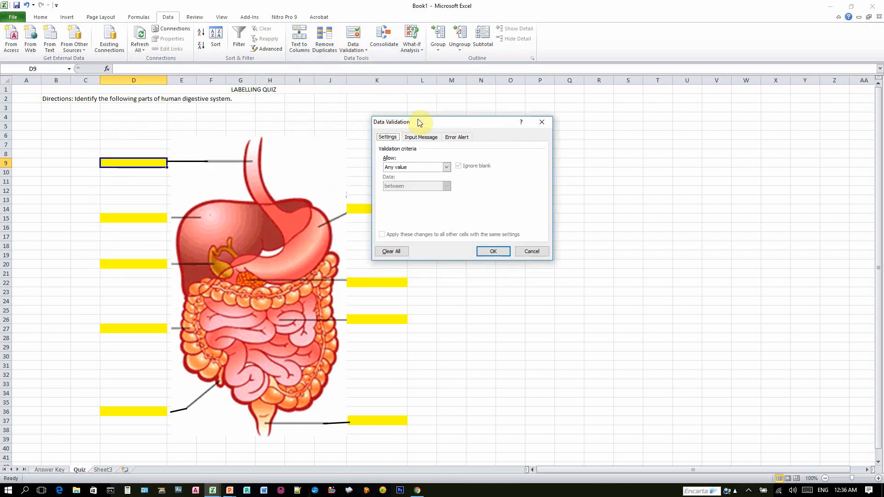
mouse_move(398, 159)
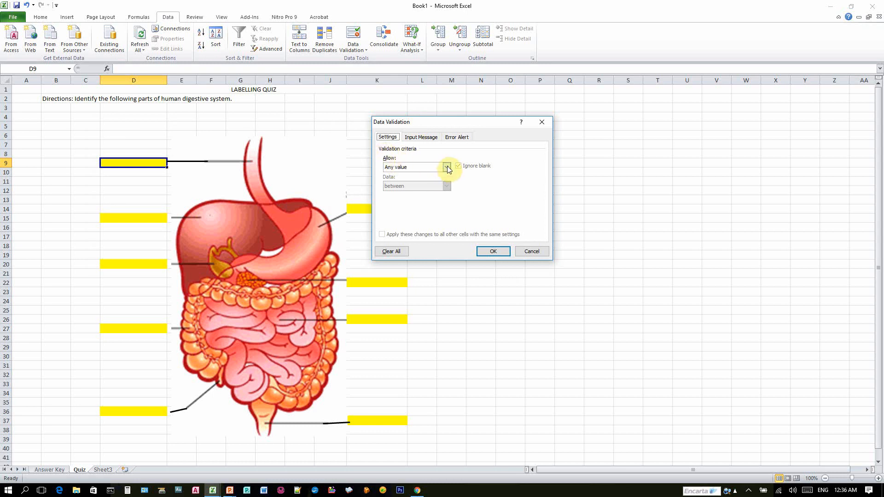
left_click(447, 167)
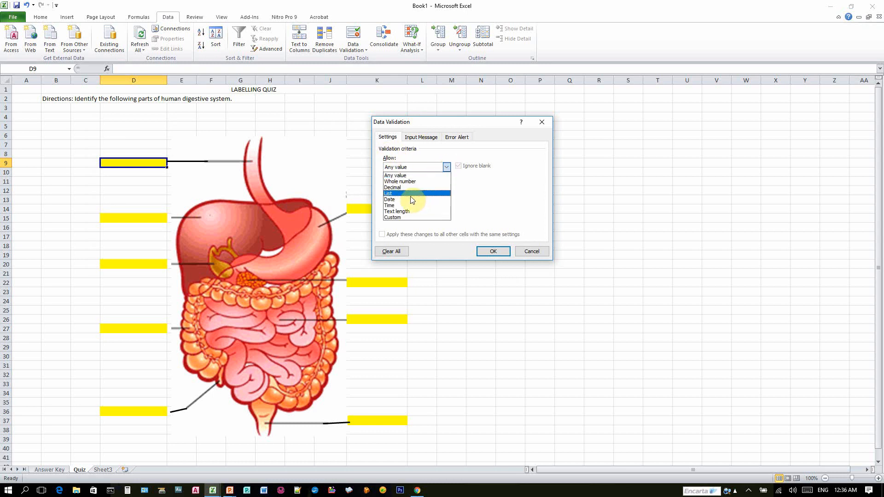
left_click(388, 194)
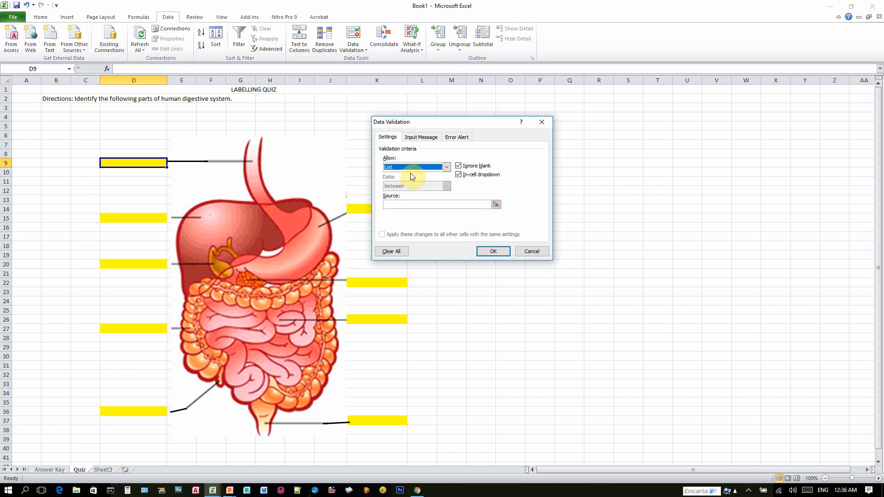
mouse_move(393, 196)
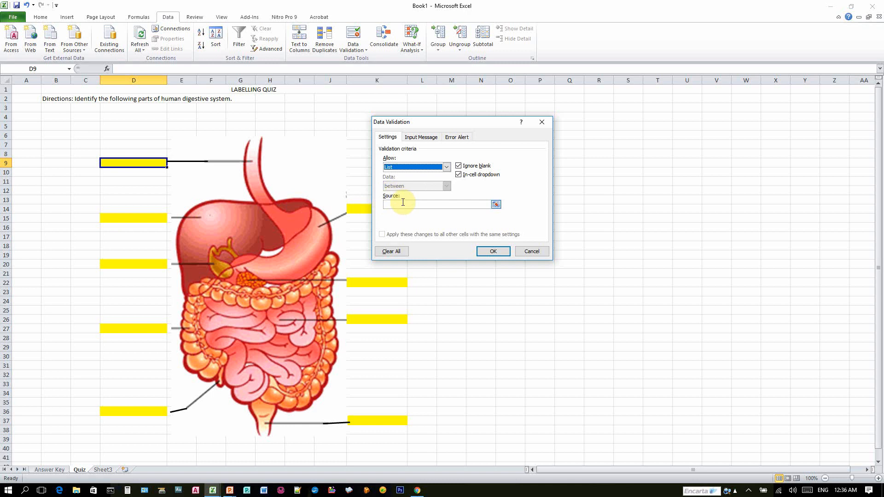
mouse_move(405, 204)
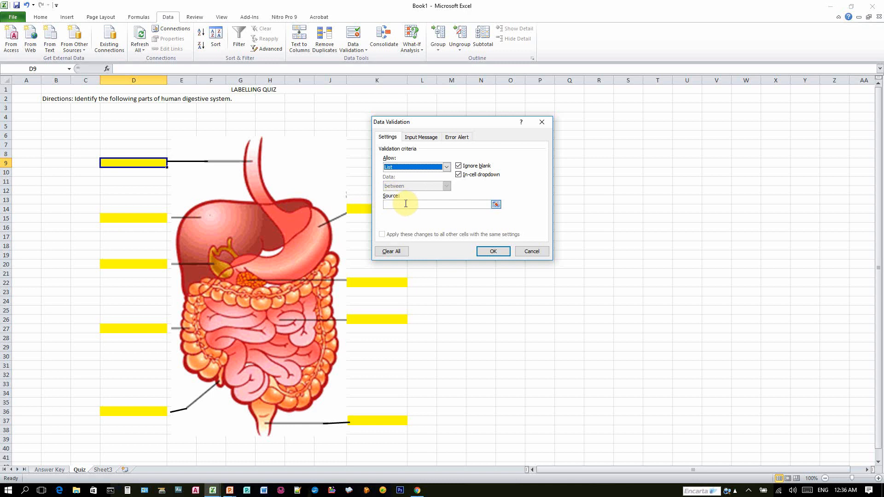
left_click(437, 205)
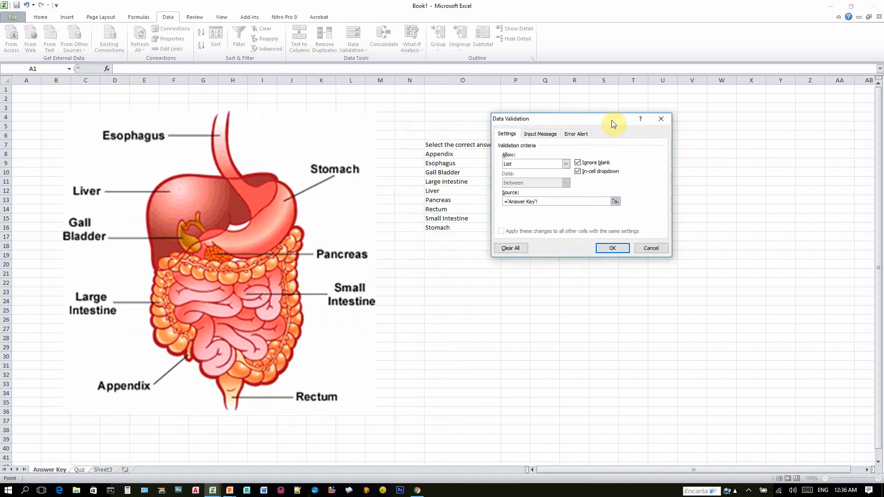
Step: Set the Source to Answer Key O7:O16, Select the correct answer through Stomach
left_click_drag(611, 119, 704, 119)
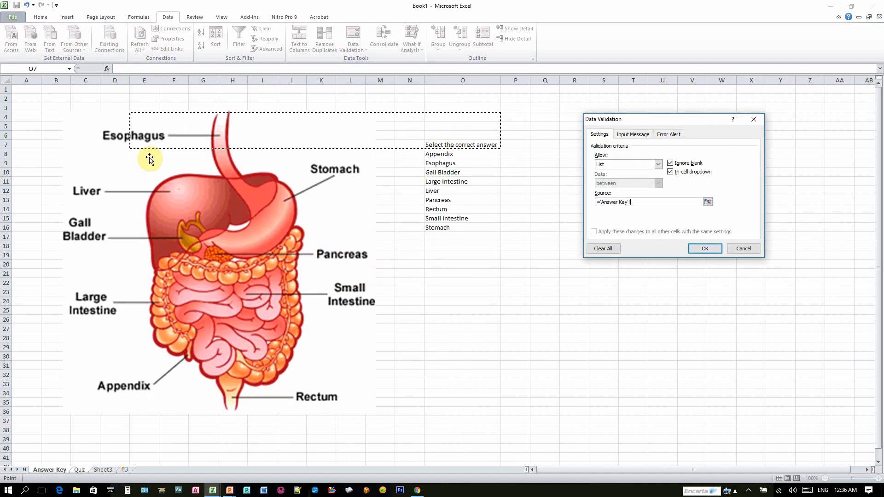
left_click(462, 172)
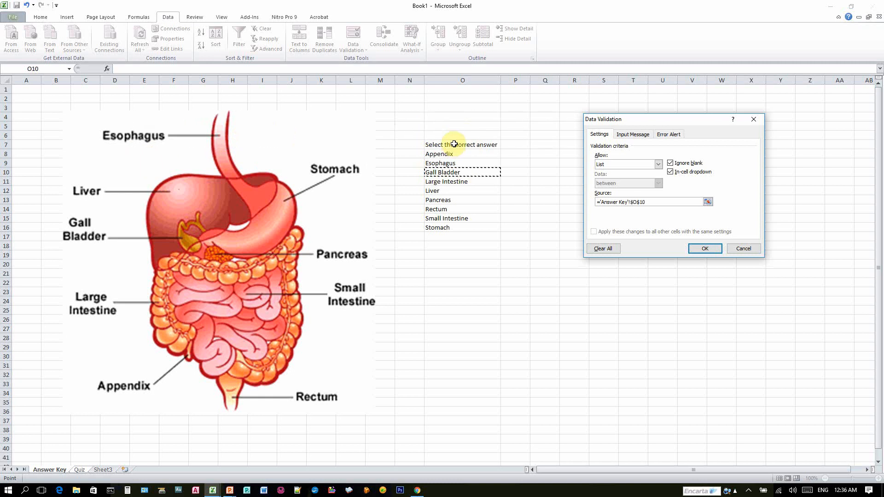
left_click_drag(462, 145, 462, 228)
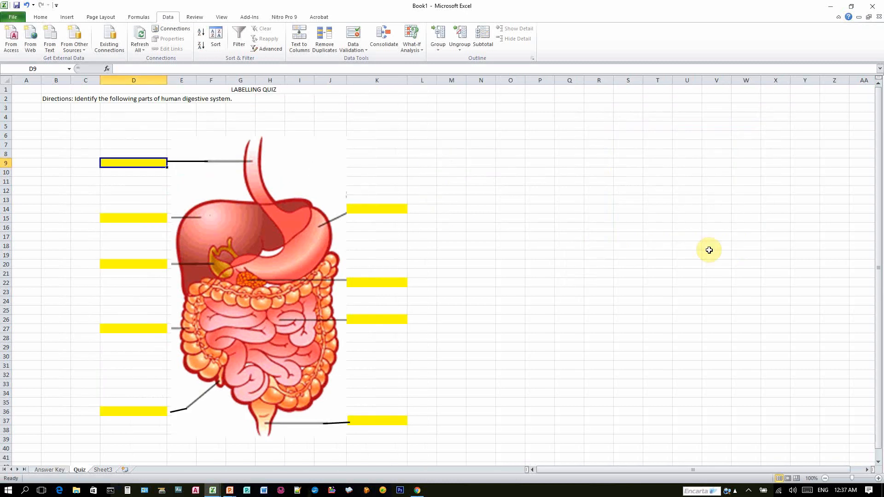
mouse_move(180, 138)
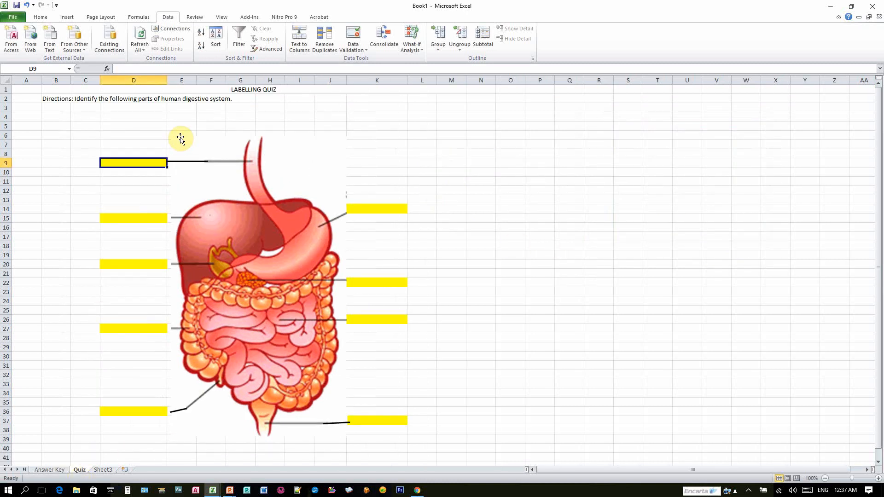
Step: Confirm the validation and check D9's dropdown lists the organ names
left_click(136, 191)
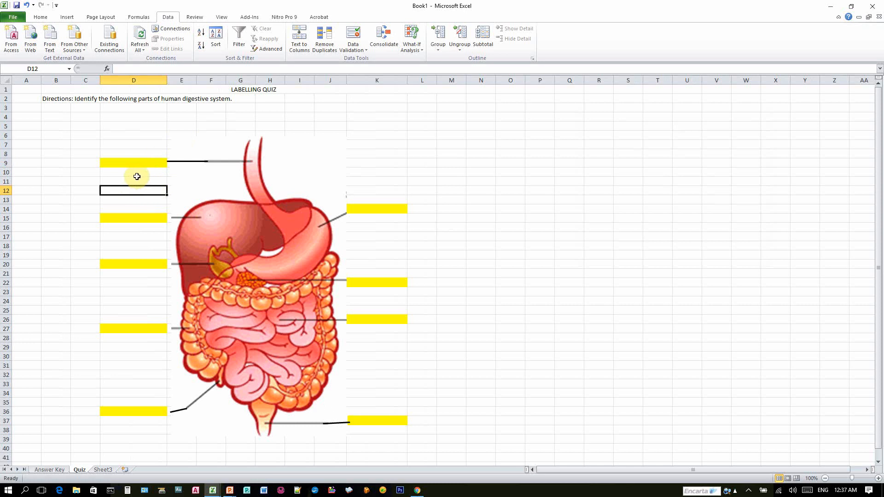
mouse_move(145, 164)
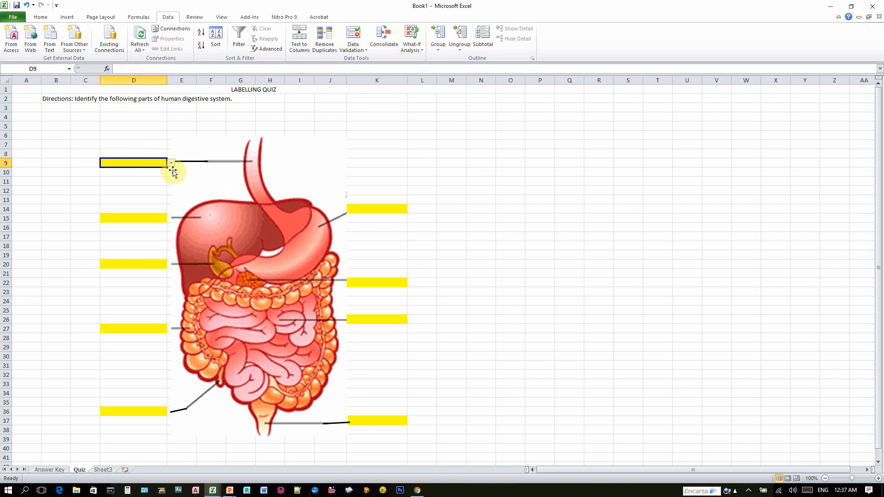
mouse_move(143, 189)
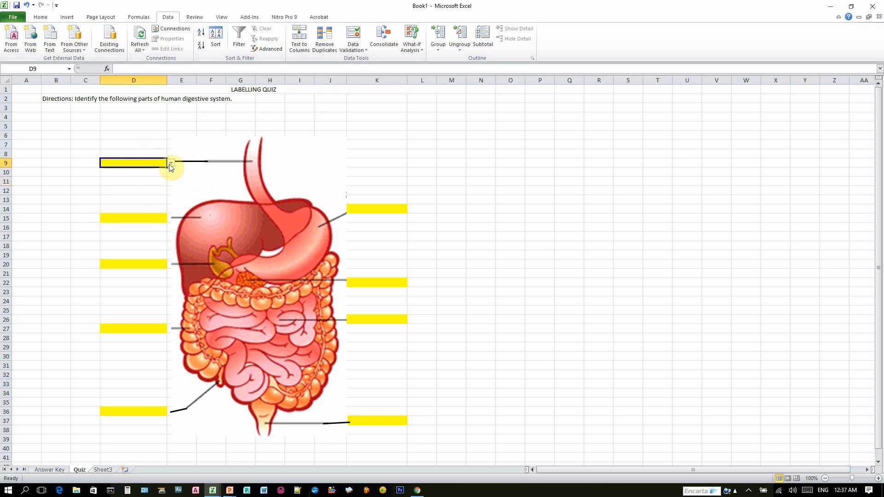
left_click(169, 162)
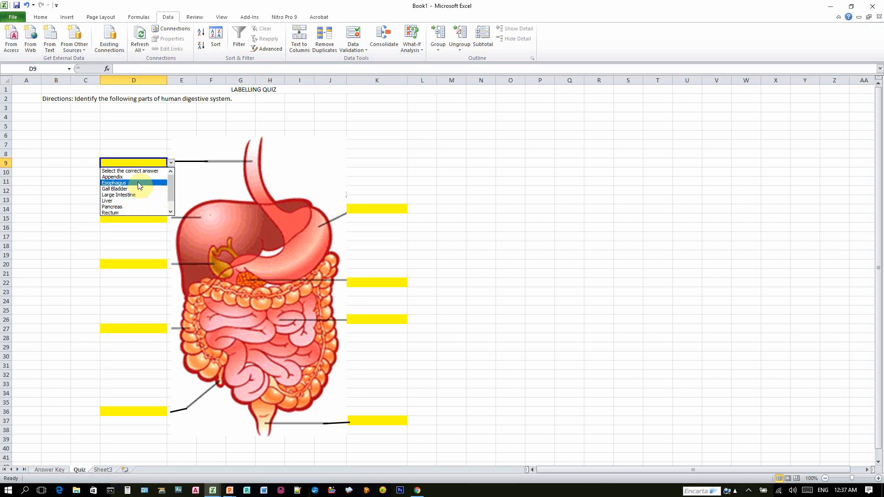
mouse_move(128, 212)
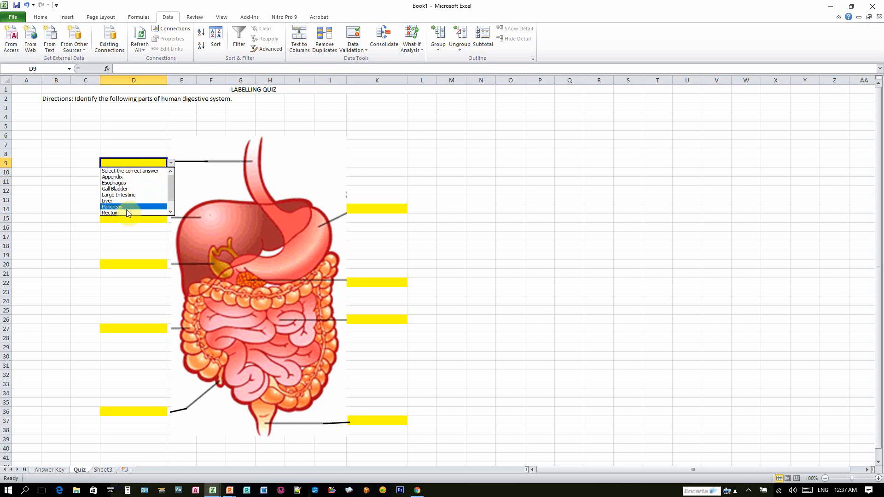
mouse_move(128, 214)
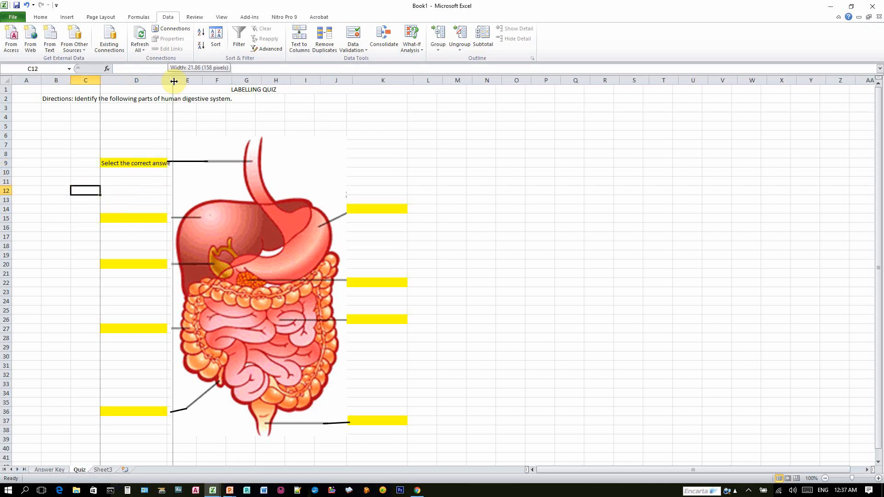
Step: Widen column D and number the left answer cells 1 to 5 in column C
left_click_drag(171, 80, 184, 79)
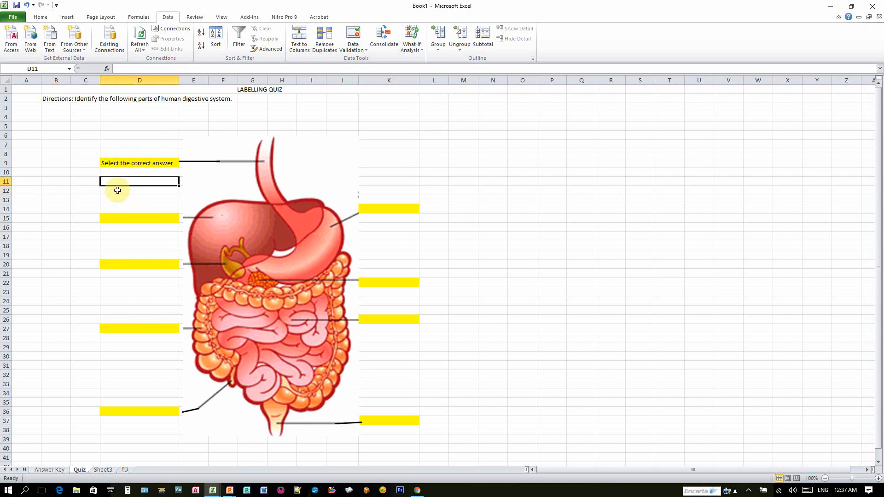
left_click(85, 163)
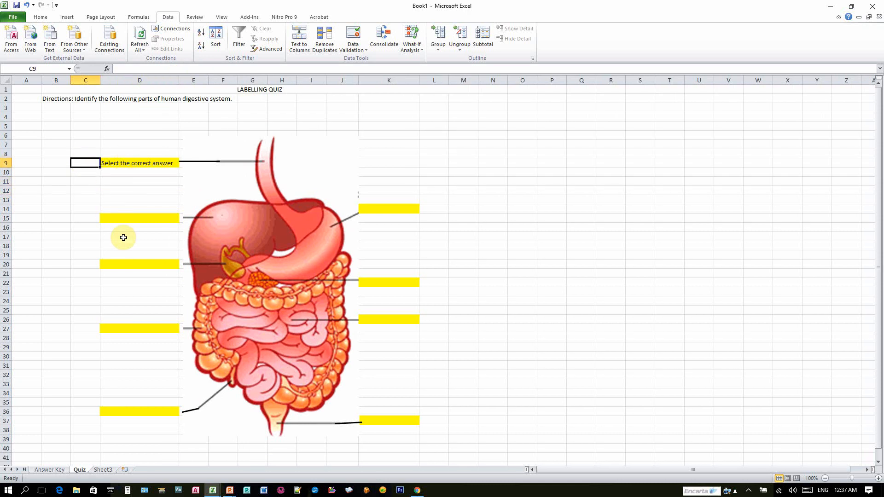
type("1")
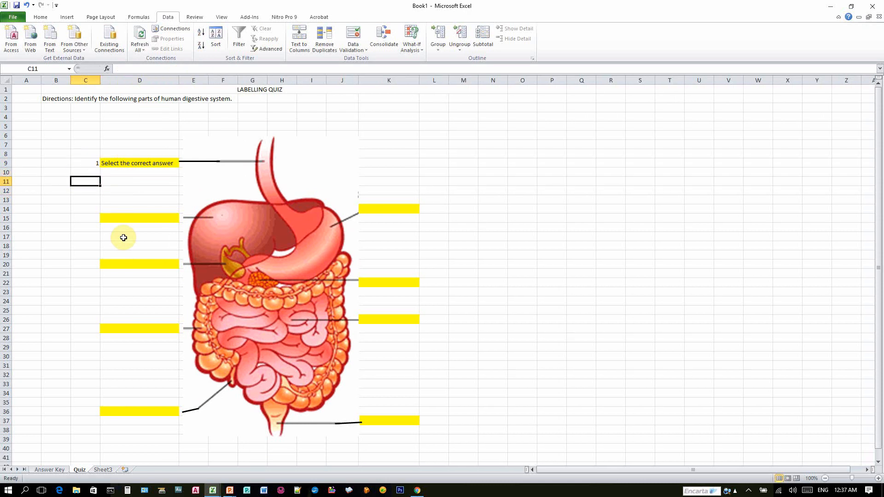
type("3")
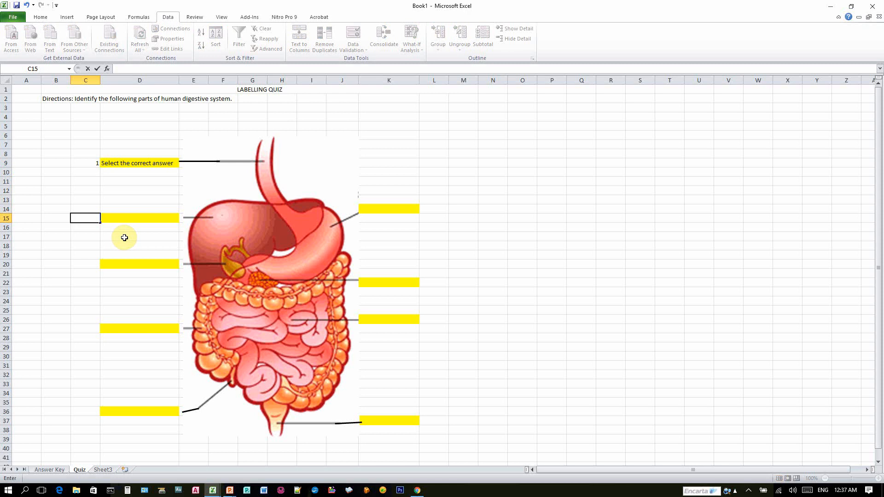
type("2")
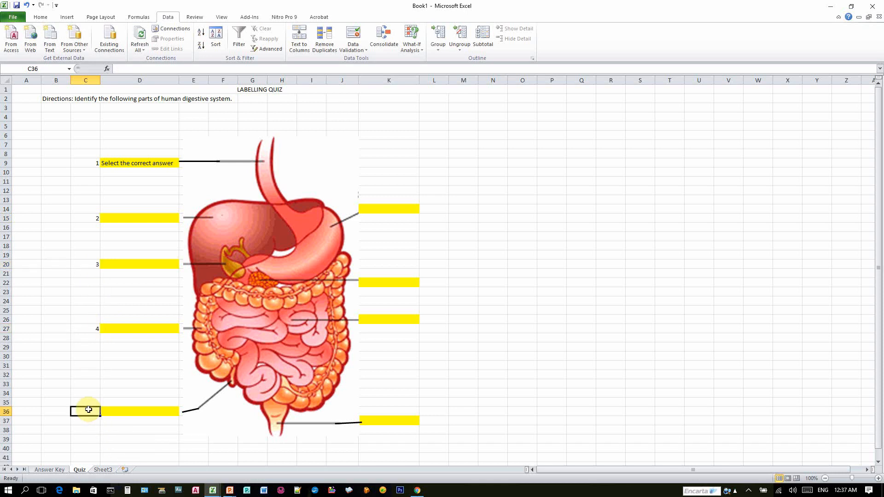
Step: Number the right-side answer cells 6 to 9 in column L and select column L
left_click(432, 208)
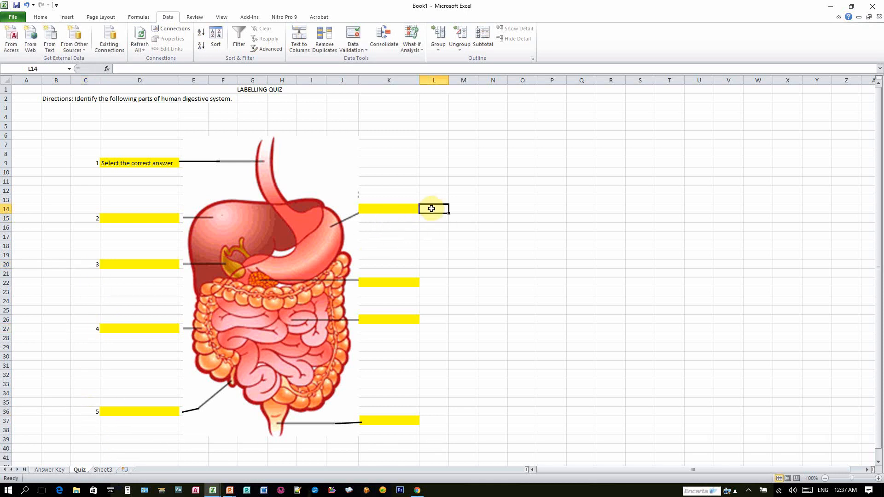
type("t6")
left_click(434, 282)
type("7")
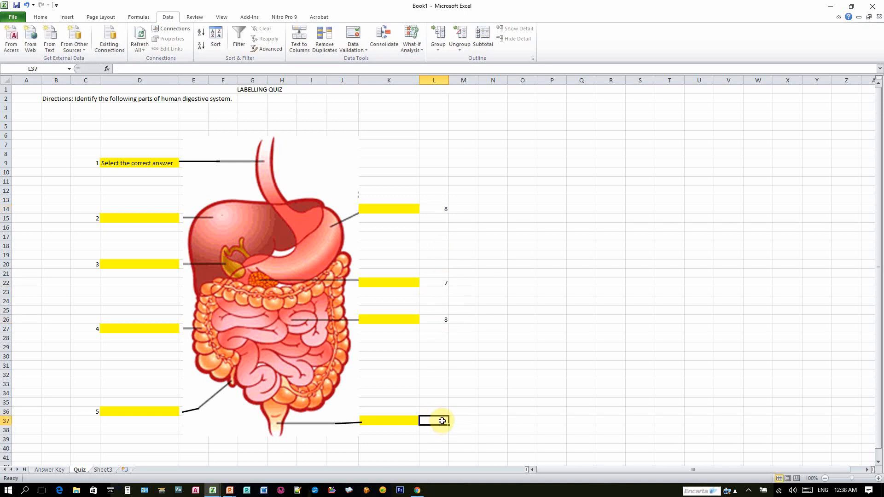
left_click(434, 79)
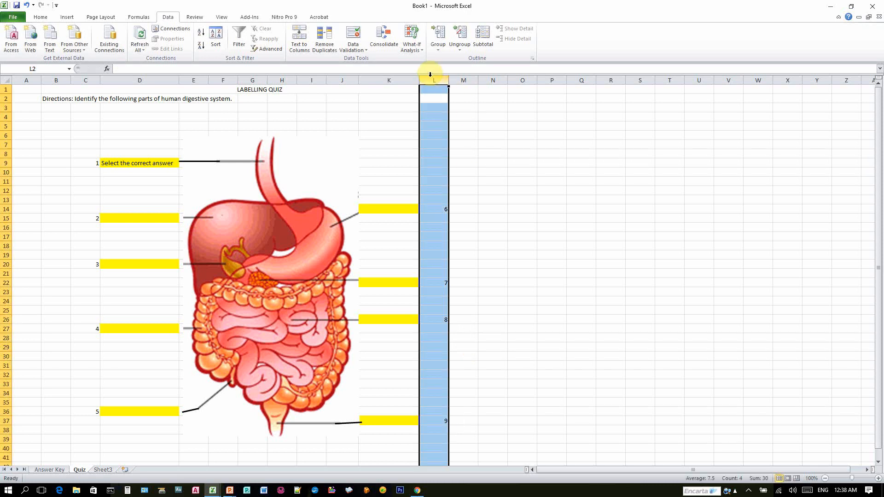
left_click(41, 17)
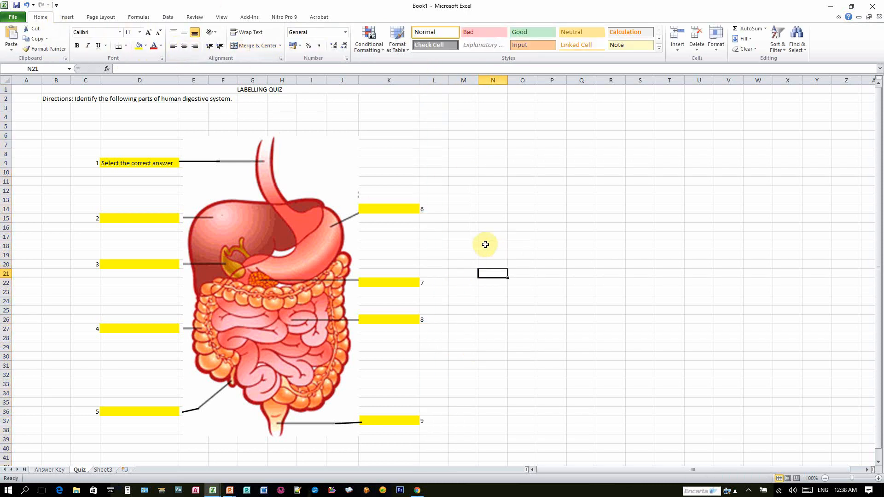
Step: Paste D9's 'Select the correct answer' dropdown onto the other eight yellow answer cells
left_click(161, 218)
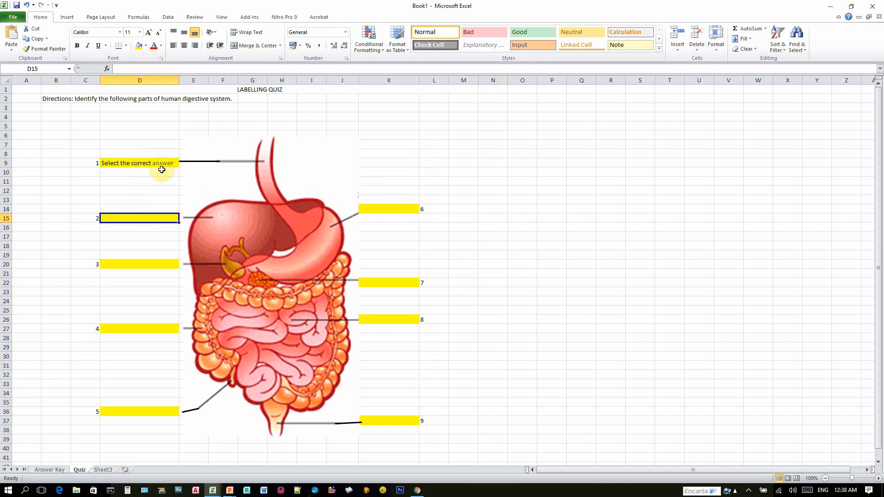
mouse_move(140, 401)
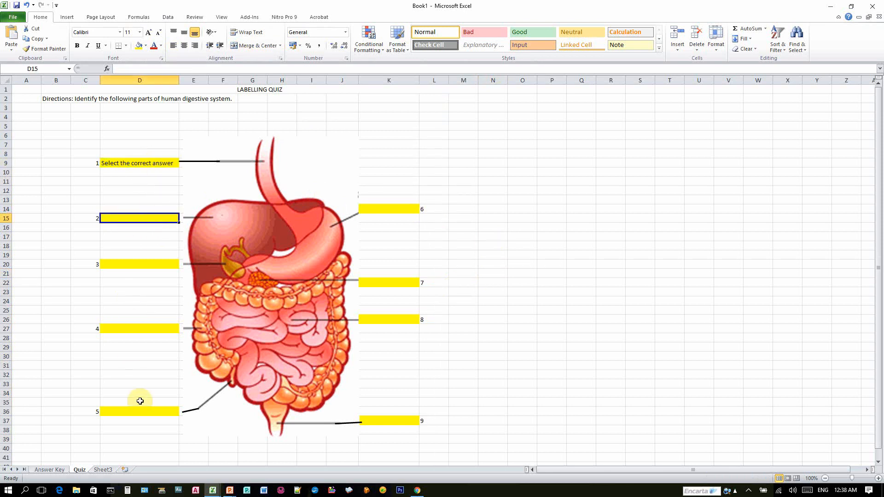
mouse_move(142, 410)
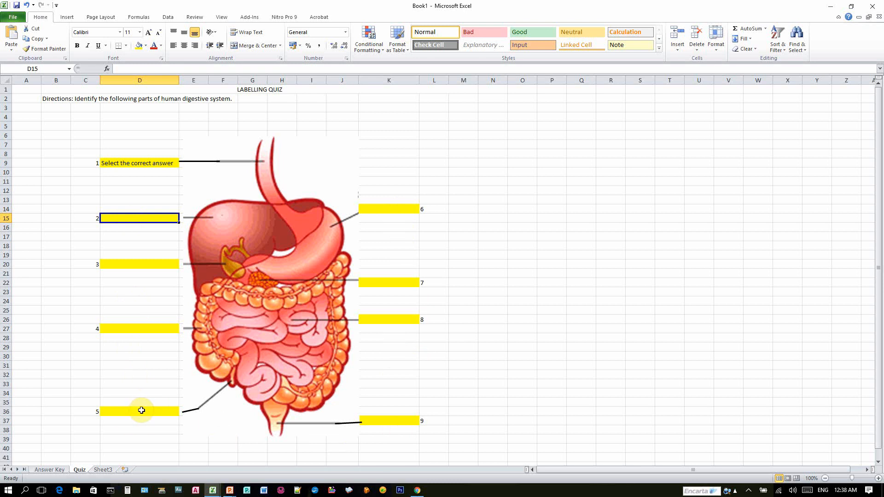
mouse_move(164, 176)
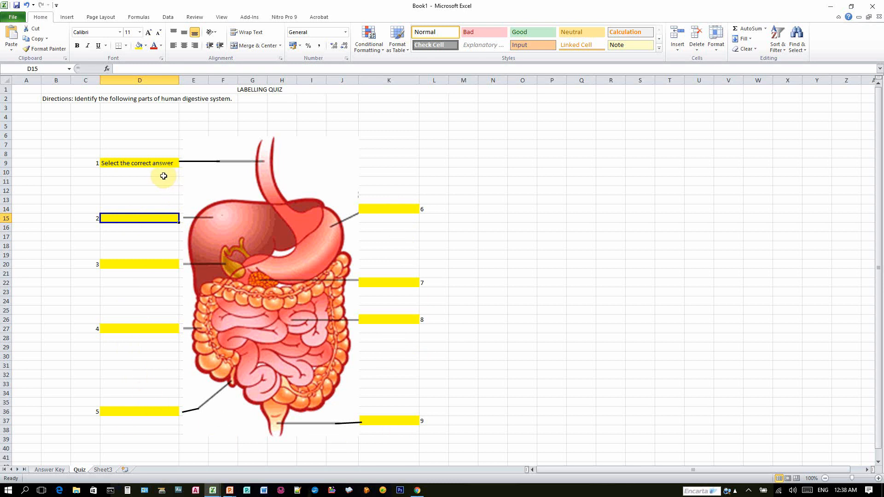
mouse_move(164, 166)
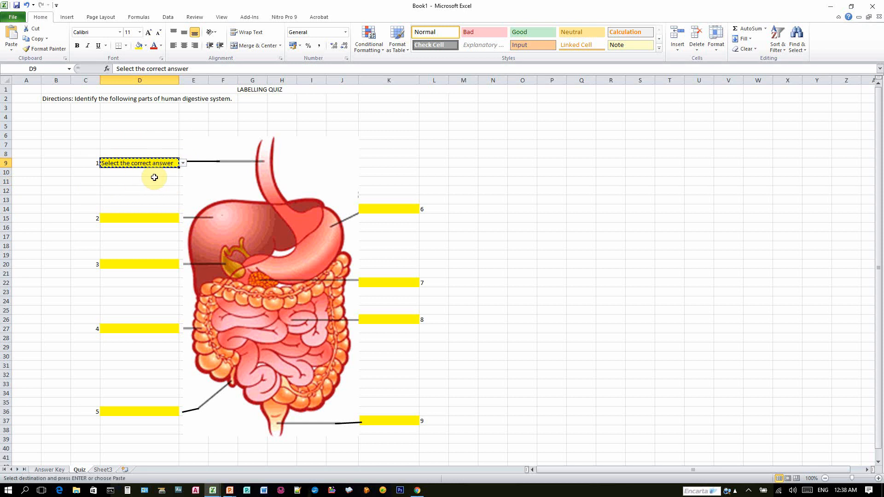
left_click(140, 218)
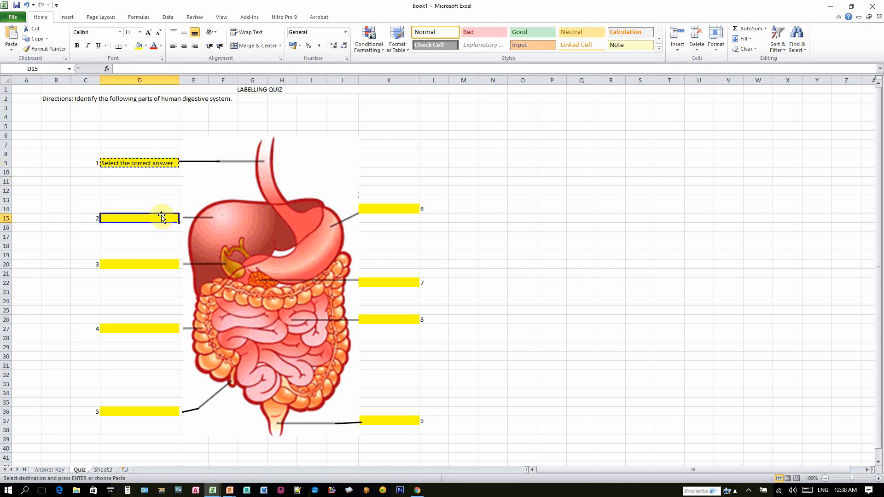
left_click(159, 265)
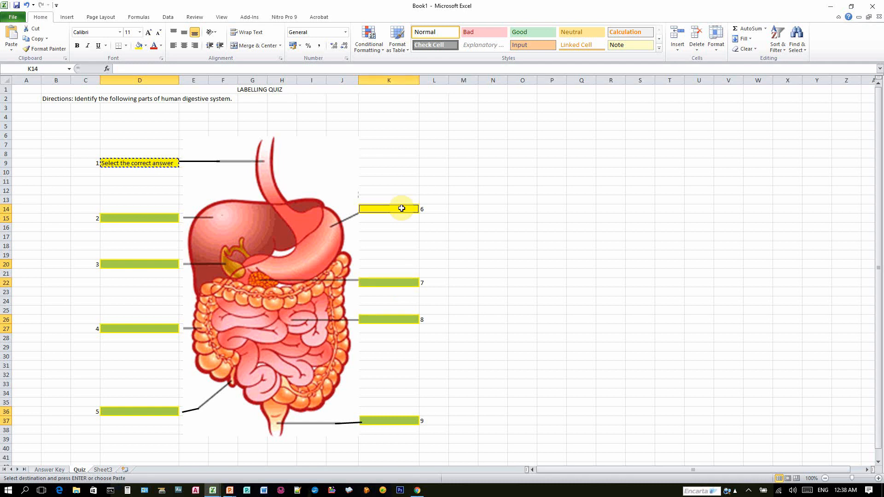
mouse_move(157, 219)
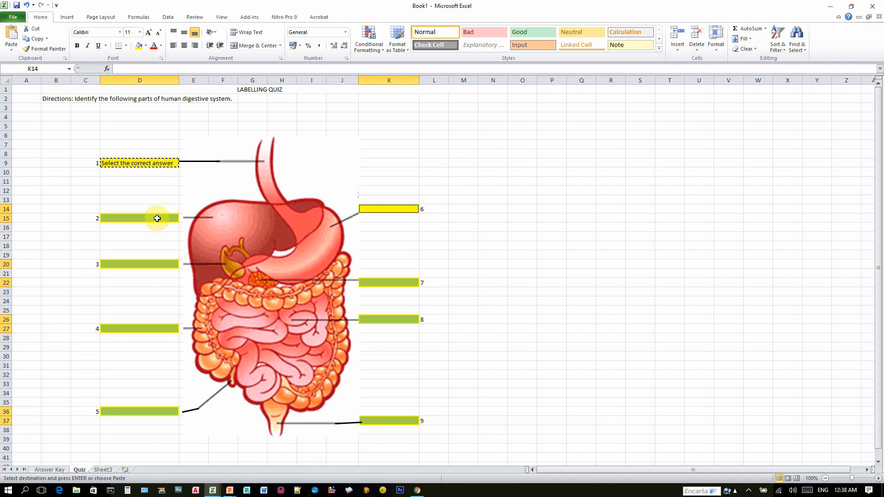
mouse_move(151, 216)
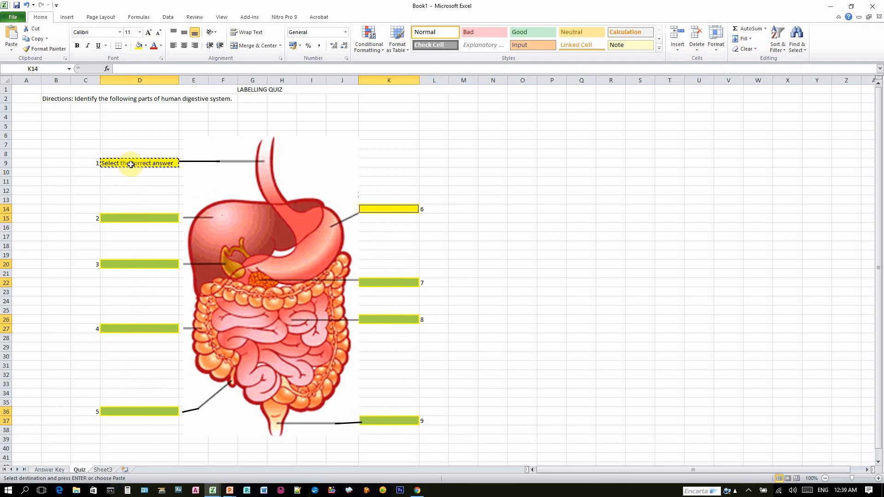
mouse_move(127, 161)
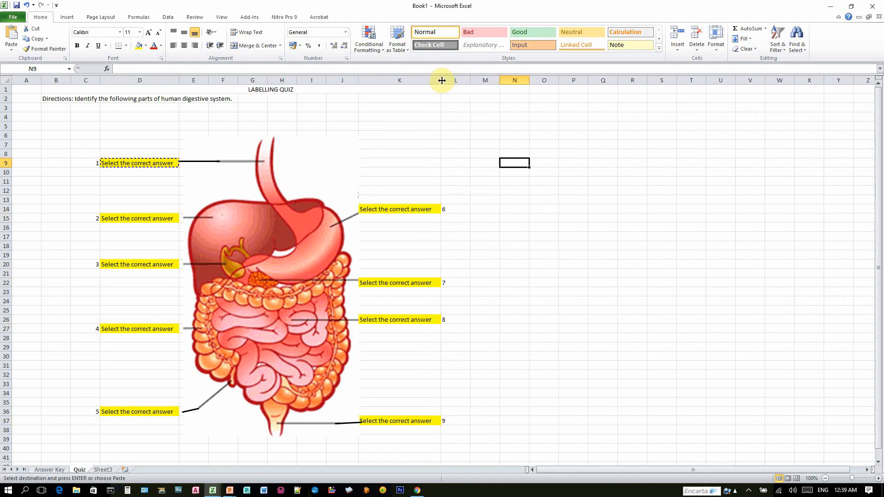
left_click(138, 219)
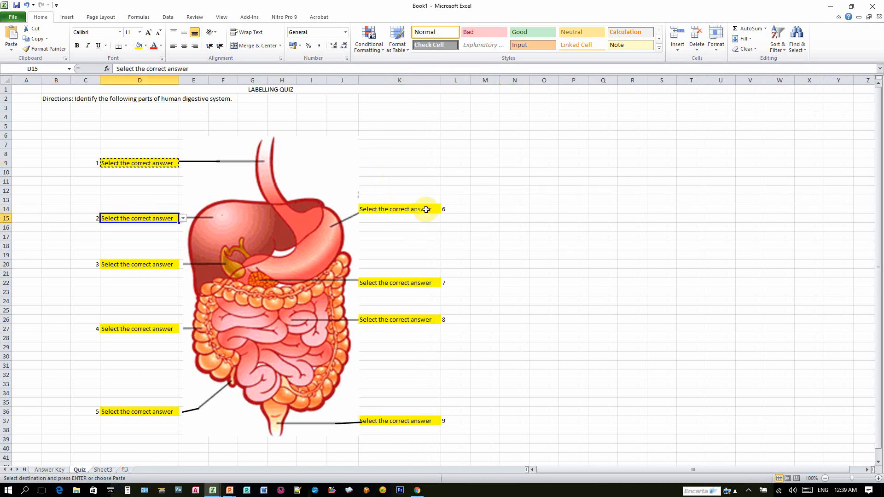
left_click(443, 209)
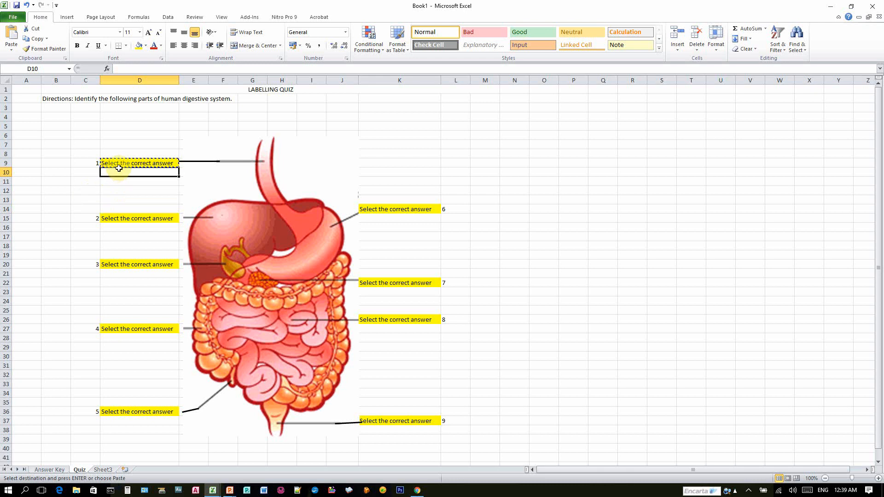
Step: Choose Esophagus from the dropdown for label 1
left_click(138, 163)
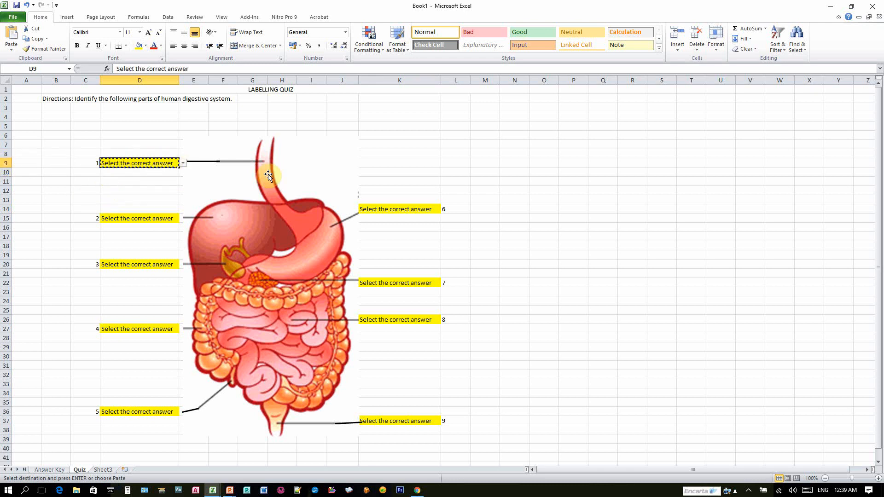
left_click(182, 163)
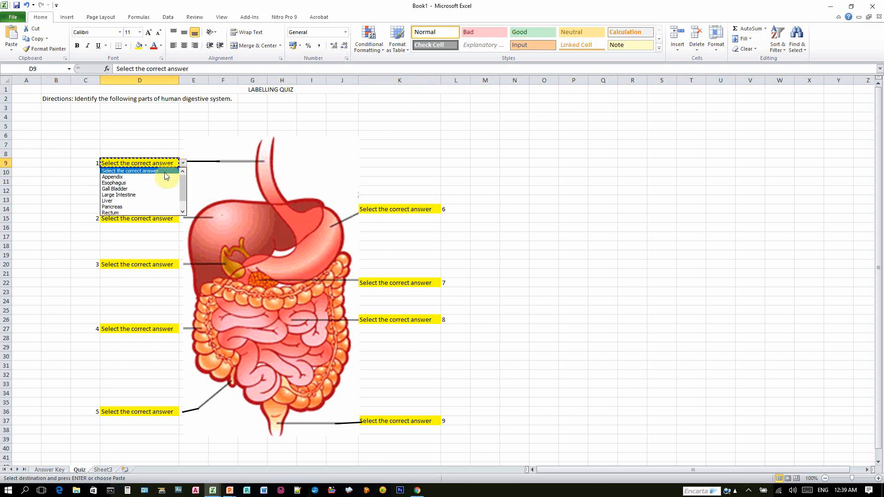
left_click(114, 182)
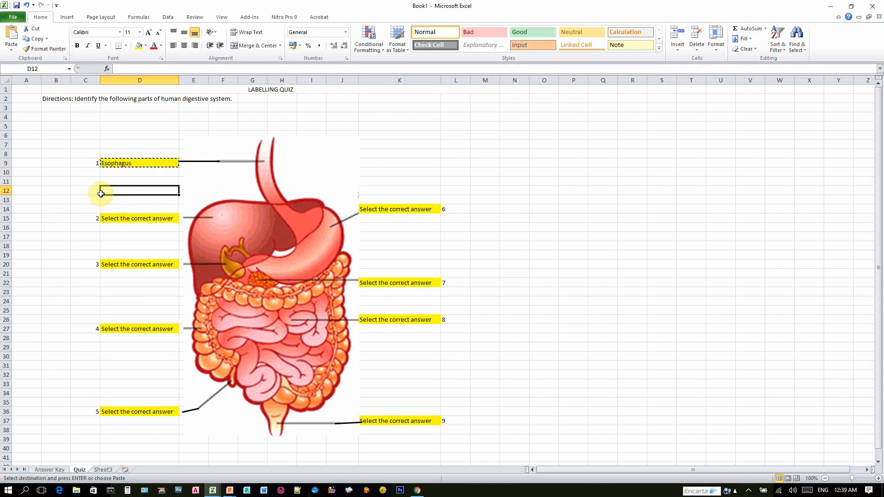
mouse_move(101, 195)
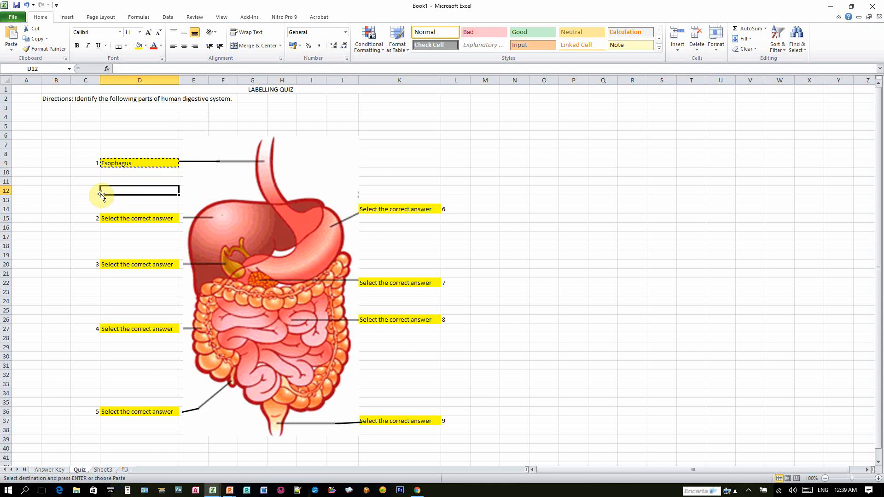
Step: Choose Liver from the dropdown for label 2
key("Escape")
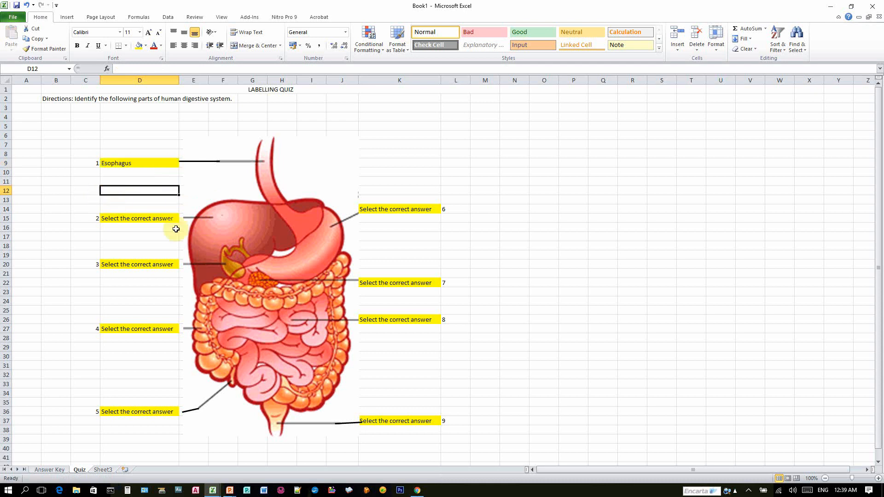
left_click(182, 217)
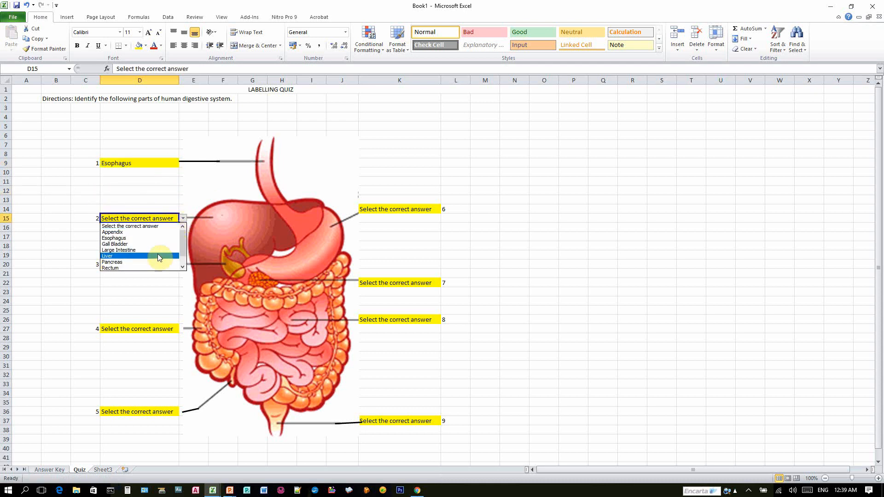
left_click(107, 256)
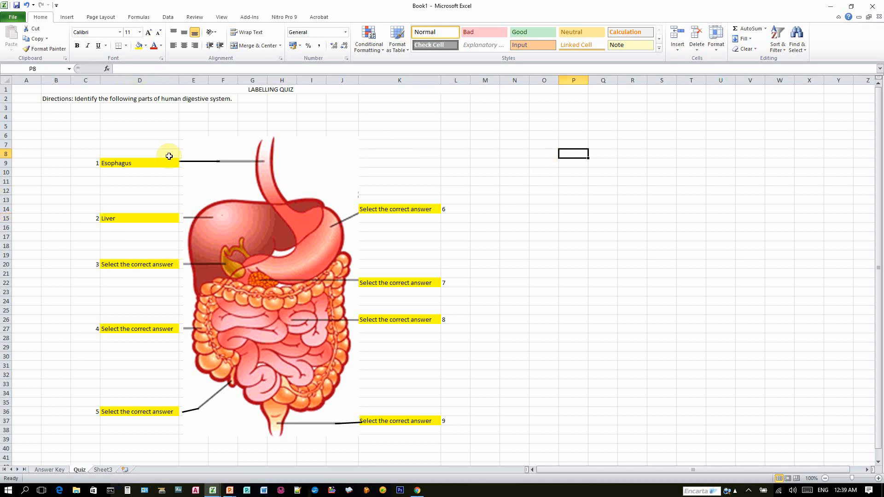
mouse_move(457, 131)
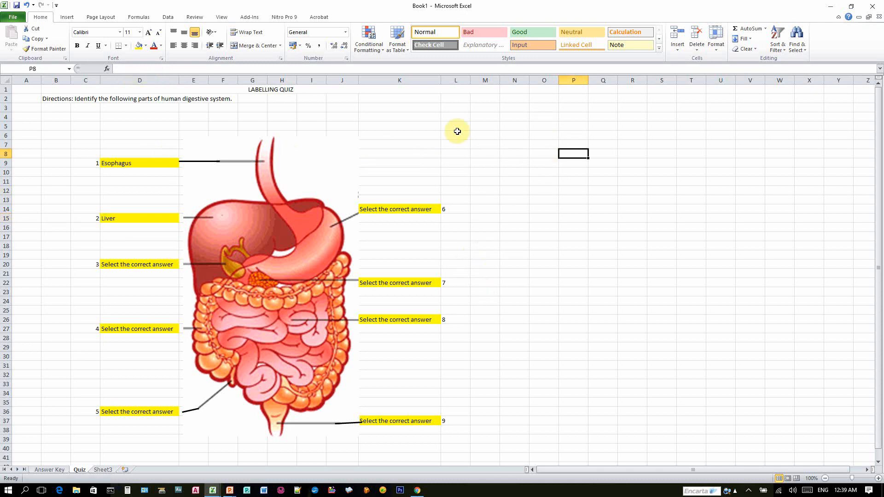
mouse_move(444, 129)
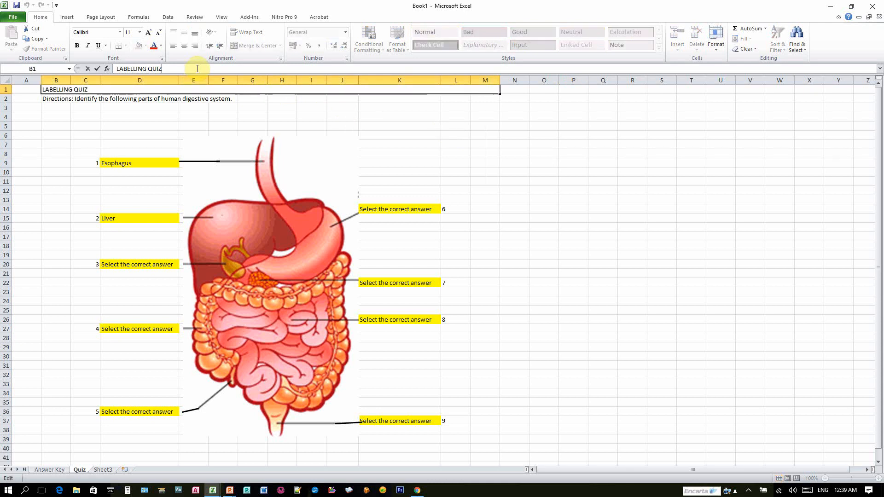
Step: Extend the title to 'LABELLING QUIZ / GAME', enlarge it, and center the directions line
type("/ gaM")
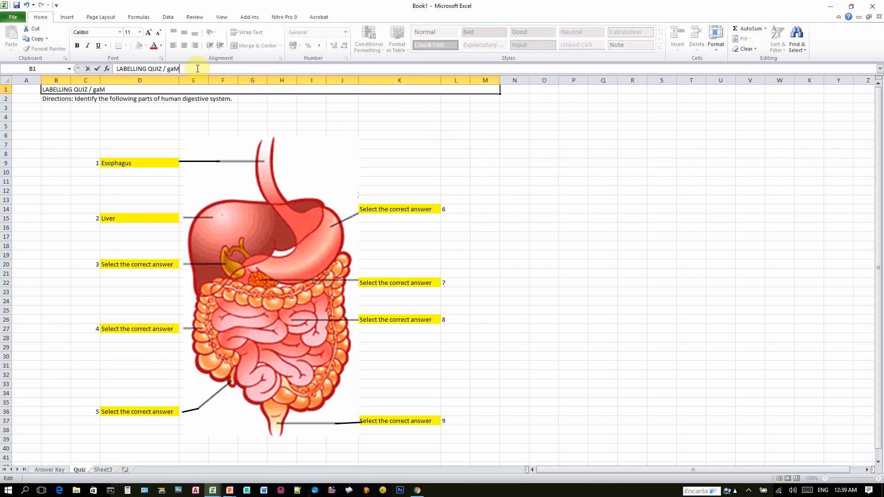
key("Backspace")
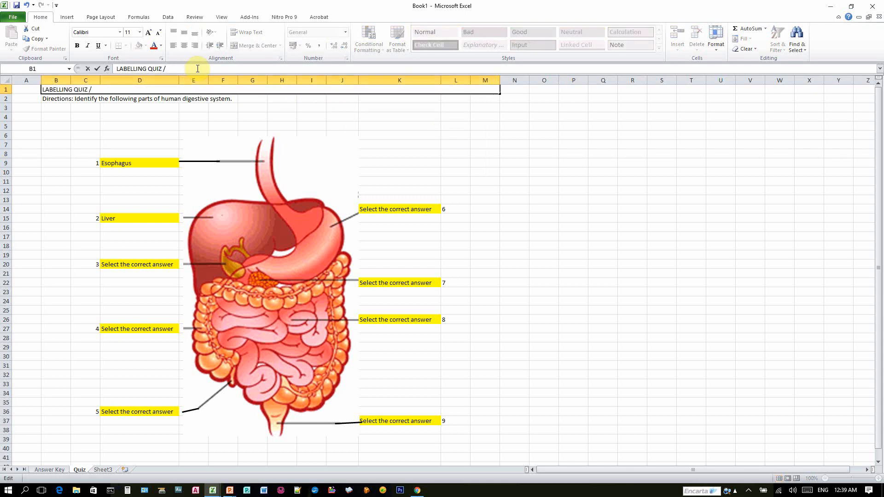
type("GAME")
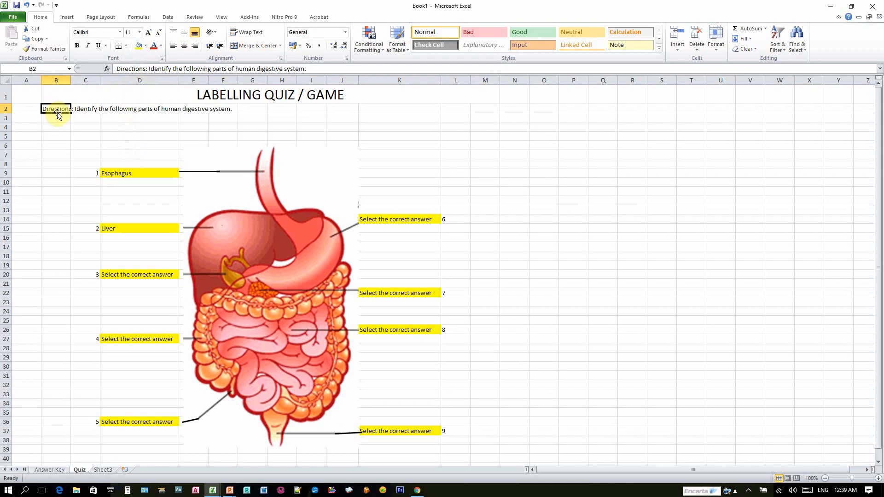
left_click(138, 118)
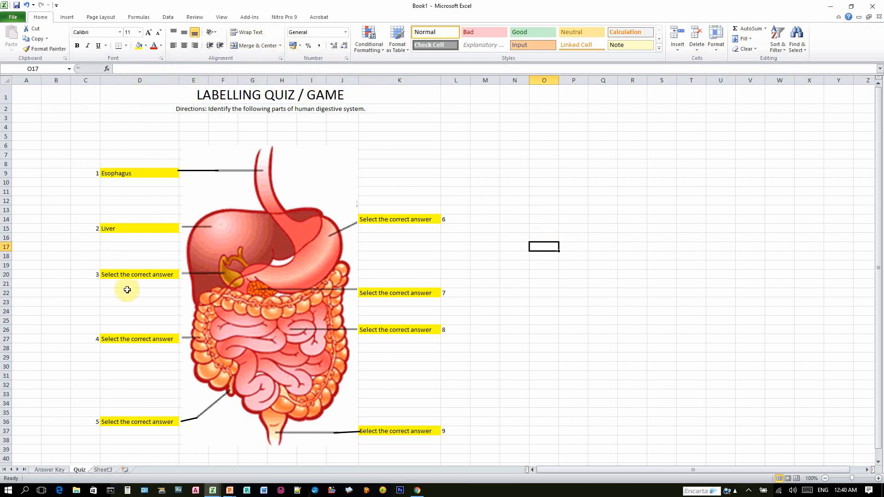
Step: Select the label 3 answer cell D20 to choose Gall Bladder
left_click(137, 275)
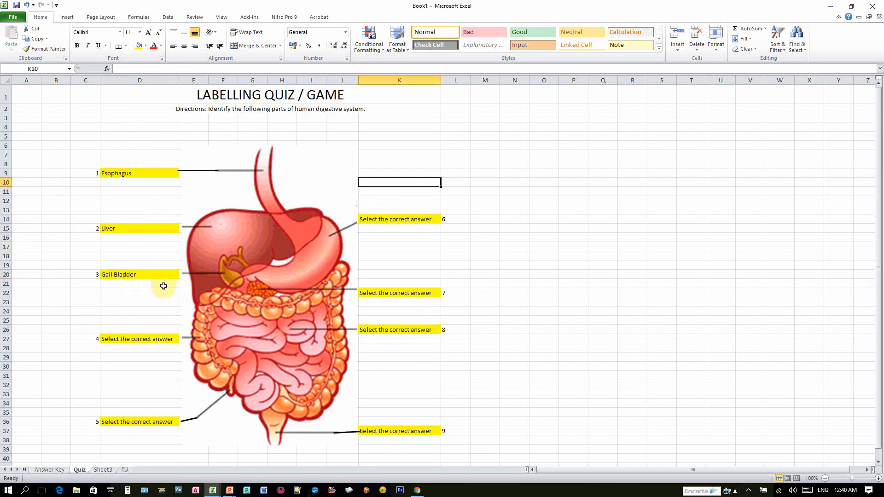
mouse_move(390, 342)
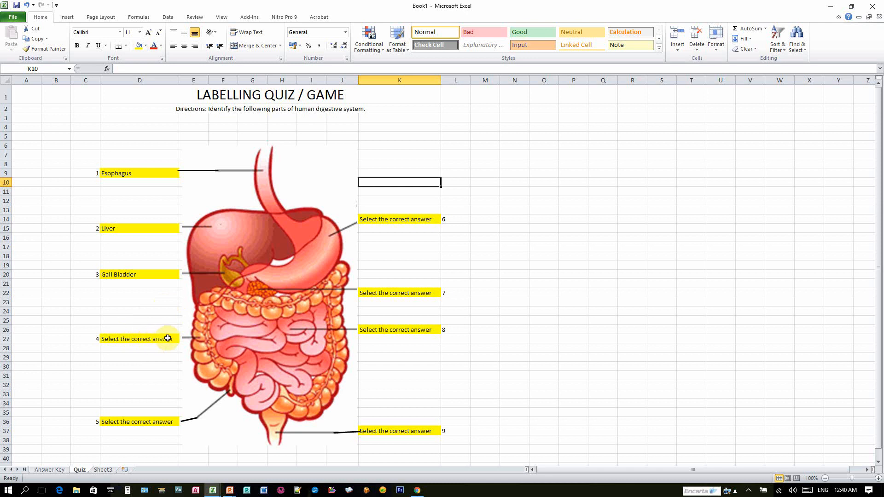
mouse_move(171, 339)
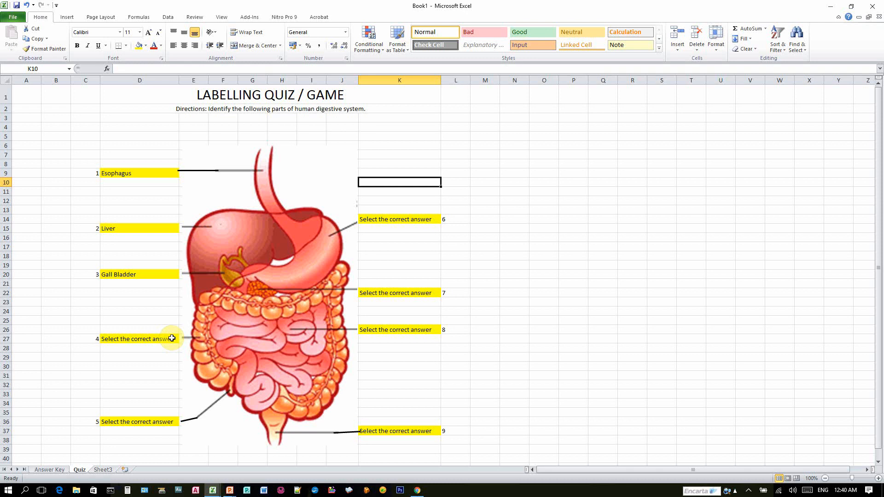
mouse_move(302, 7)
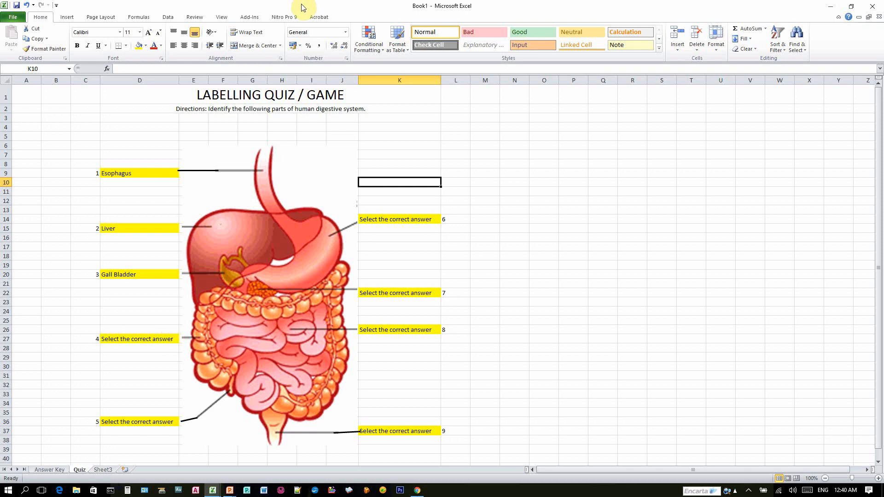